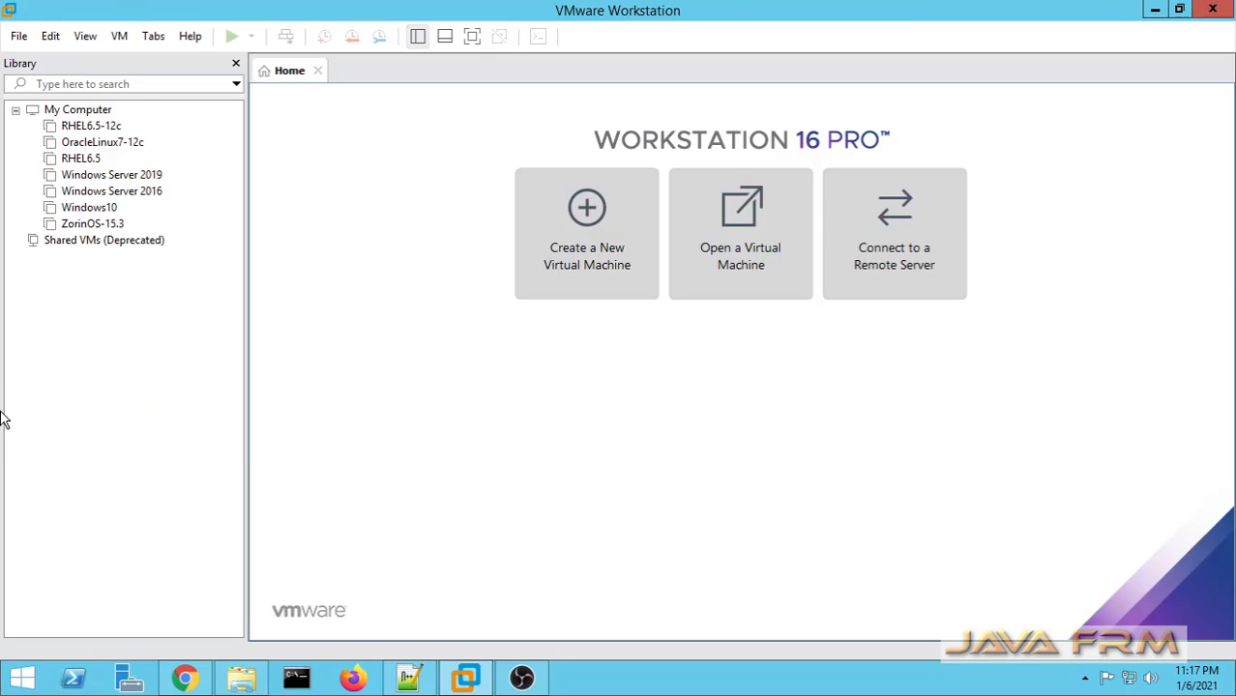
pyautogui.moveTo(131, 444)
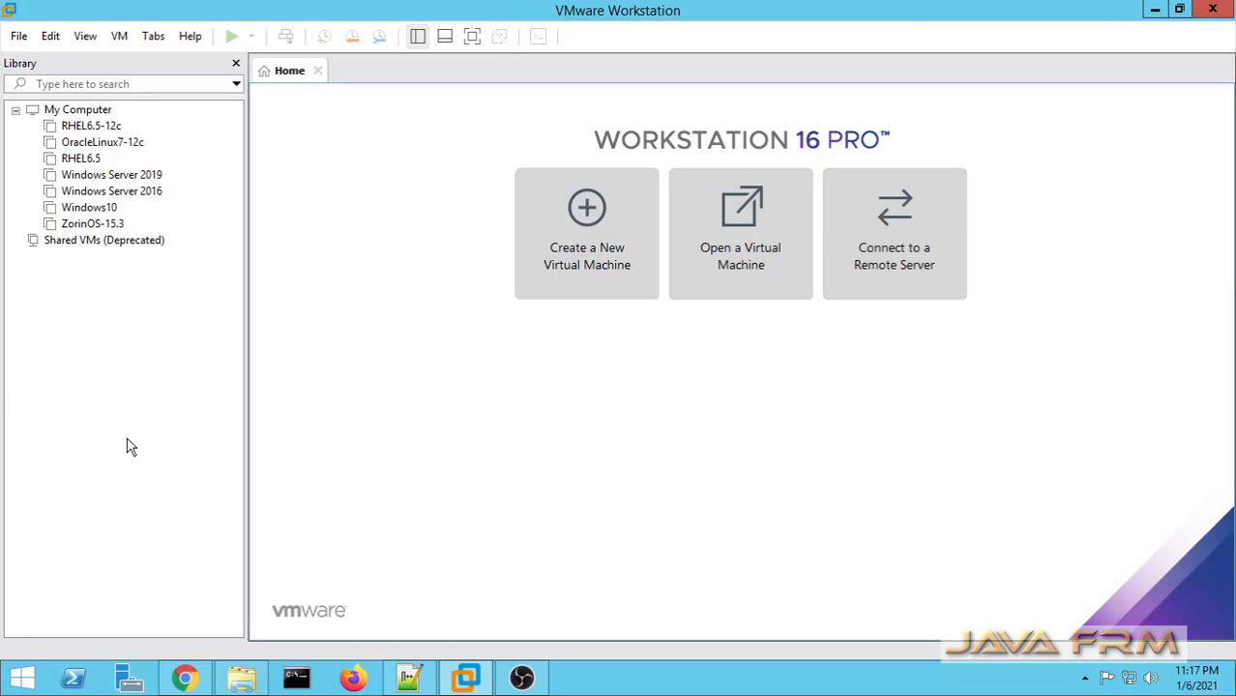
pyautogui.moveTo(133, 443)
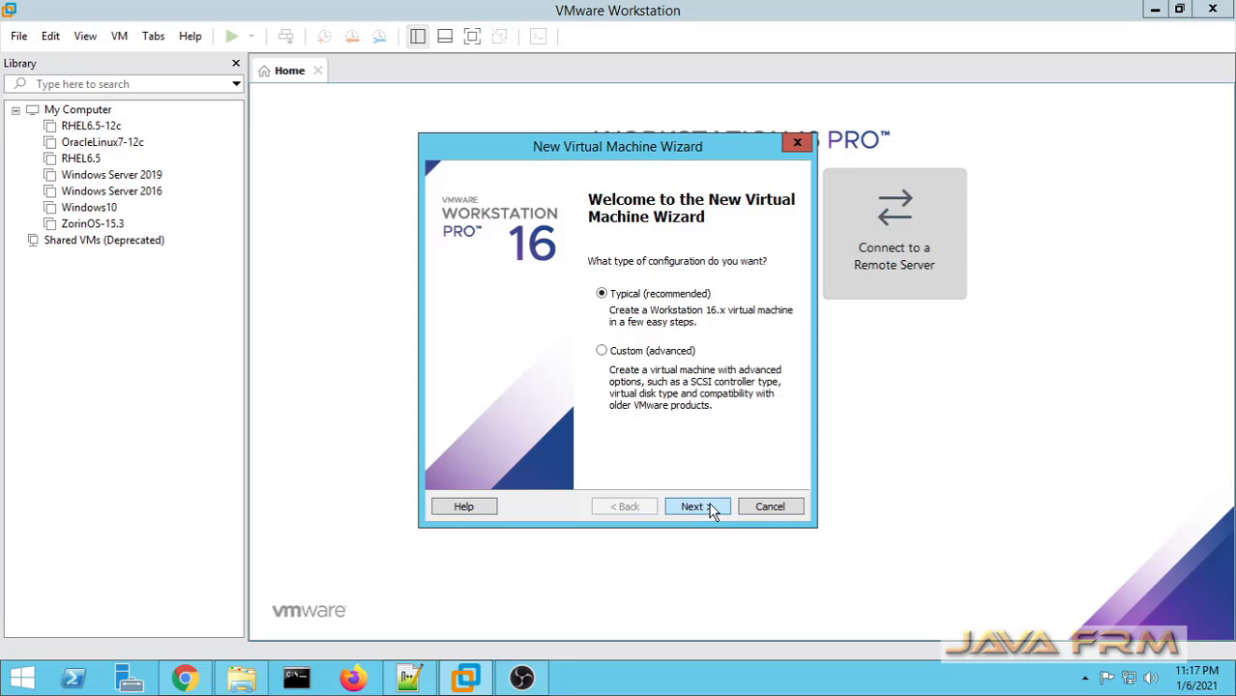
# Use the openSUSE-Leap-15.2-DVD-x86_64 ISO as the installer disc image
pyautogui.click(692, 507)
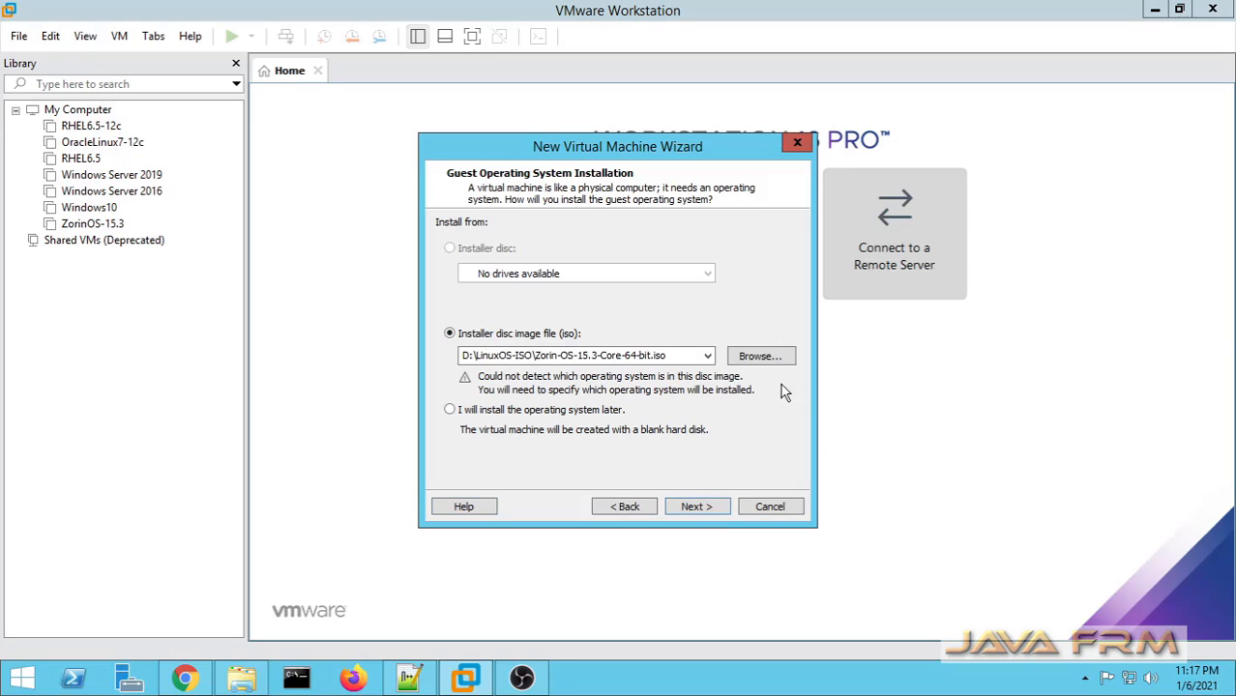
pyautogui.click(760, 356)
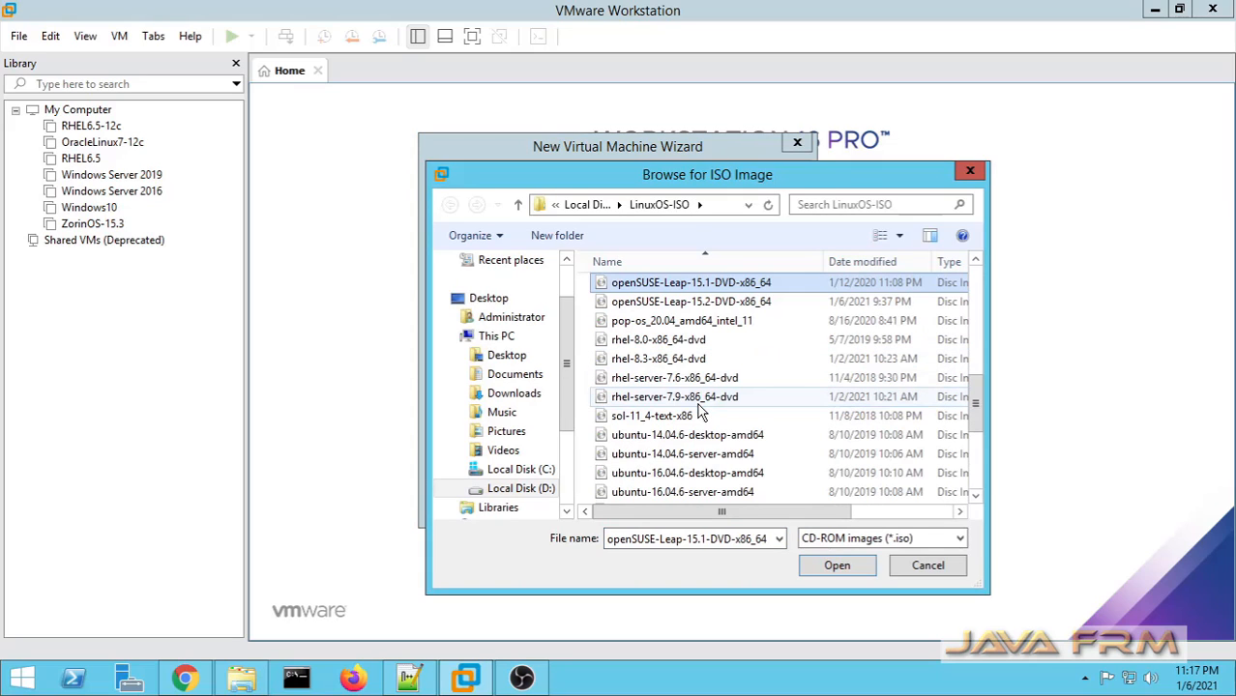
pyautogui.click(690, 302)
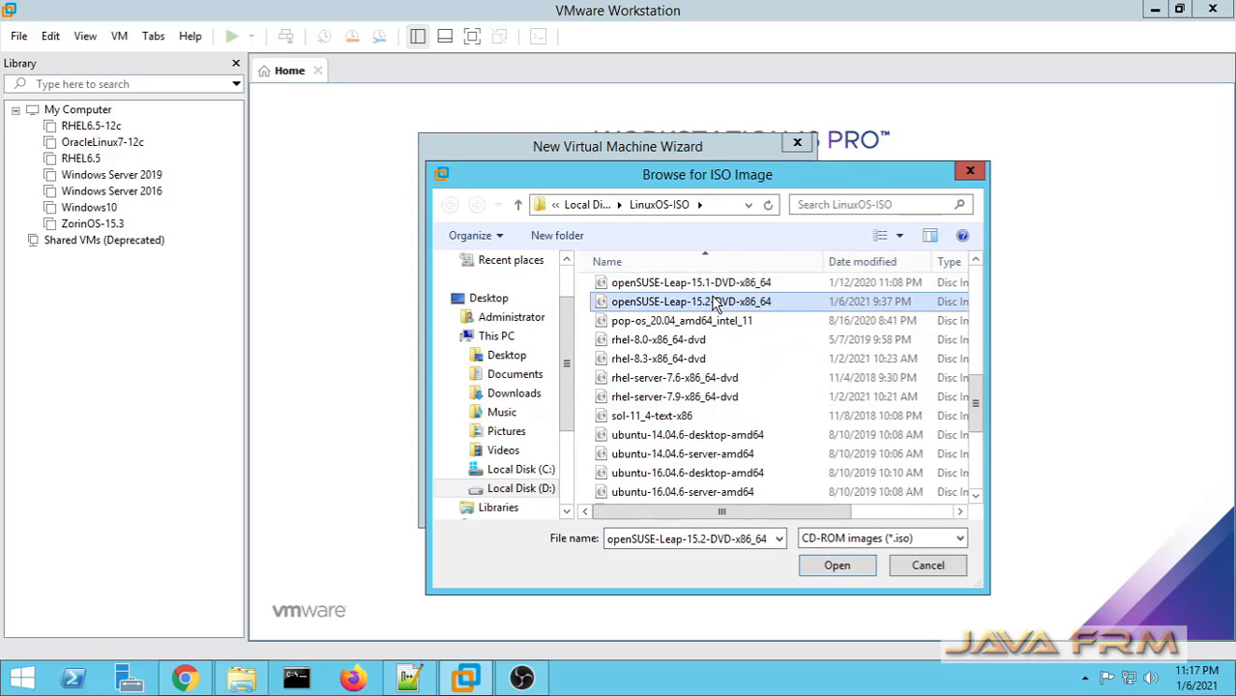
pyautogui.click(836, 564)
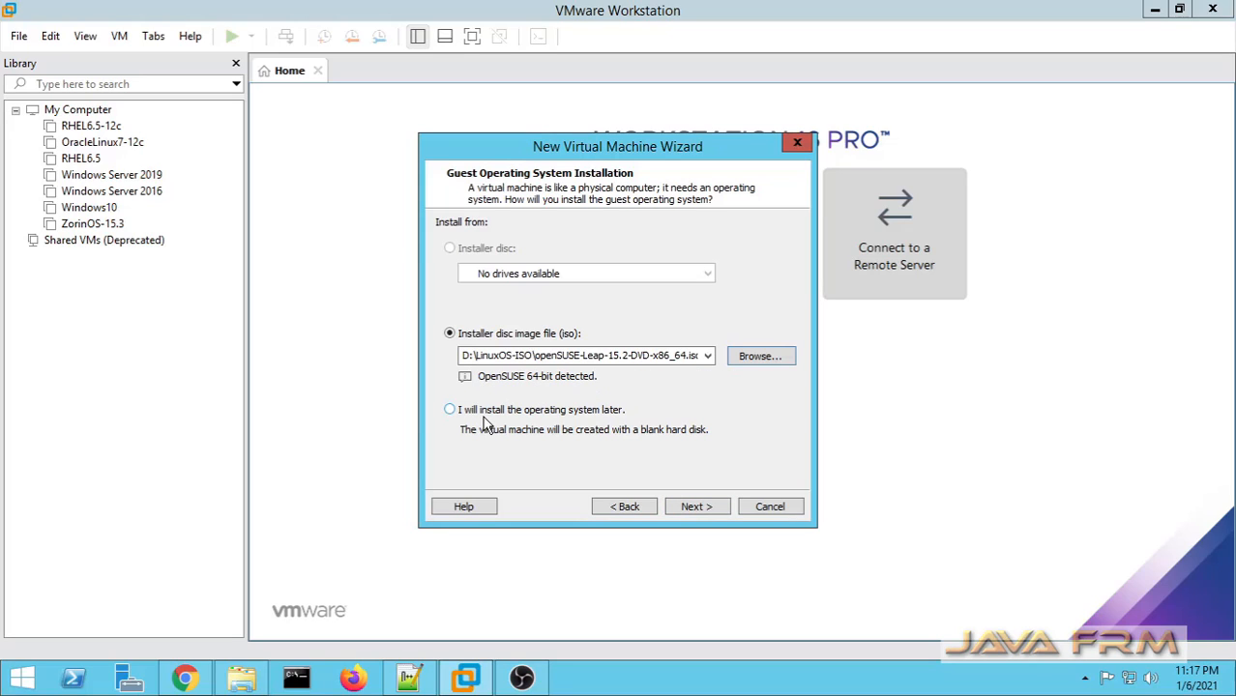
pyautogui.click(692, 507)
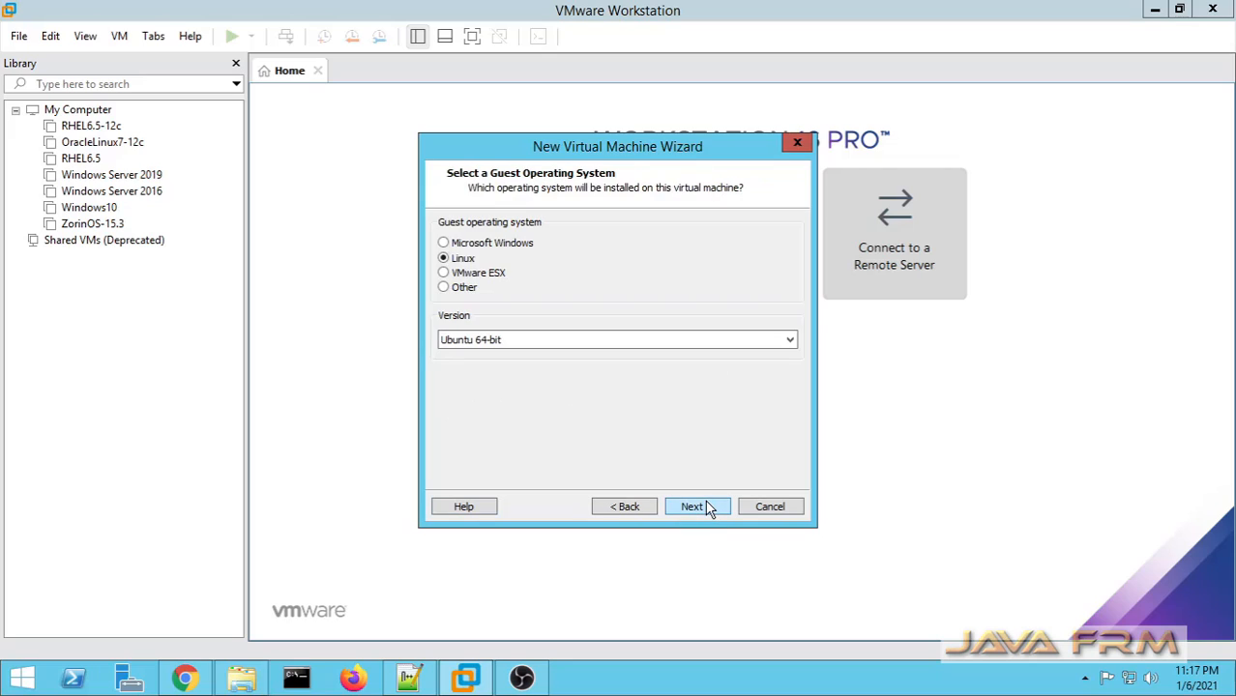
pyautogui.moveTo(802, 348)
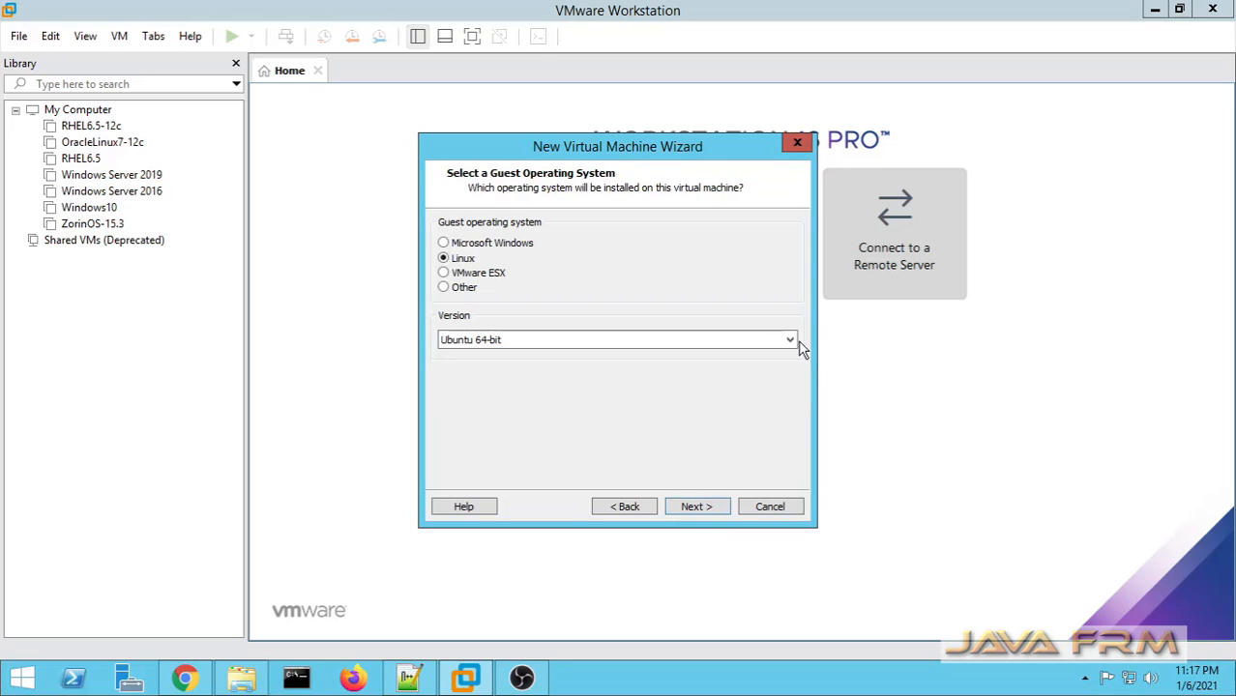
# Choose Linux with version OpenSUSE 64-bit as the guest operating system
pyautogui.click(789, 340)
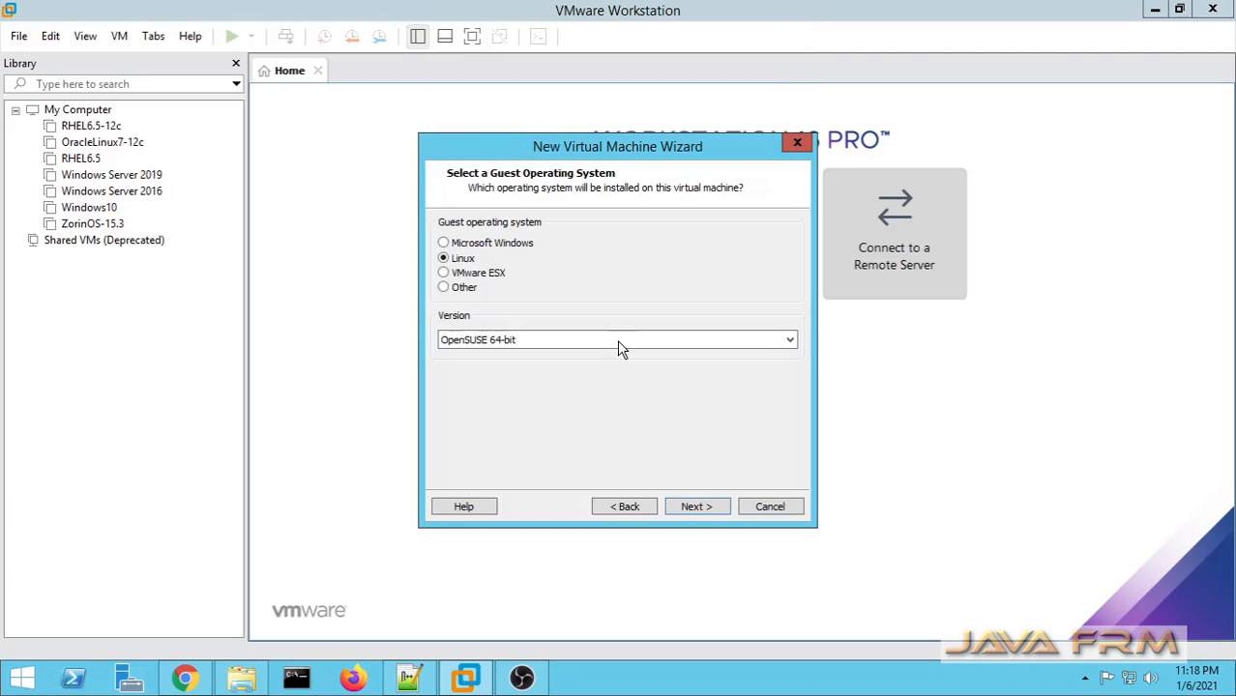
pyautogui.click(696, 506)
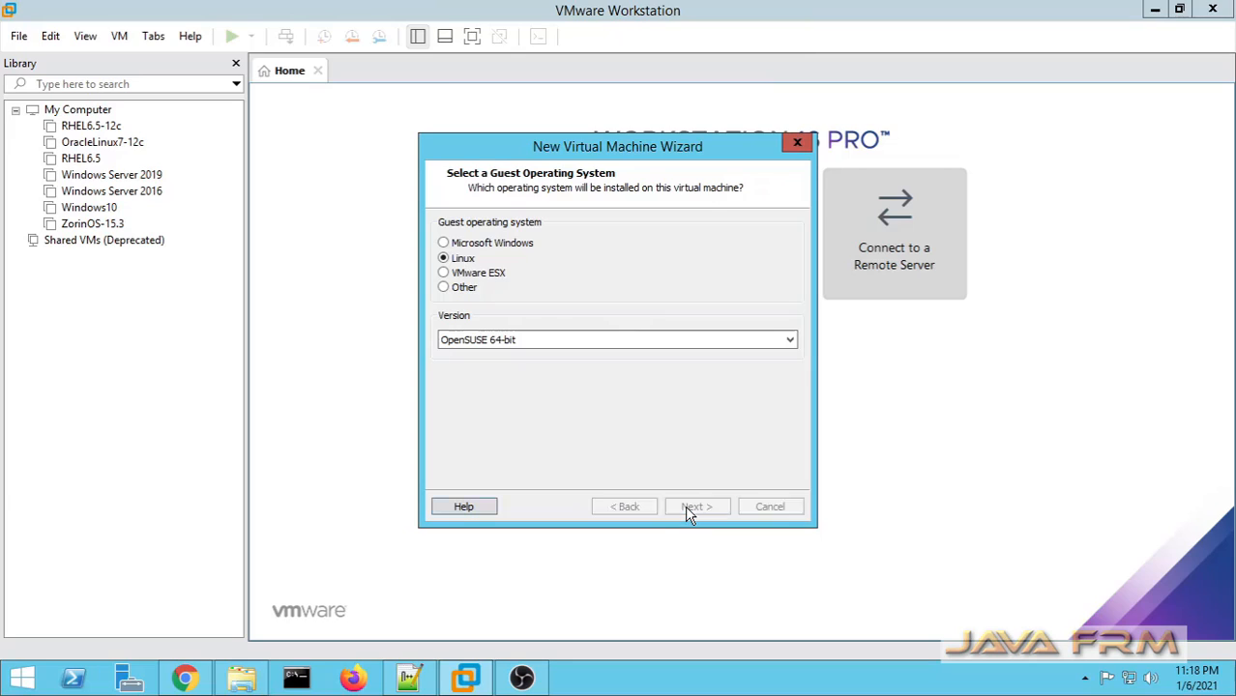
# Name the virtual machine OpenSUSE-15.2
pyautogui.click(696, 506)
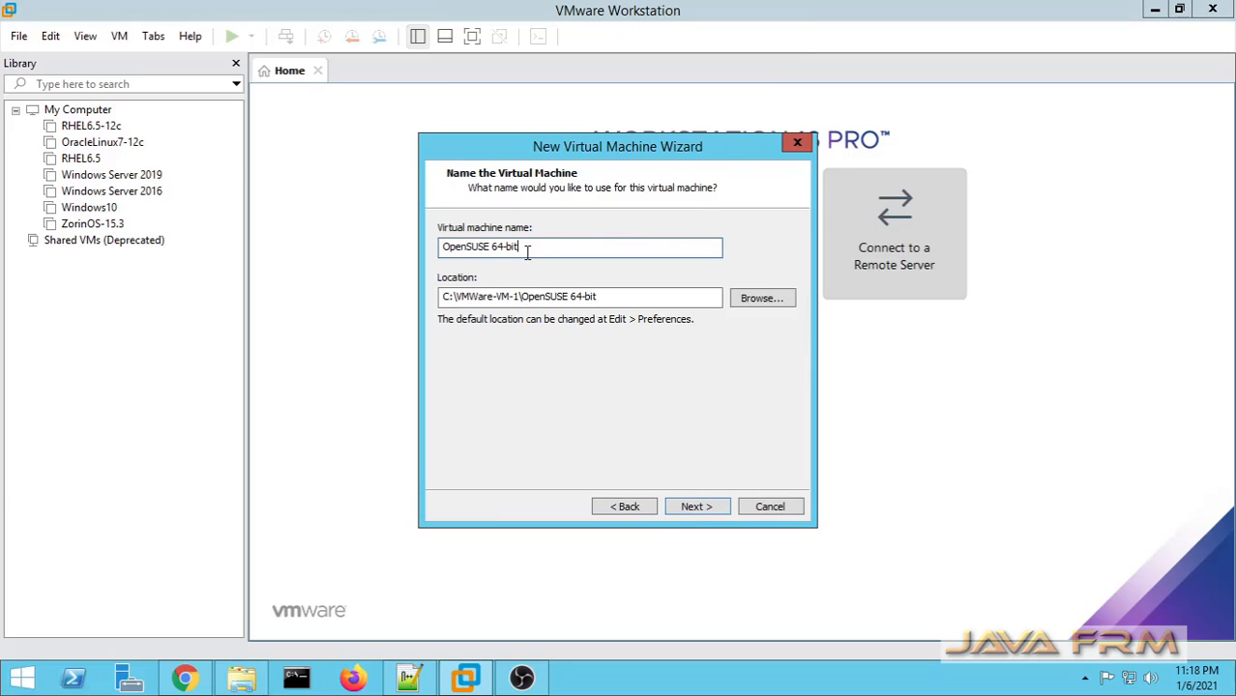
pyautogui.doubleClick(504, 248)
pyautogui.write('15.2')
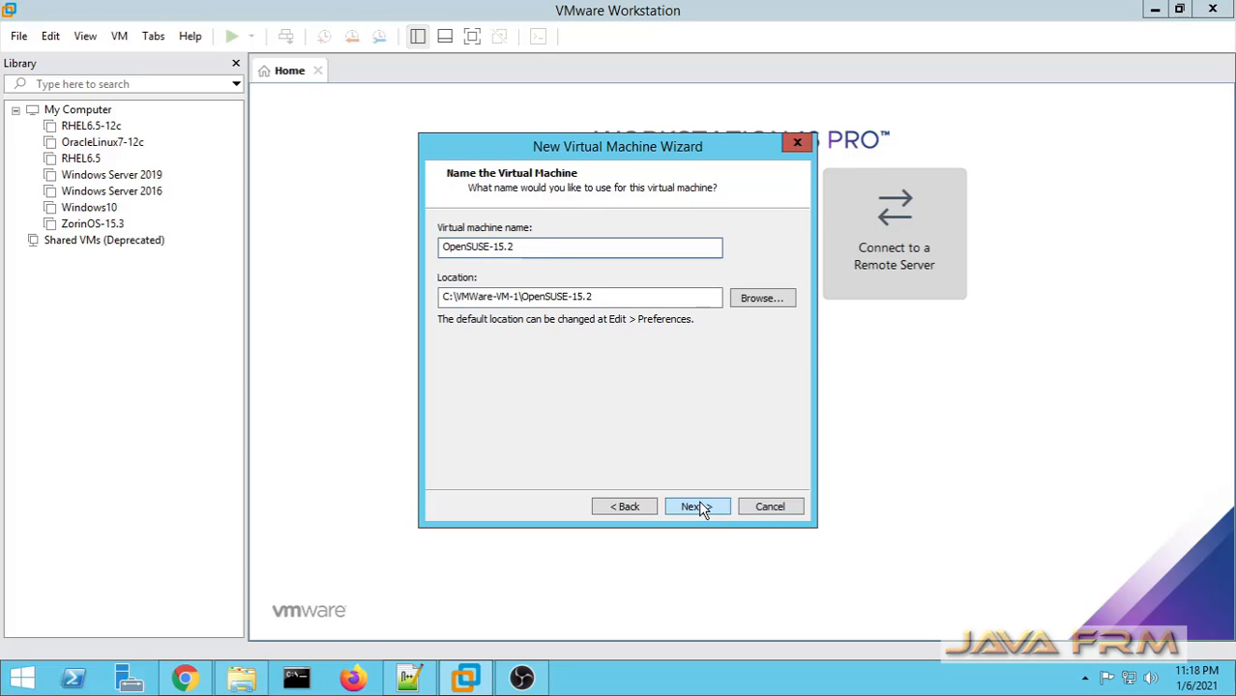
pyautogui.click(696, 507)
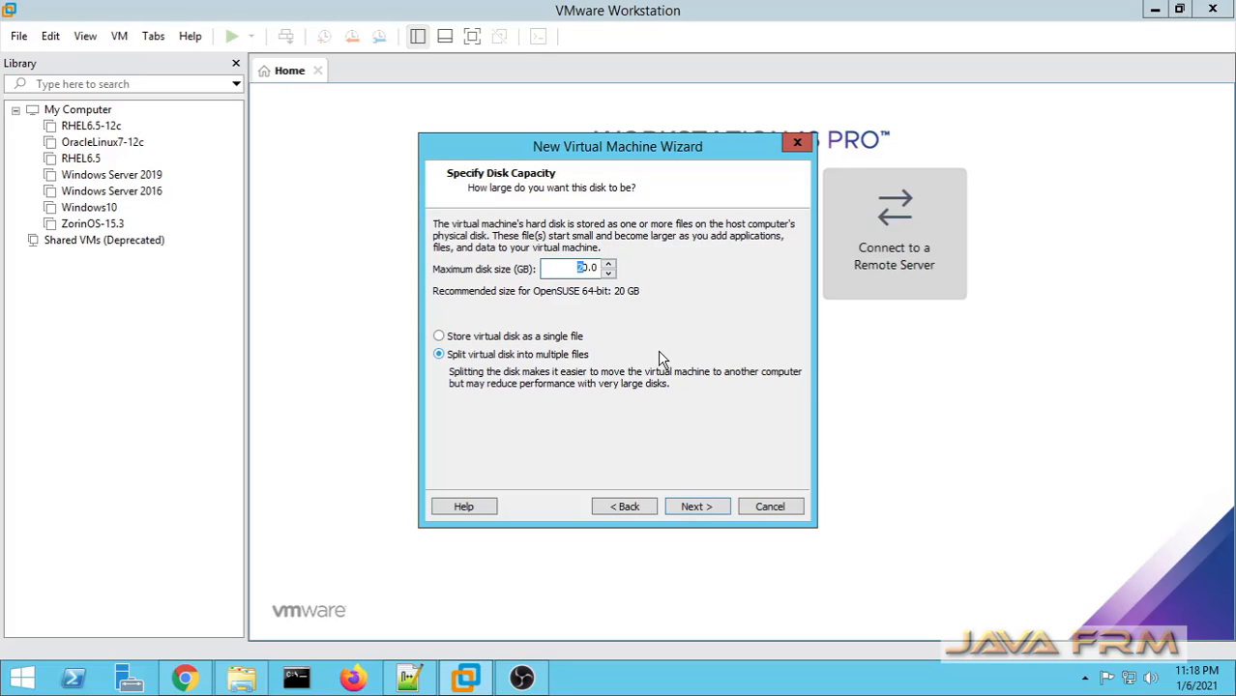
# Give it a 40 GB virtual disk stored as a single file
pyautogui.click(439, 336)
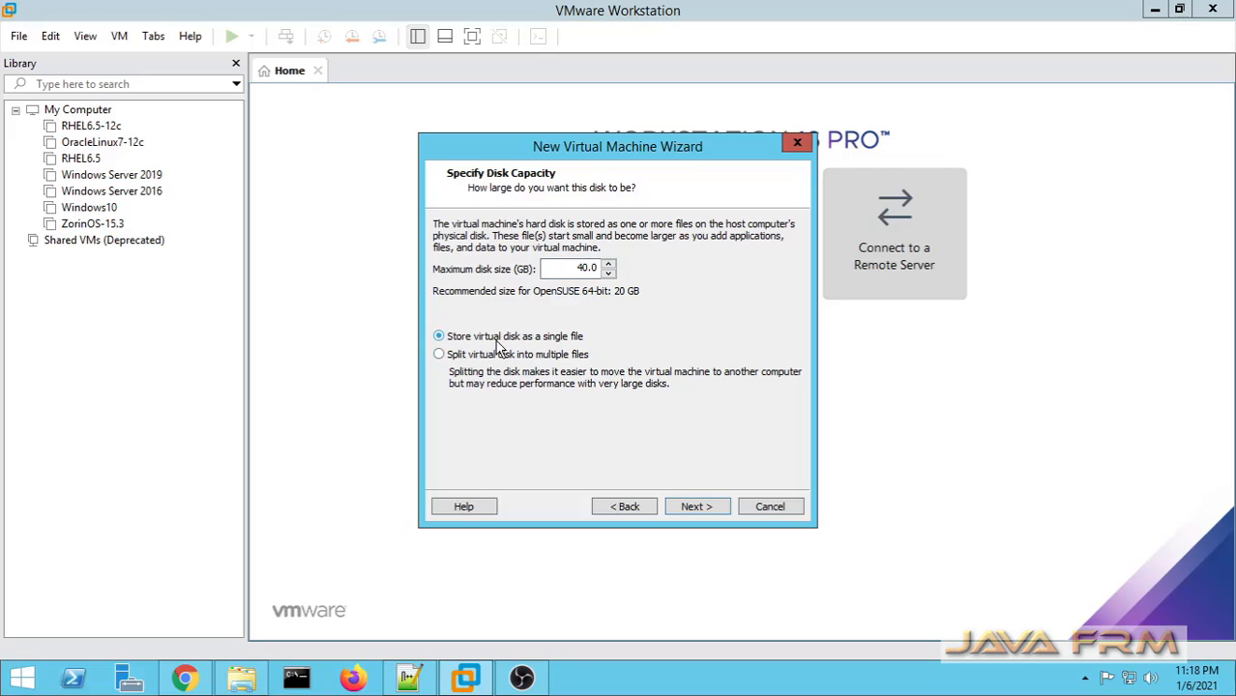
pyautogui.click(696, 507)
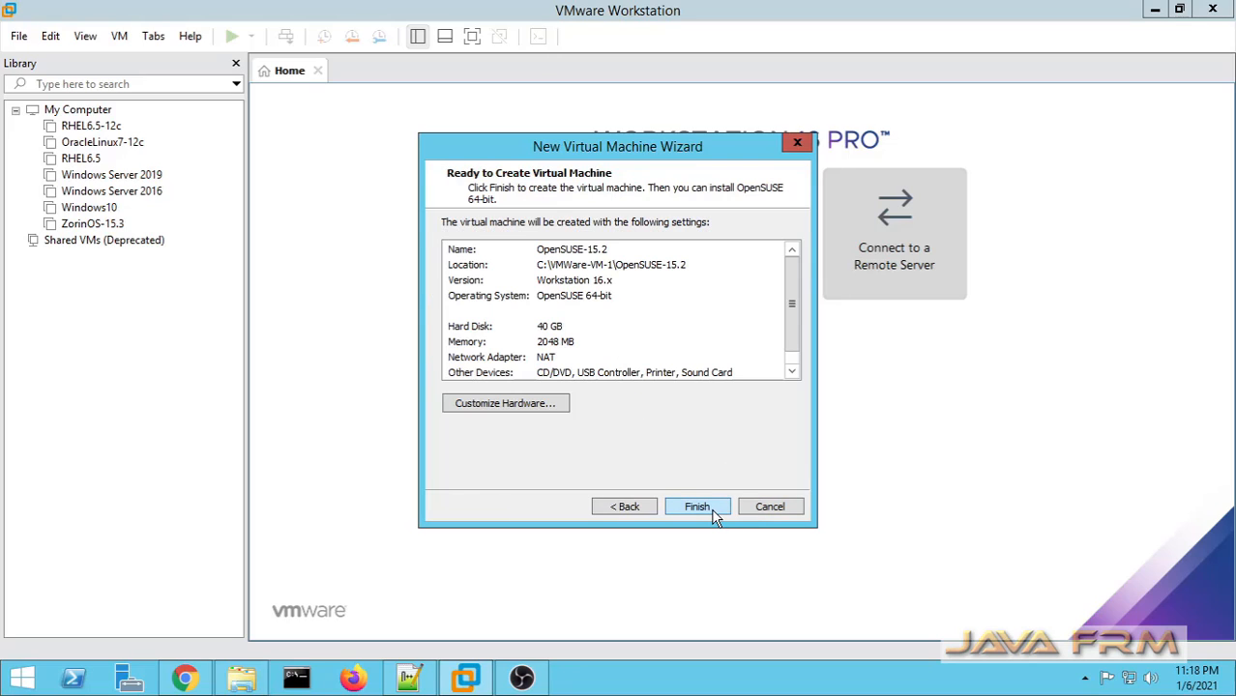
# In Customize Hardware, raise memory to 8 GB and give the processor four cores
pyautogui.click(505, 404)
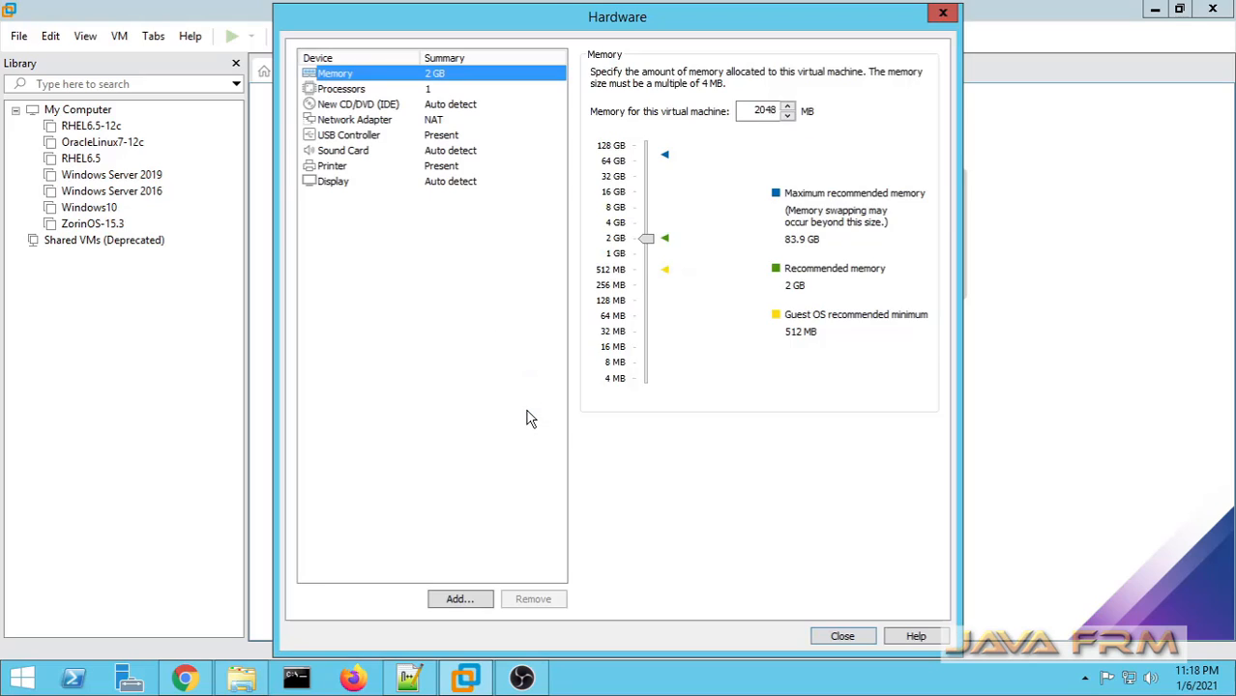
pyautogui.moveTo(650, 201)
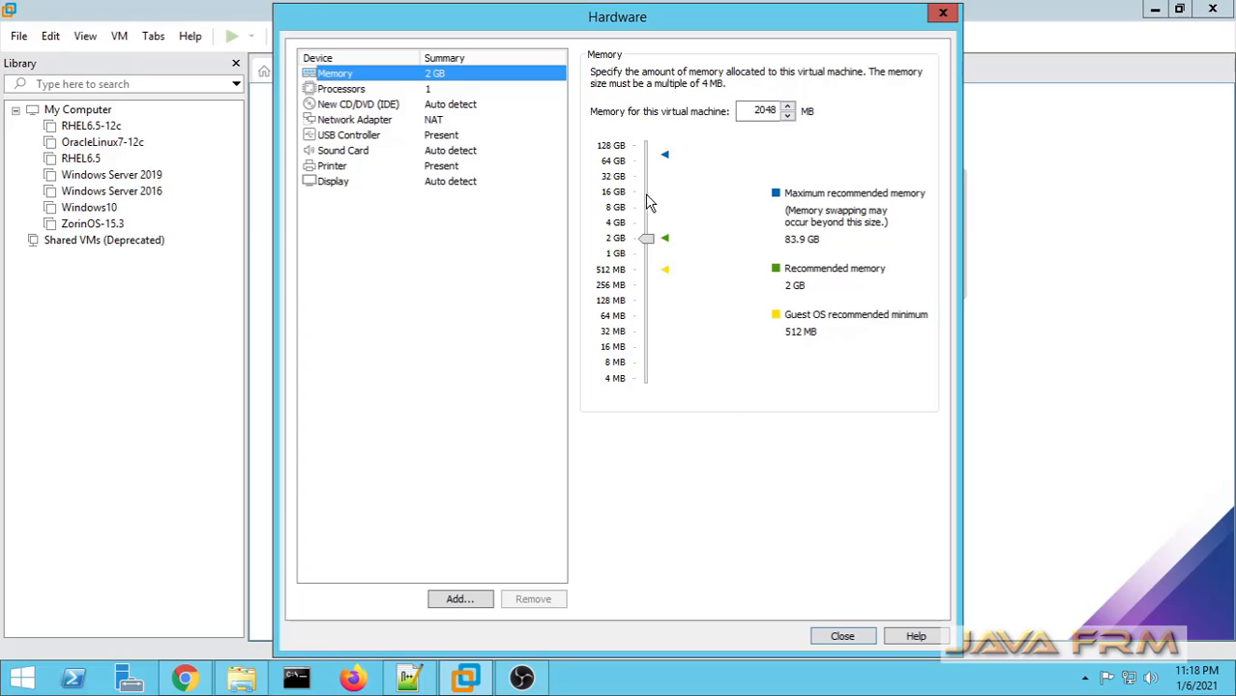
pyautogui.moveTo(646, 238); pyautogui.dragTo(646, 207)
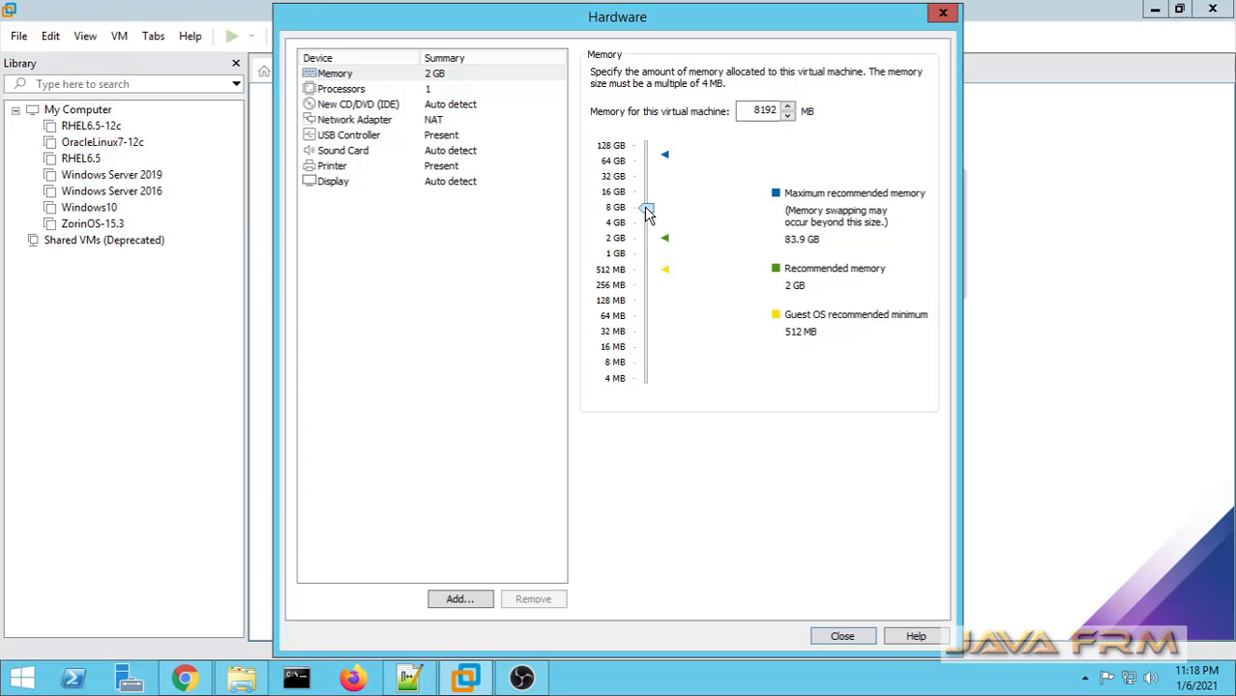
pyautogui.click(341, 89)
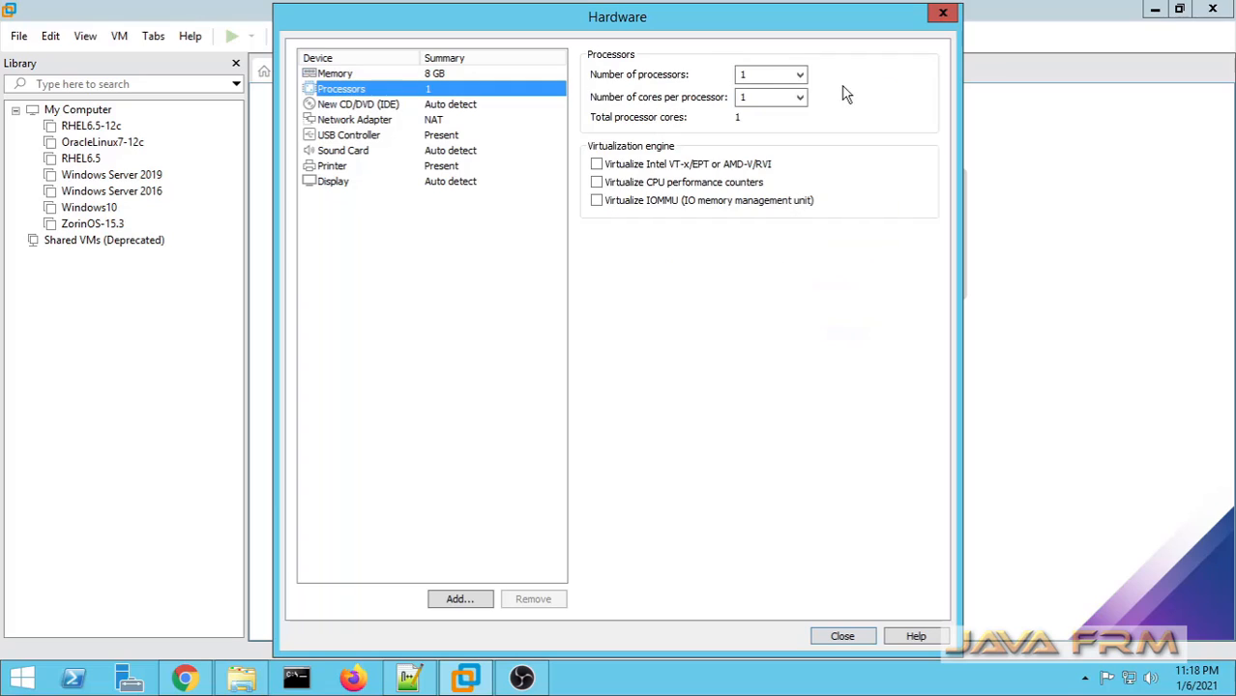
pyautogui.click(801, 97)
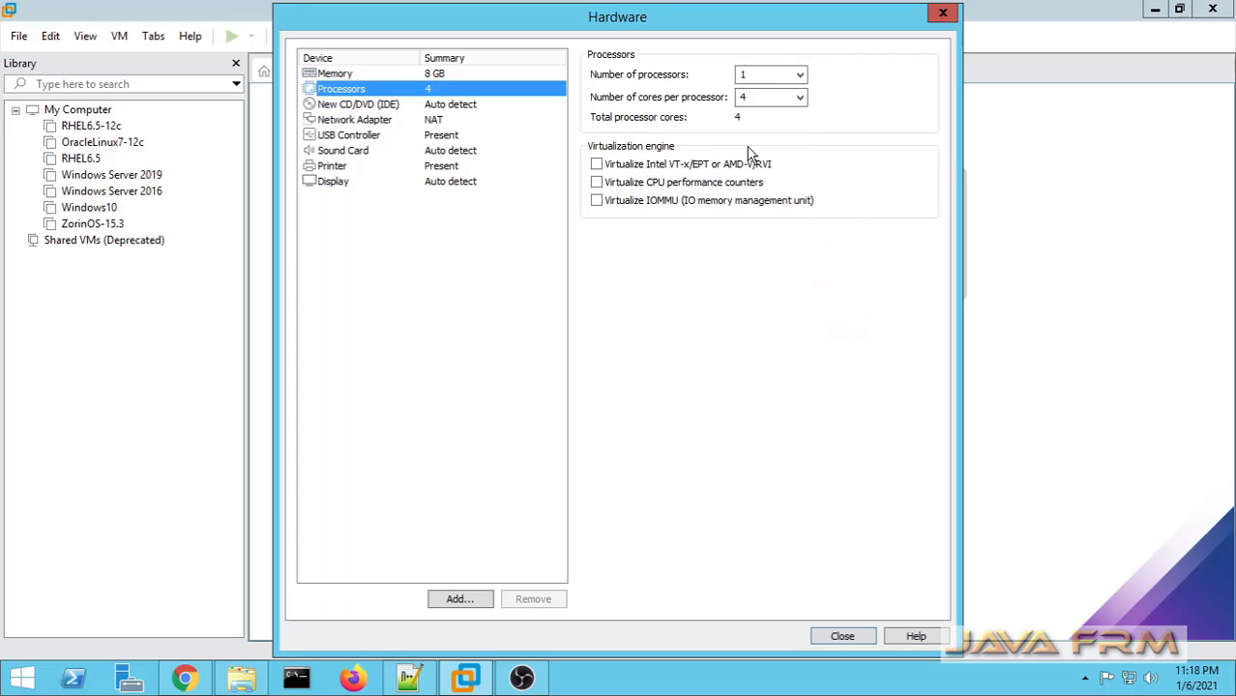
# Set the CD/DVD drive to use the openSUSE Leap 15.2 ISO image file
pyautogui.click(358, 104)
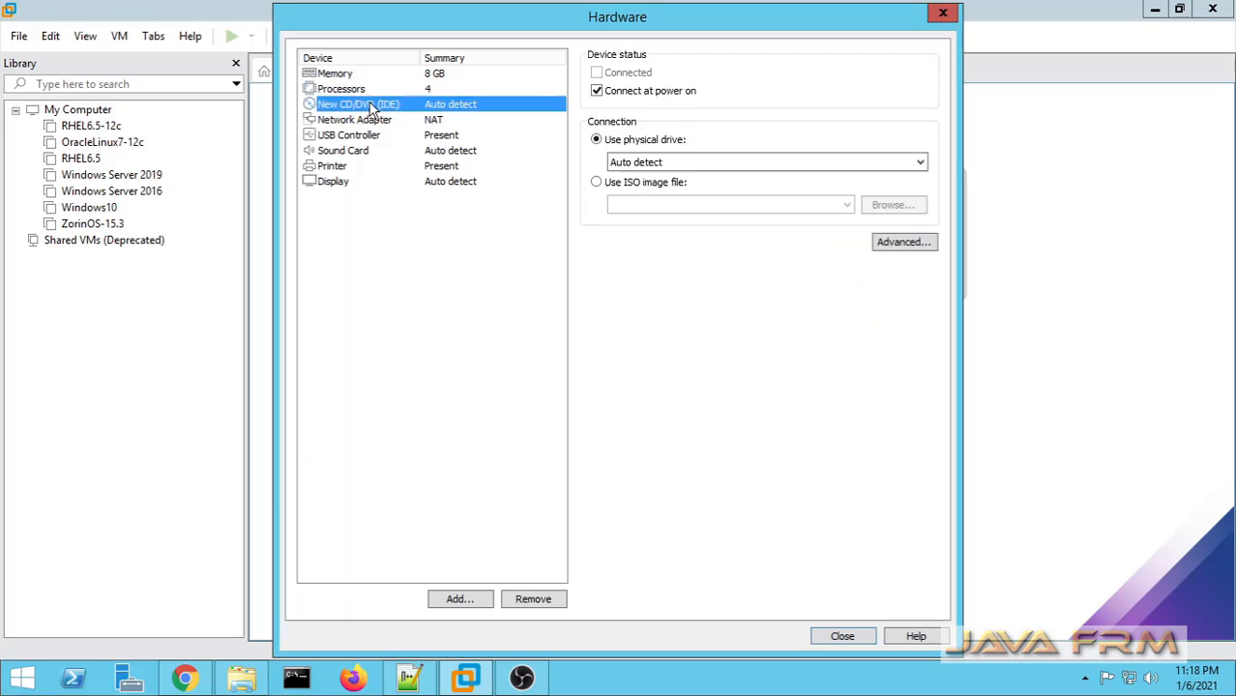
pyautogui.click(596, 182)
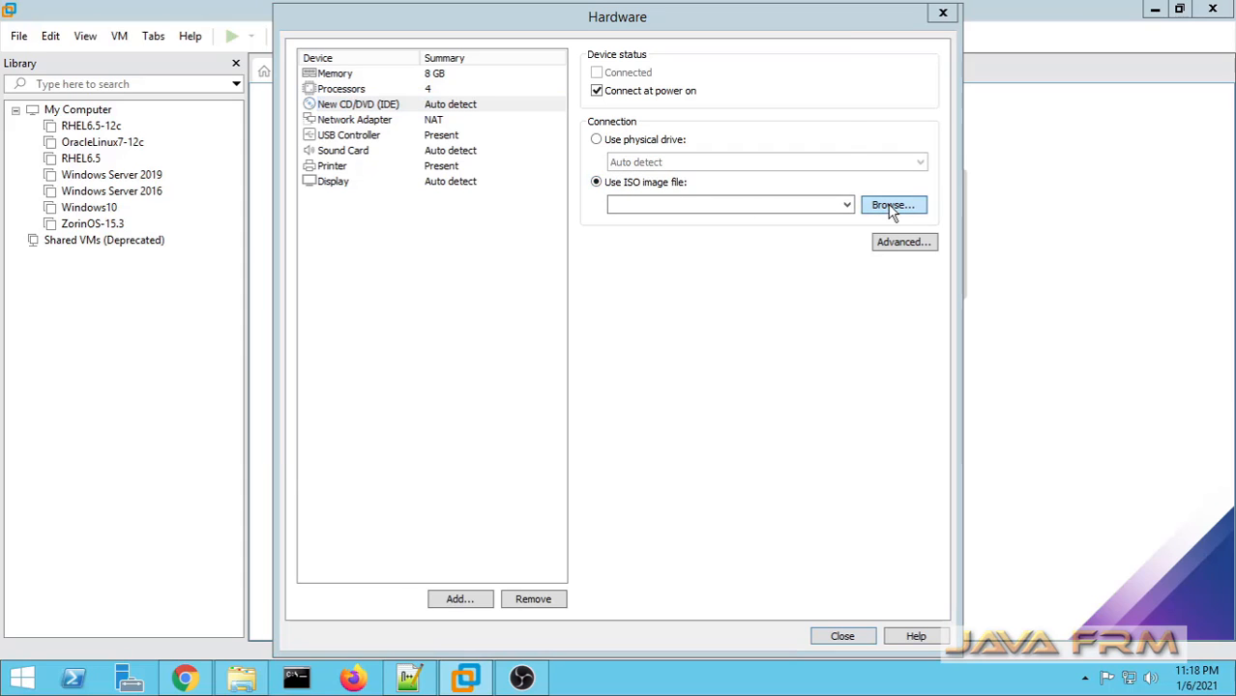
pyautogui.click(892, 205)
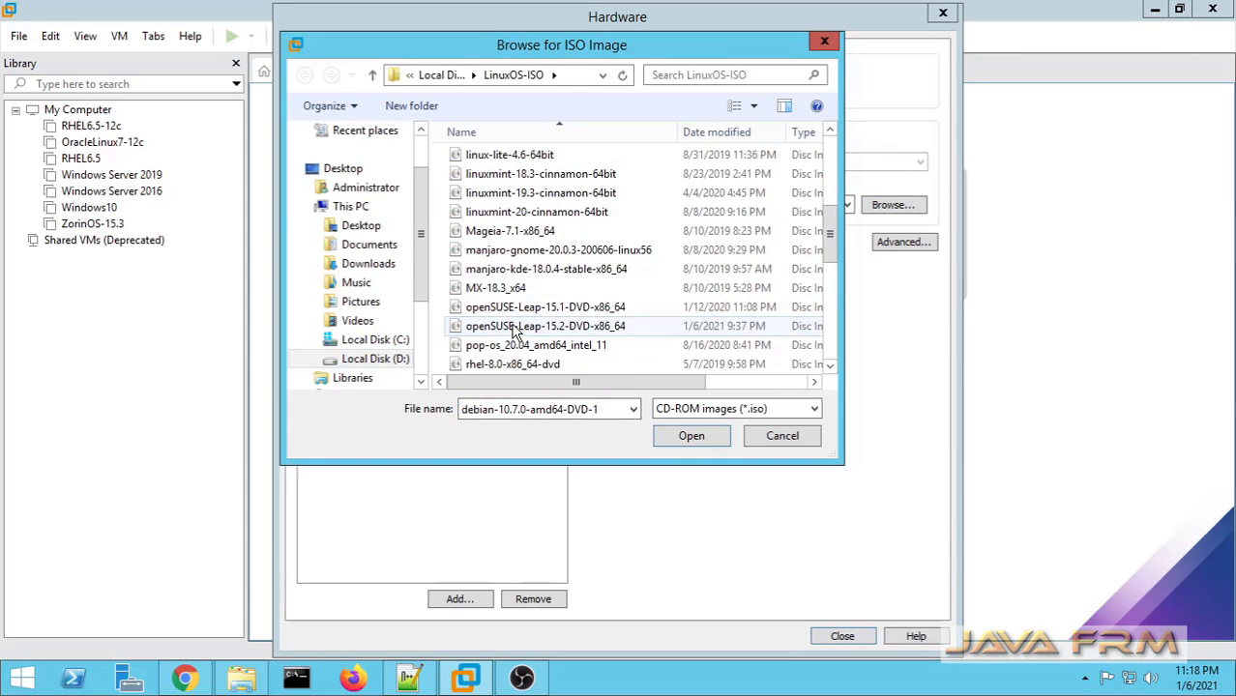
pyautogui.scroll(-3)
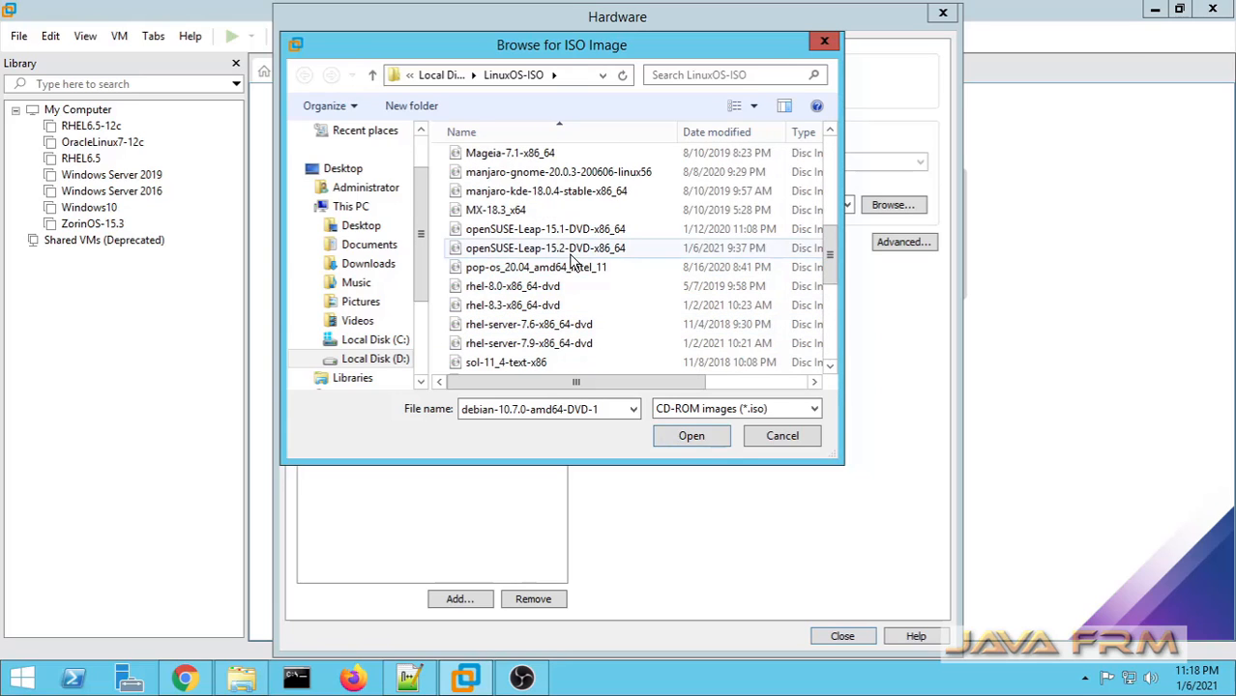
pyautogui.click(692, 435)
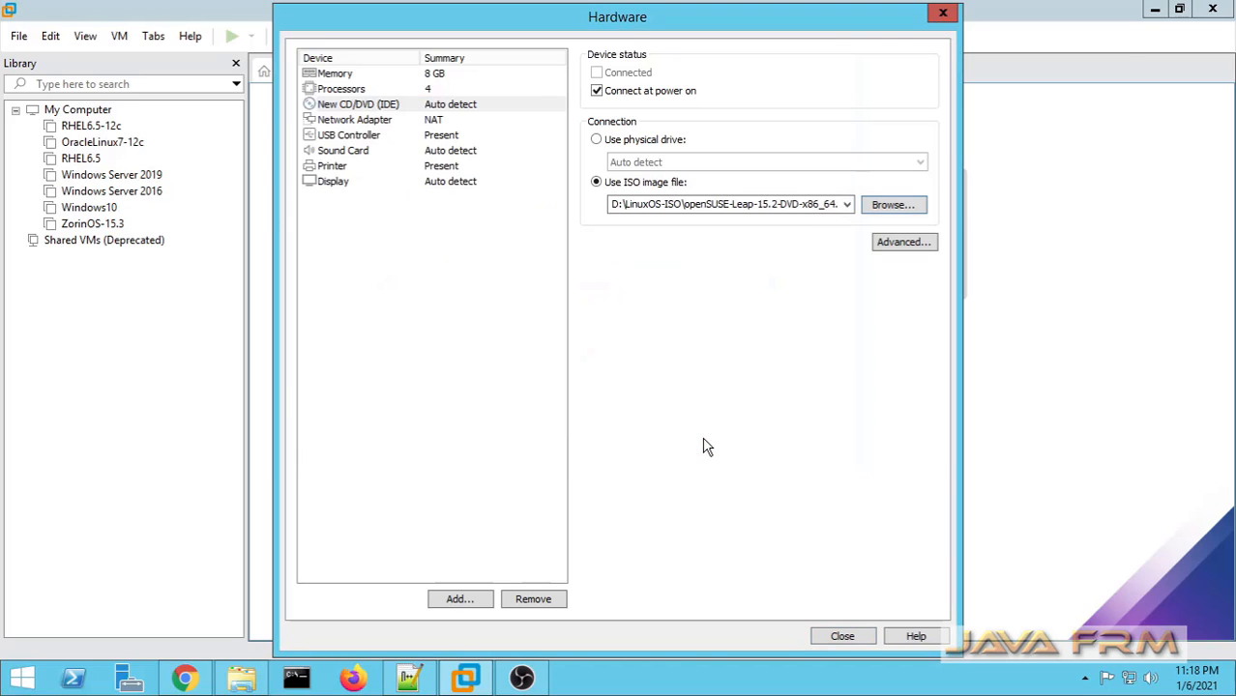
pyautogui.moveTo(383, 135)
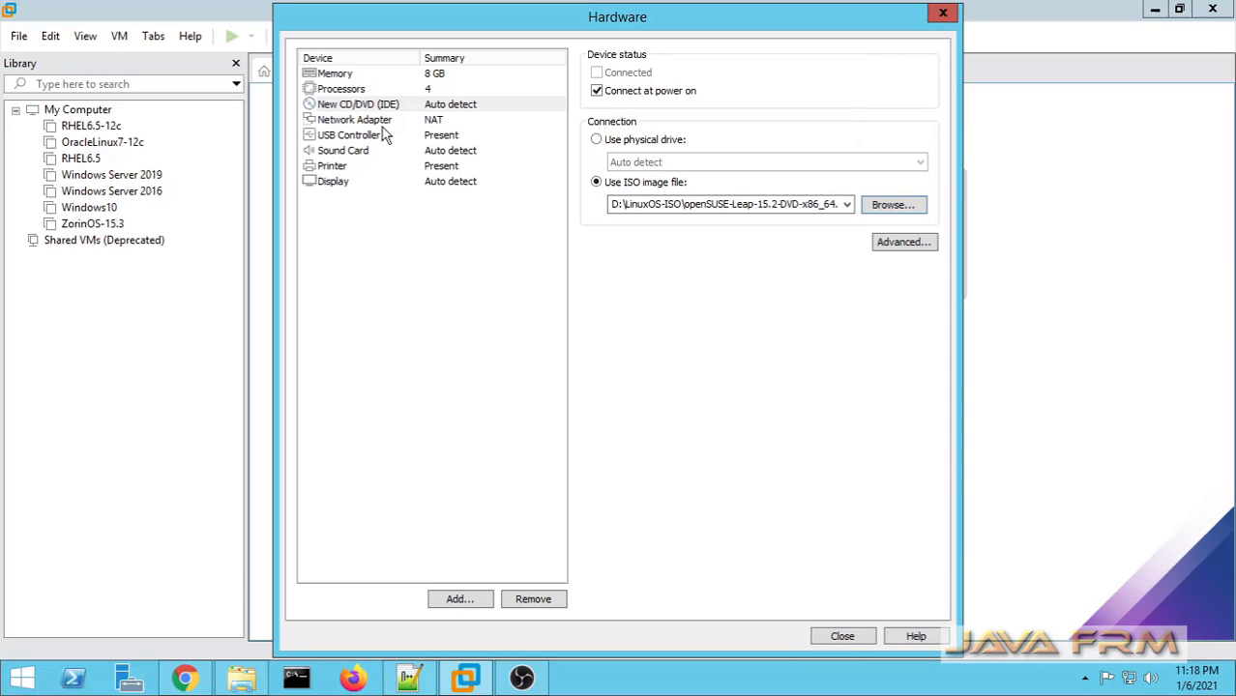
# Confirm the network adapter uses NAT and return to the creation summary
pyautogui.click(356, 120)
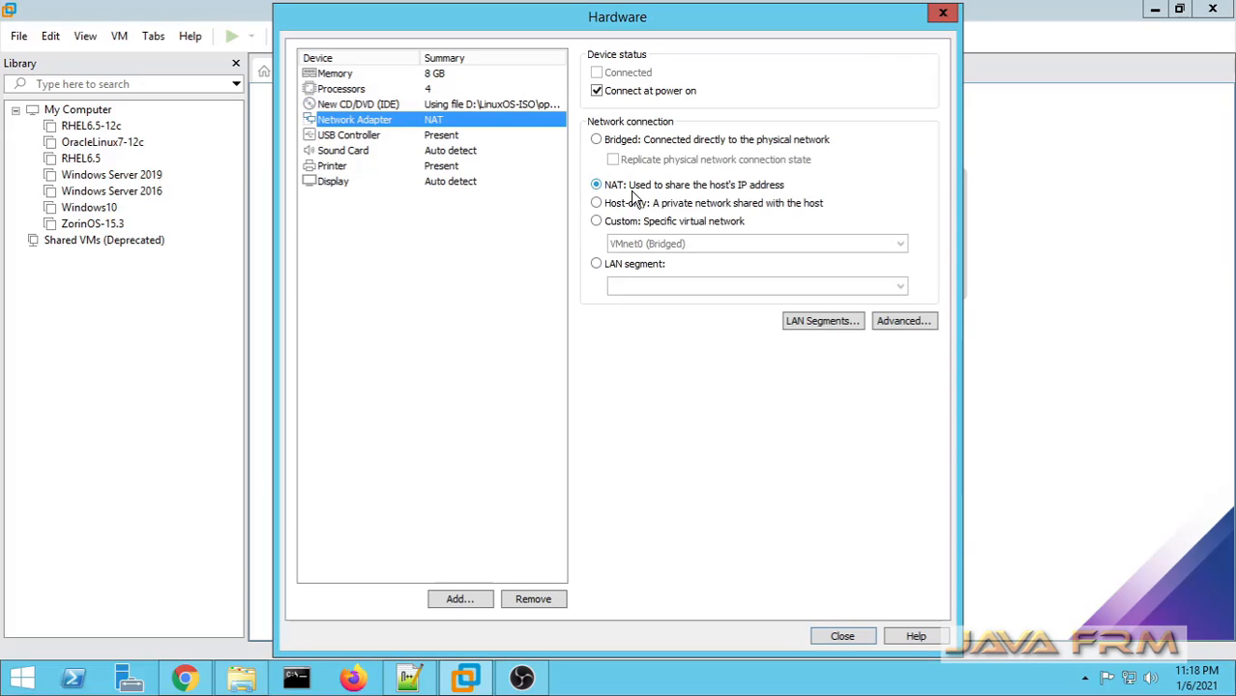
pyautogui.click(841, 637)
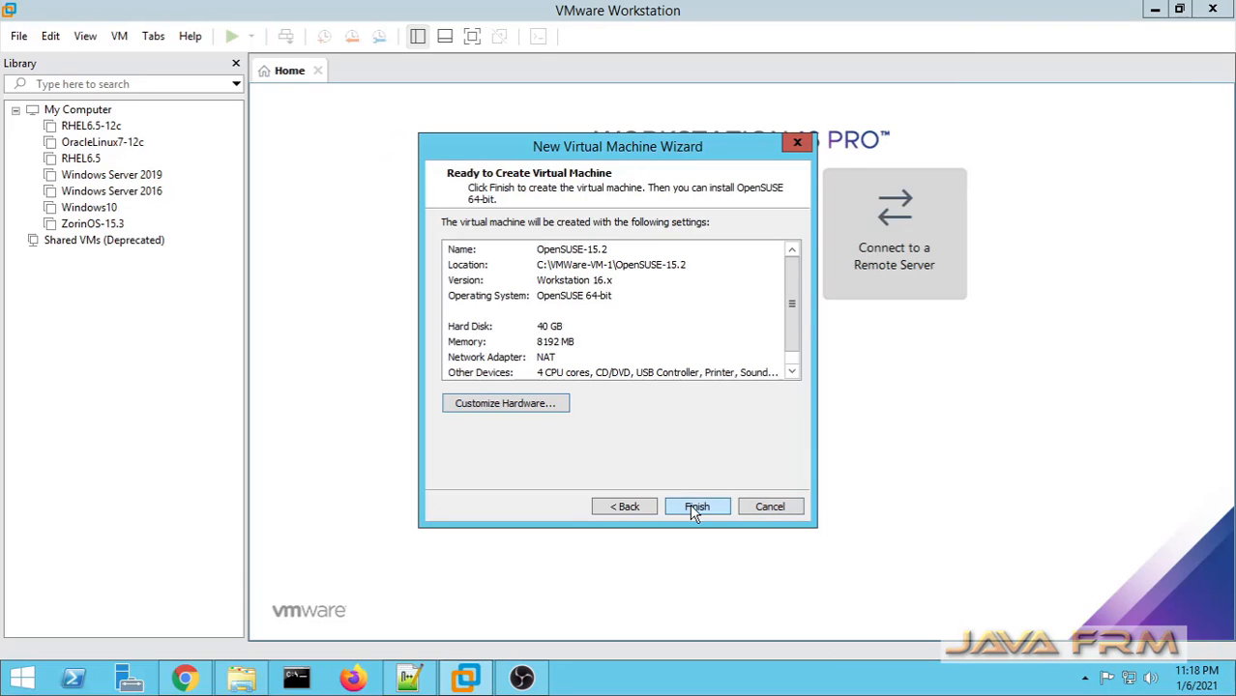
# Finish creating the OpenSUSE-15.2 virtual machine and power it on
pyautogui.click(696, 507)
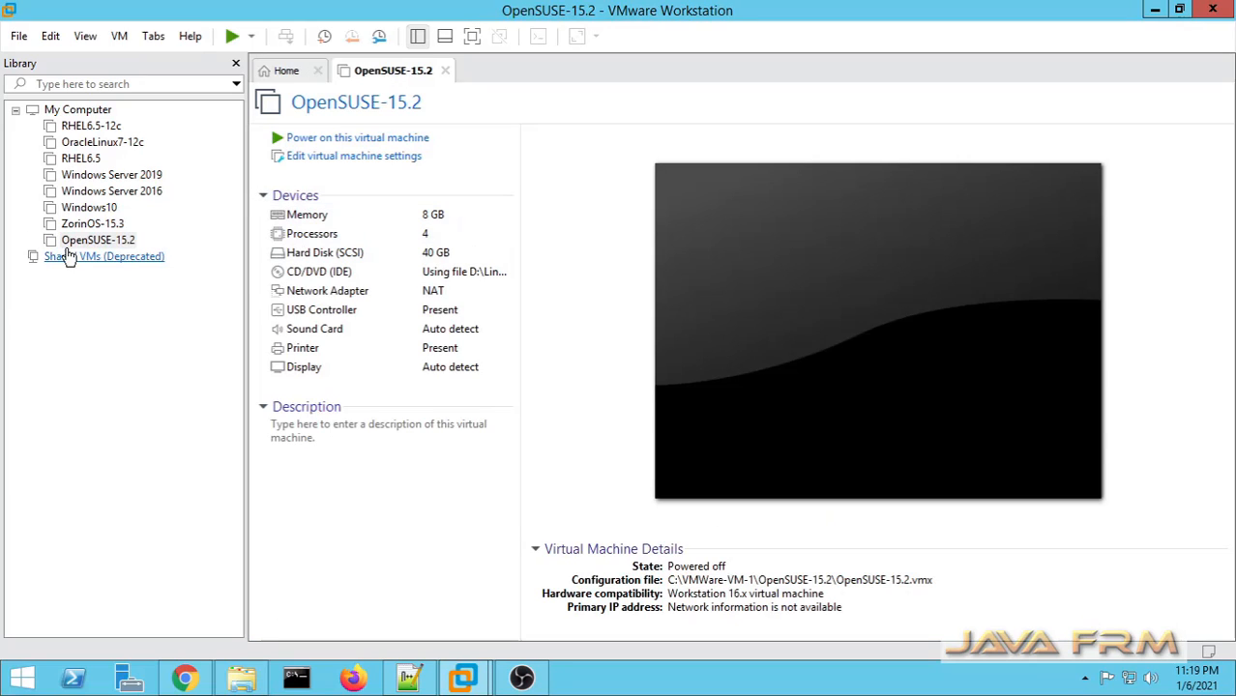
pyautogui.moveTo(363, 143)
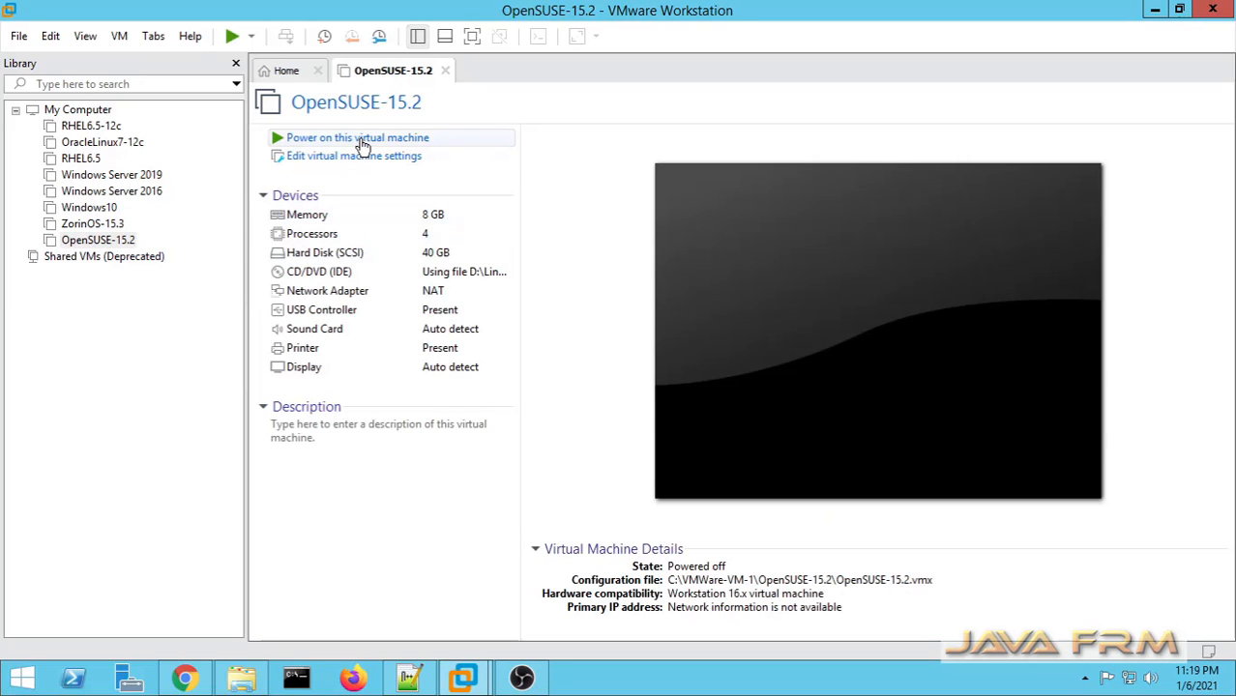
pyautogui.click(356, 137)
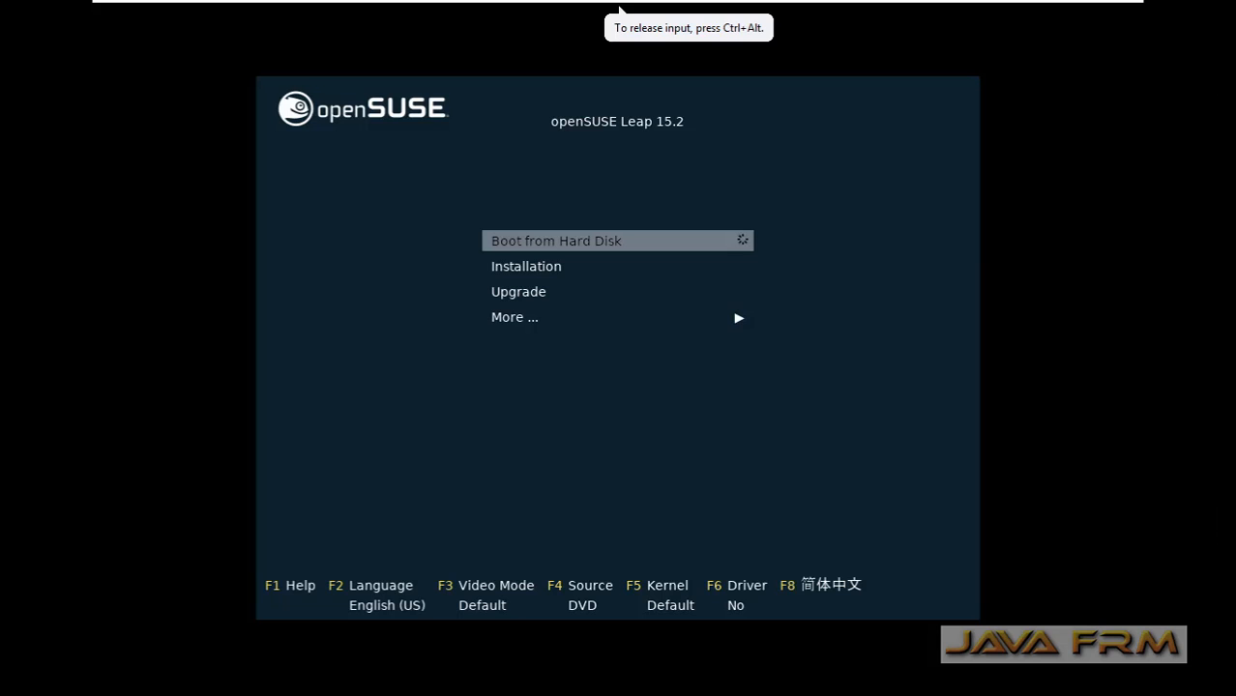
# Select Installation at the openSUSE boot menu to launch the installer
pyautogui.press('Down')
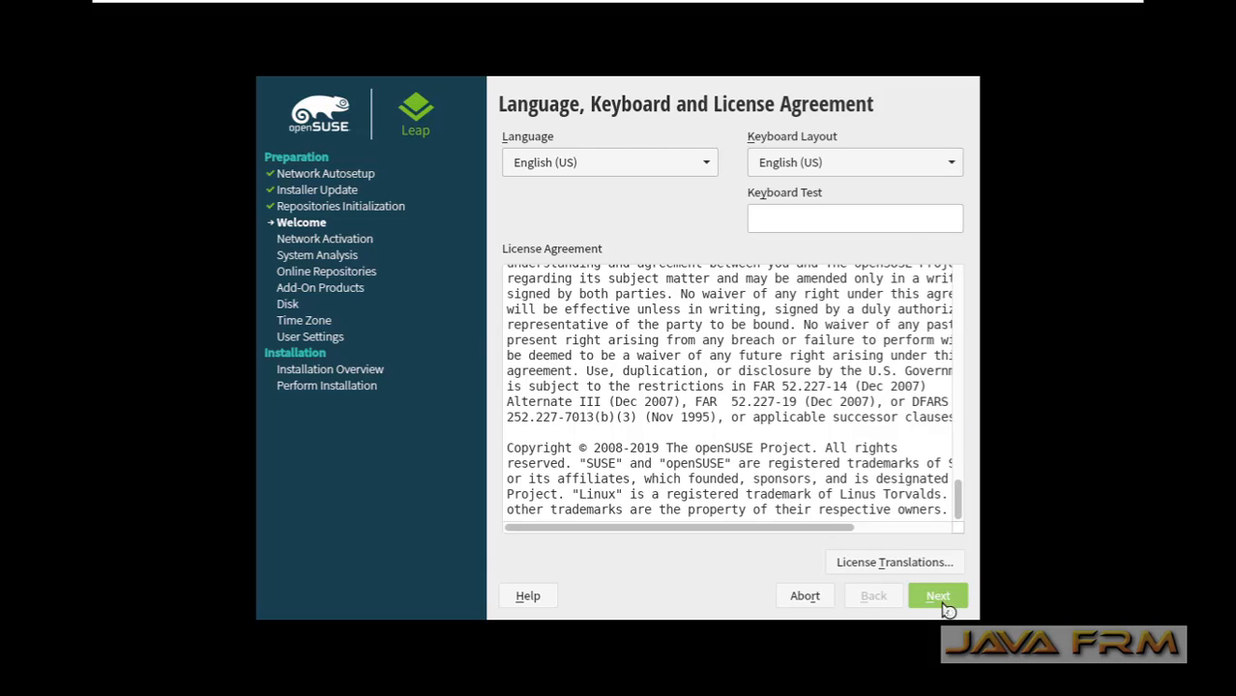
# Accept the license, answer Yes to online repositories and keep the default update, non-OSS and main repositories
pyautogui.click(936, 596)
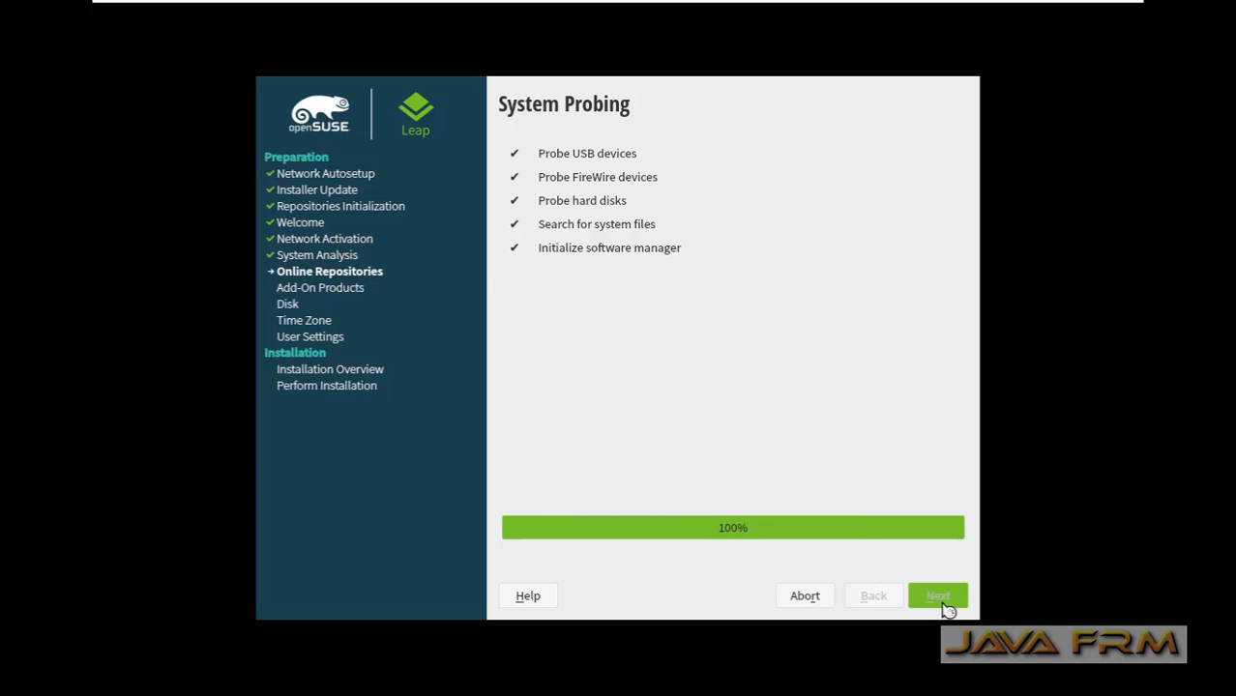
pyautogui.click(936, 595)
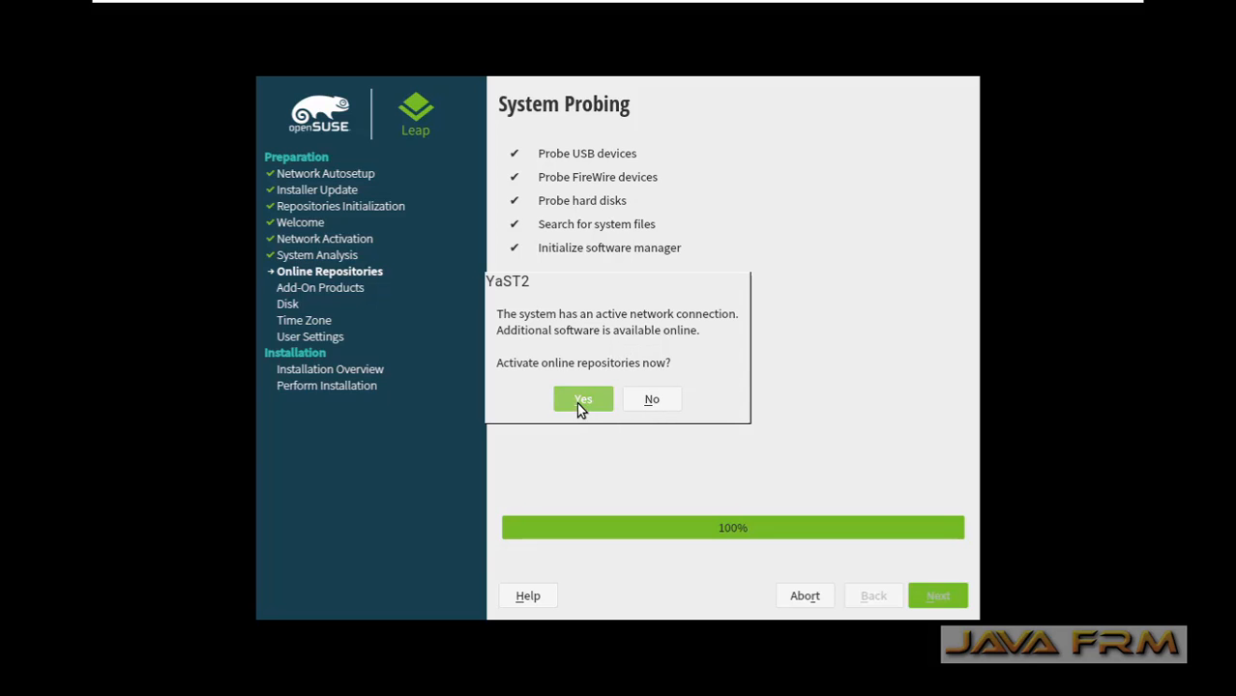
pyautogui.click(583, 398)
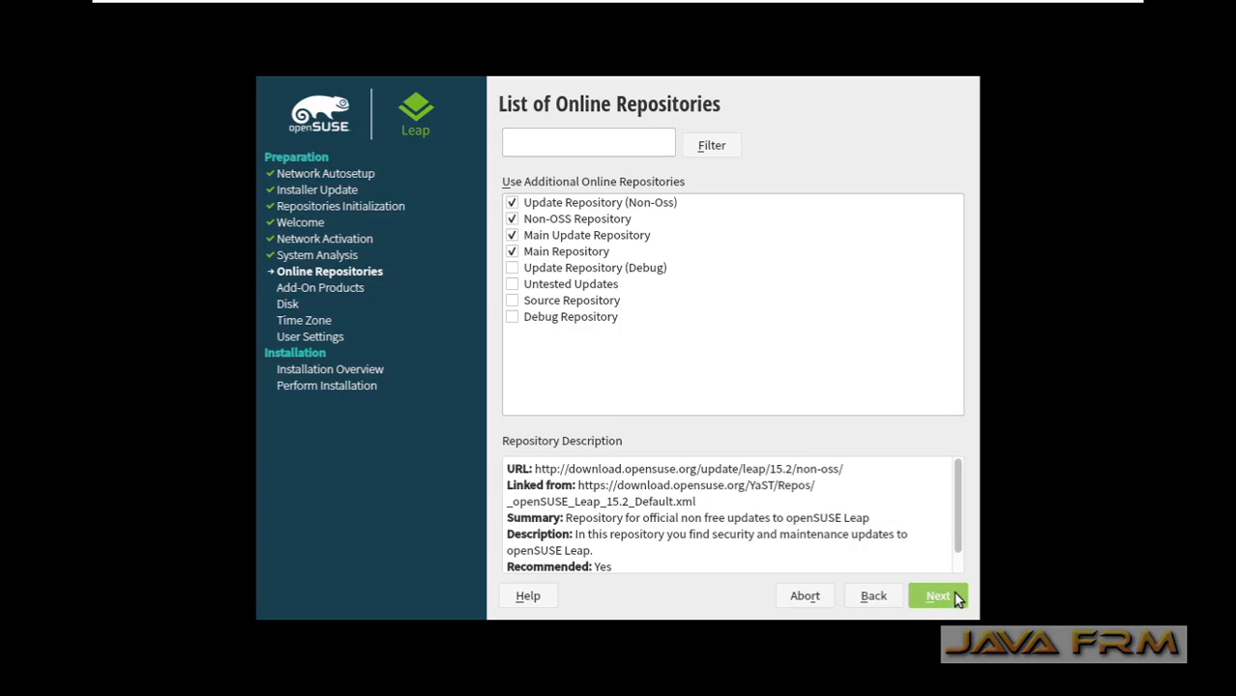
pyautogui.click(936, 596)
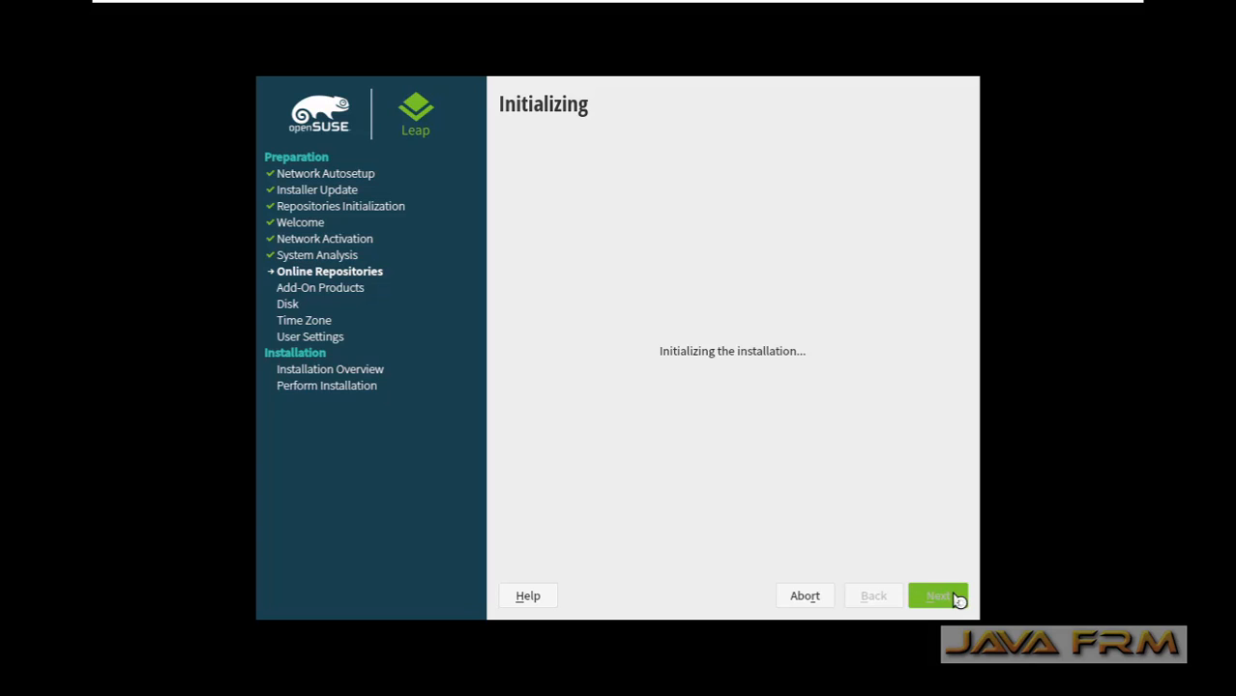
# Select Desktop with GNOME on the System Role page and continue to suggested partitioning
pyautogui.click(936, 595)
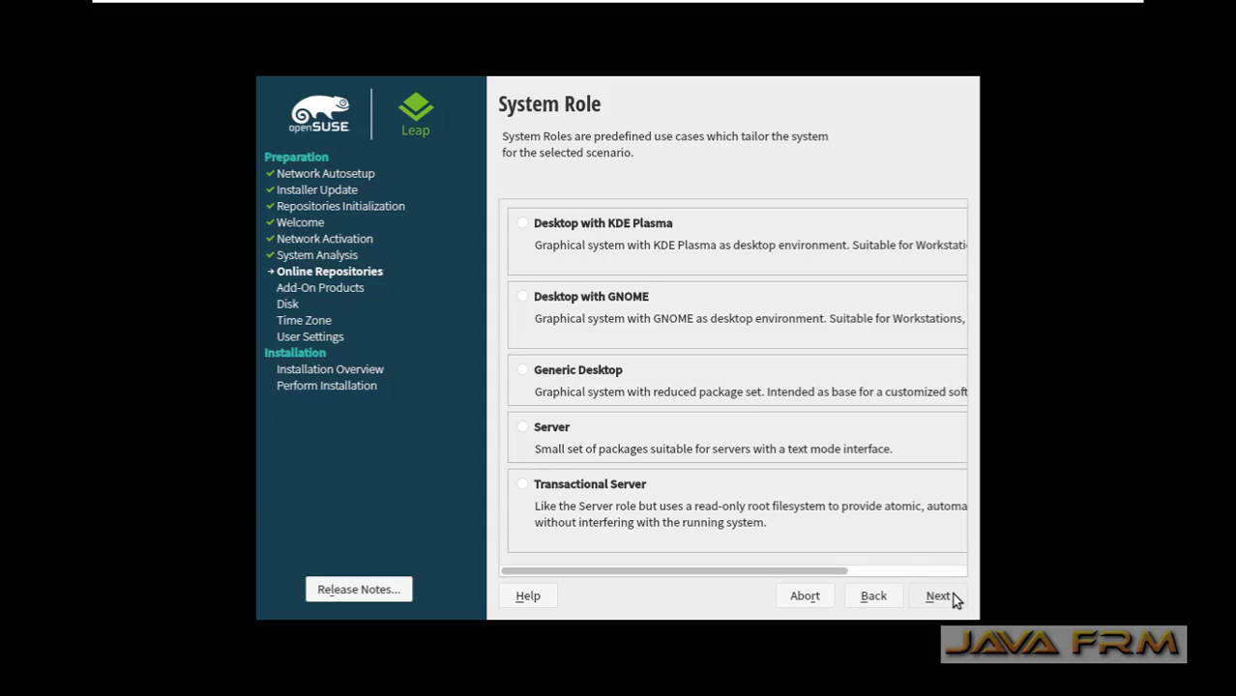
pyautogui.moveTo(940, 569)
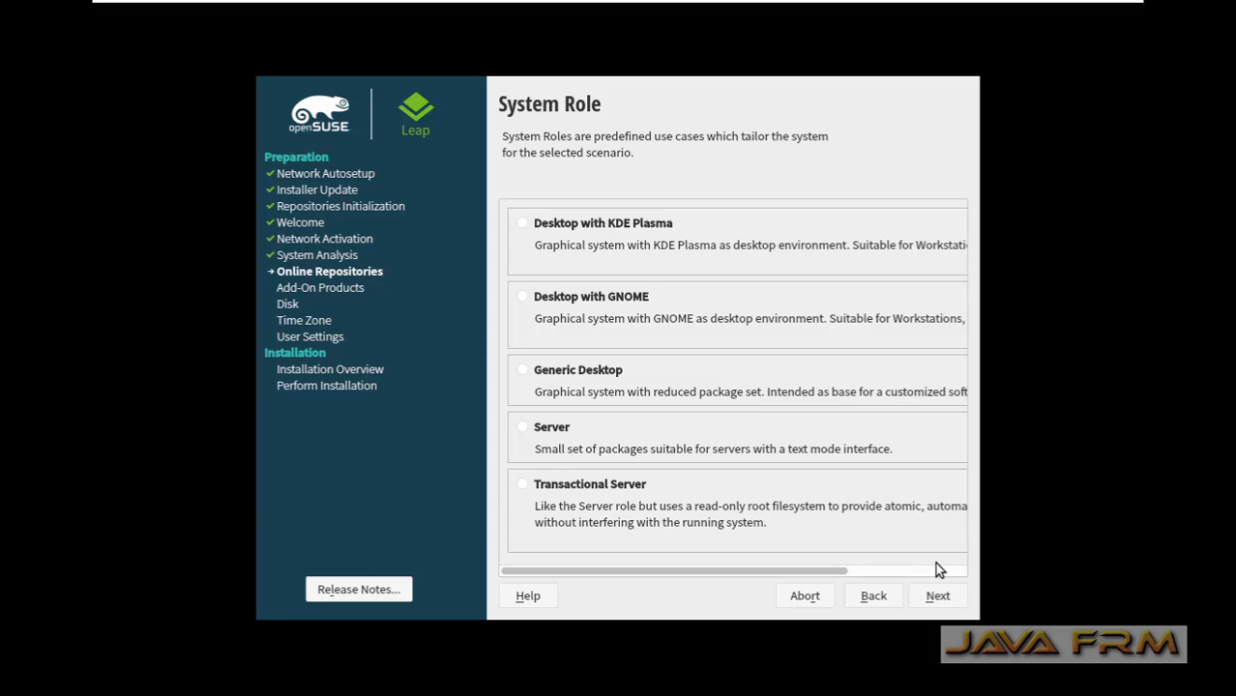
pyautogui.moveTo(677, 325)
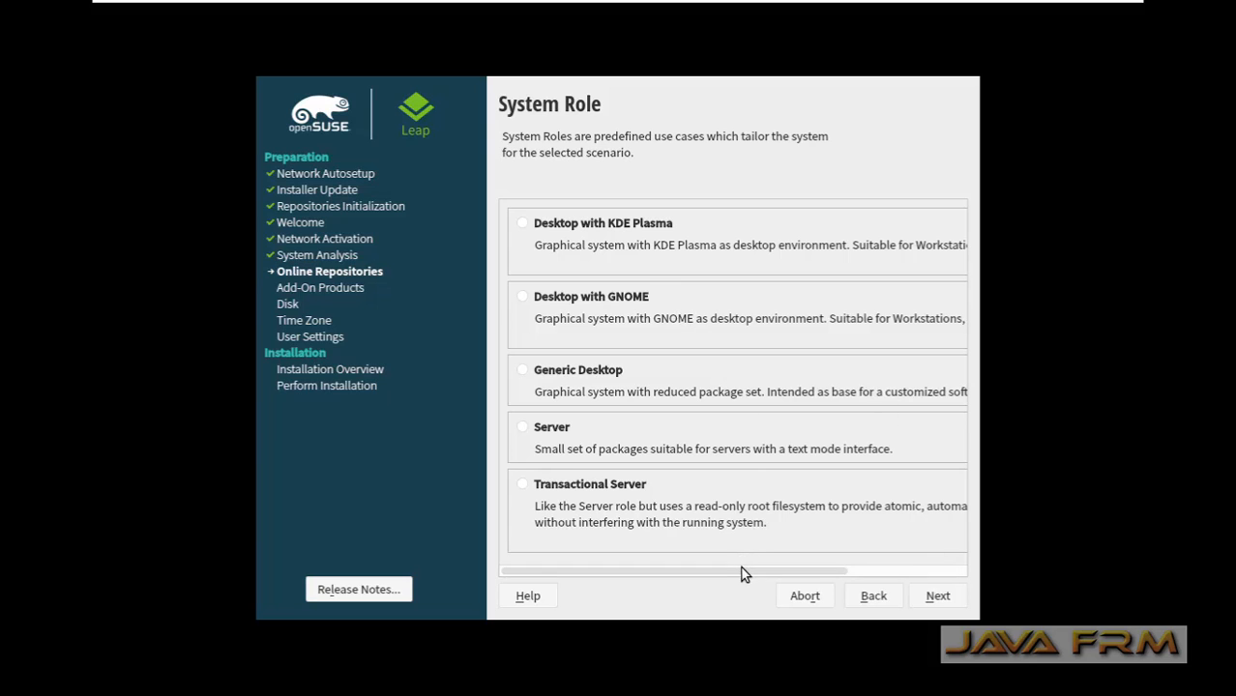
pyautogui.moveTo(745, 573); pyautogui.dragTo(886, 573)
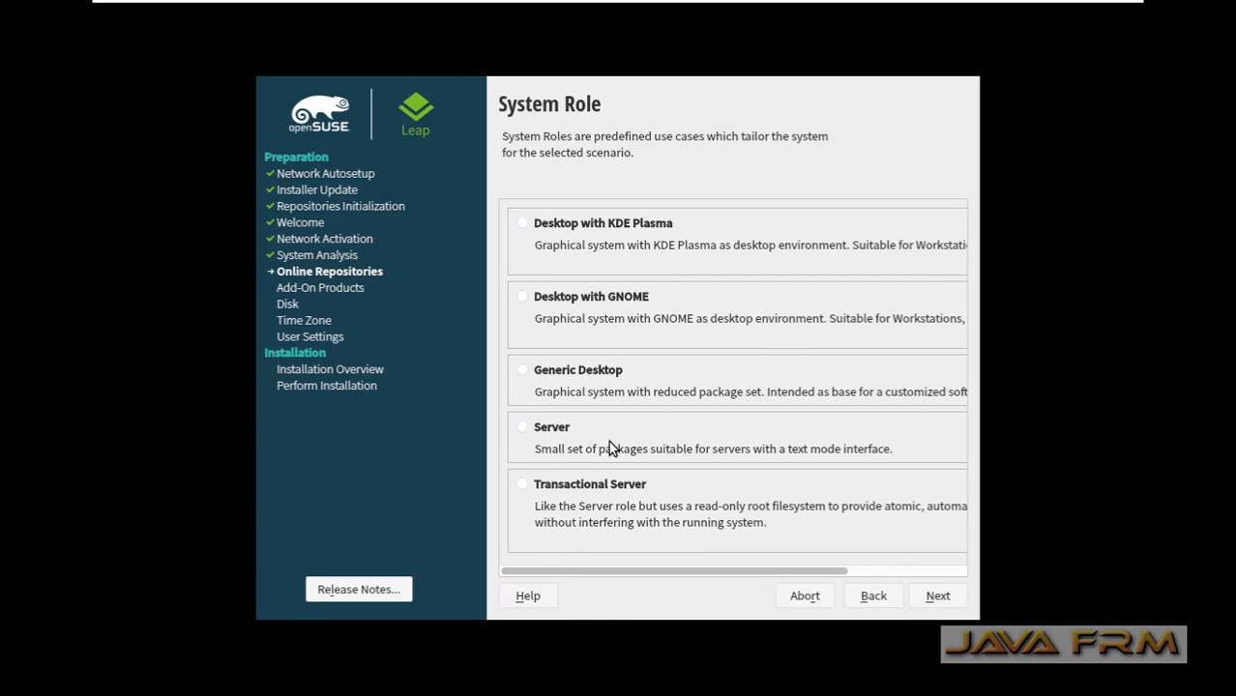
pyautogui.click(522, 369)
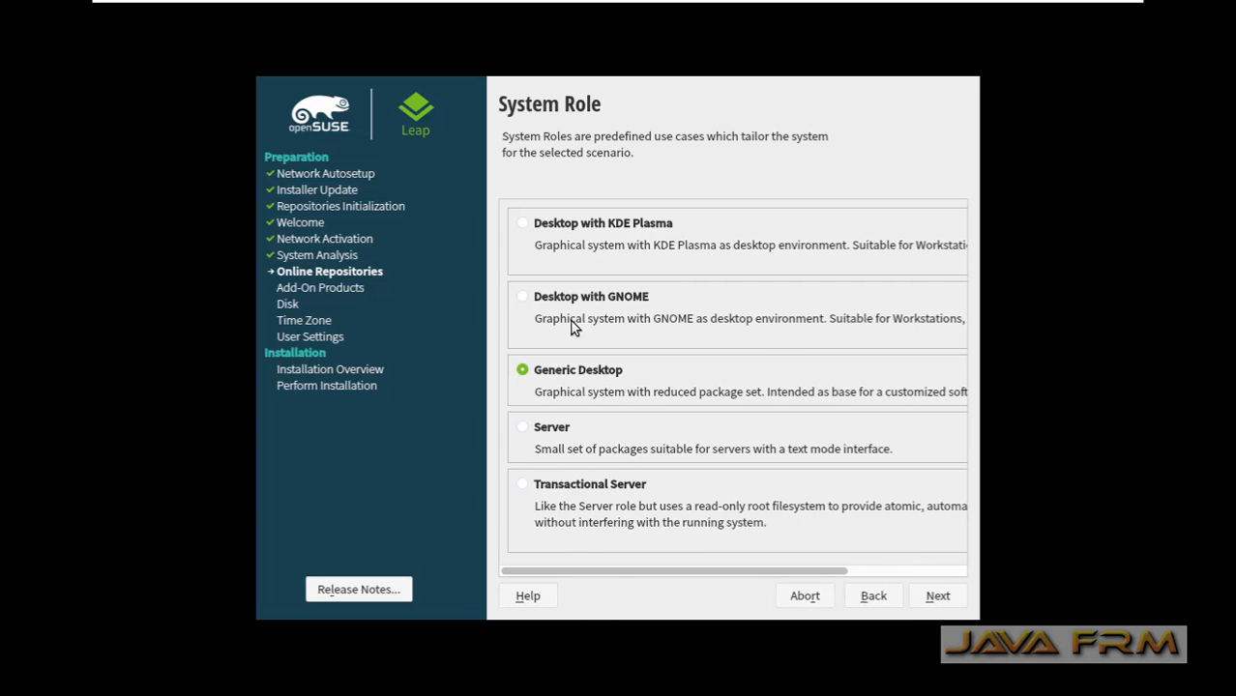
pyautogui.click(523, 296)
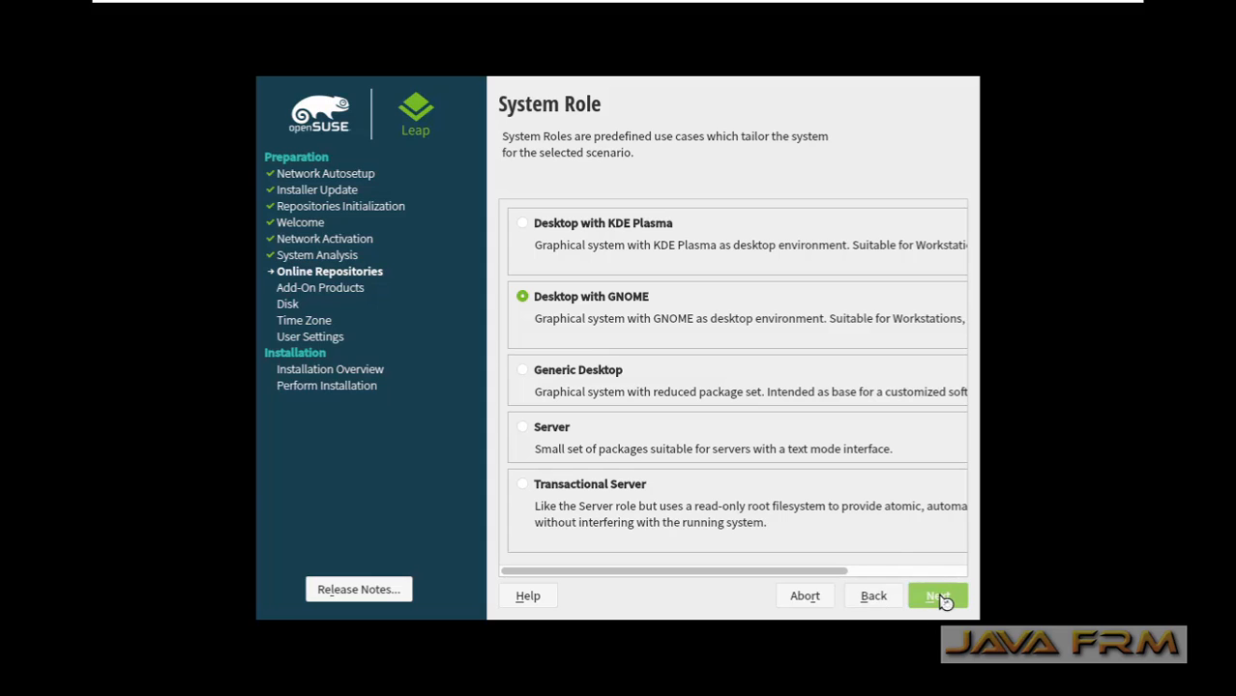
pyautogui.click(936, 596)
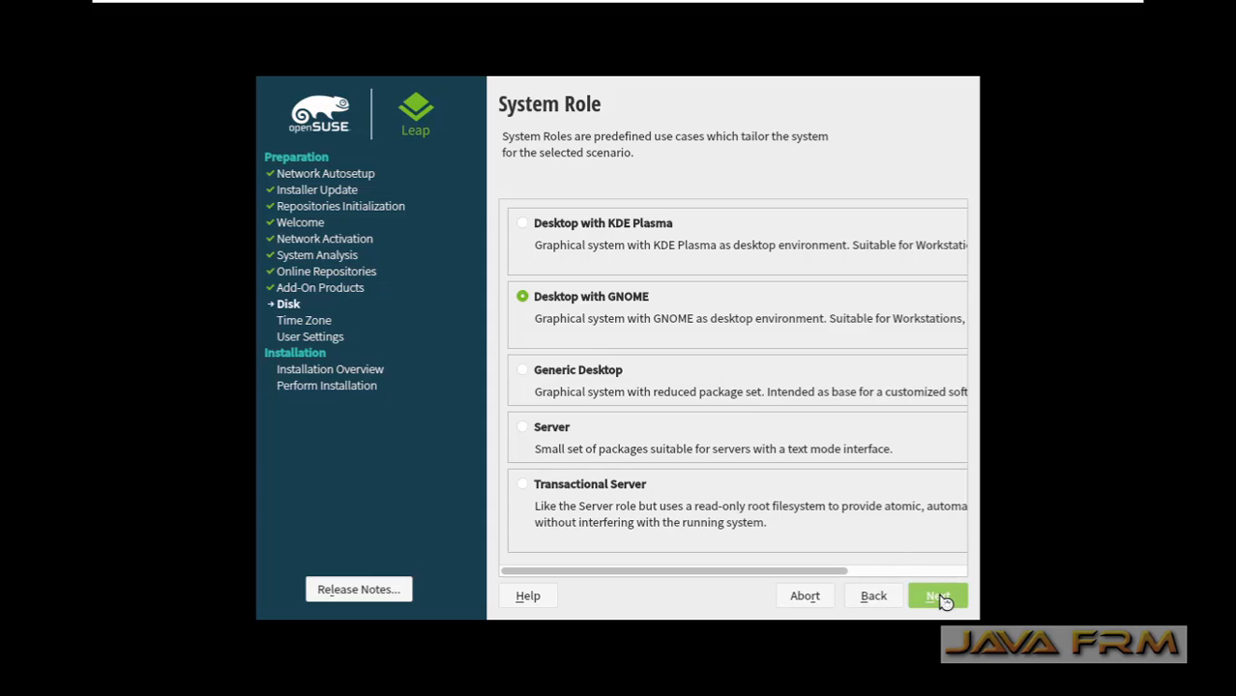
pyautogui.click(936, 596)
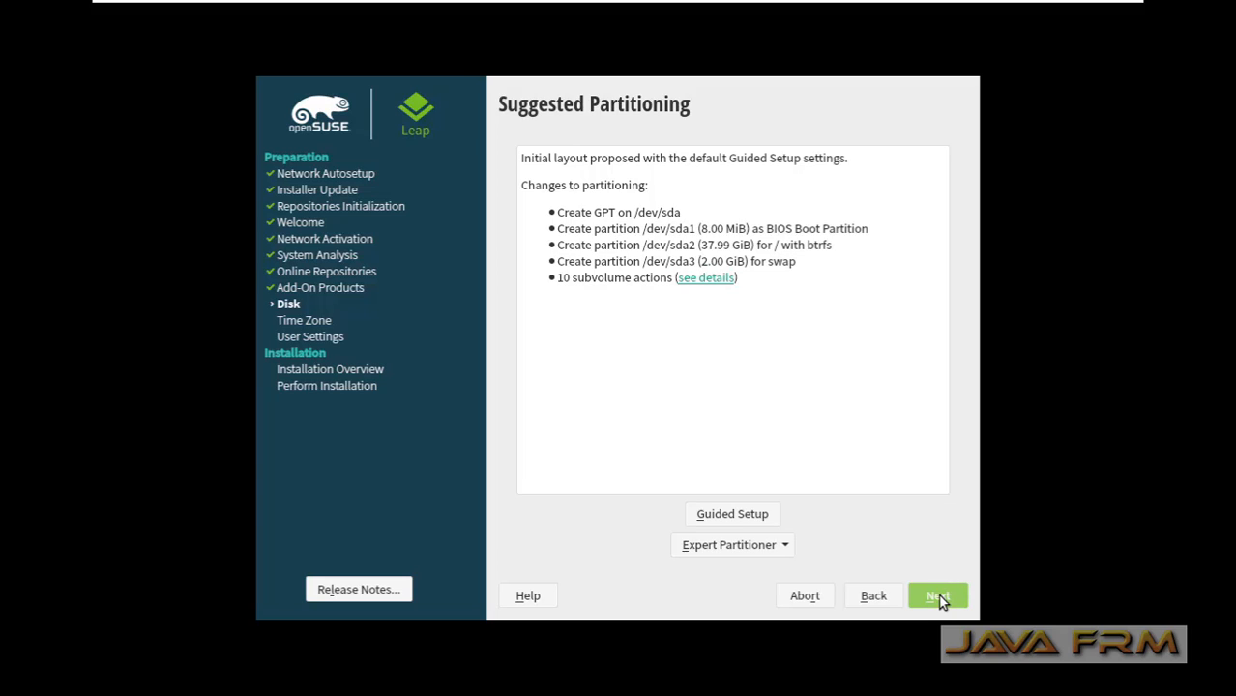
# Accept the suggested /dev/sda partitioning and reach the Clock and Time Zone page
pyautogui.click(936, 595)
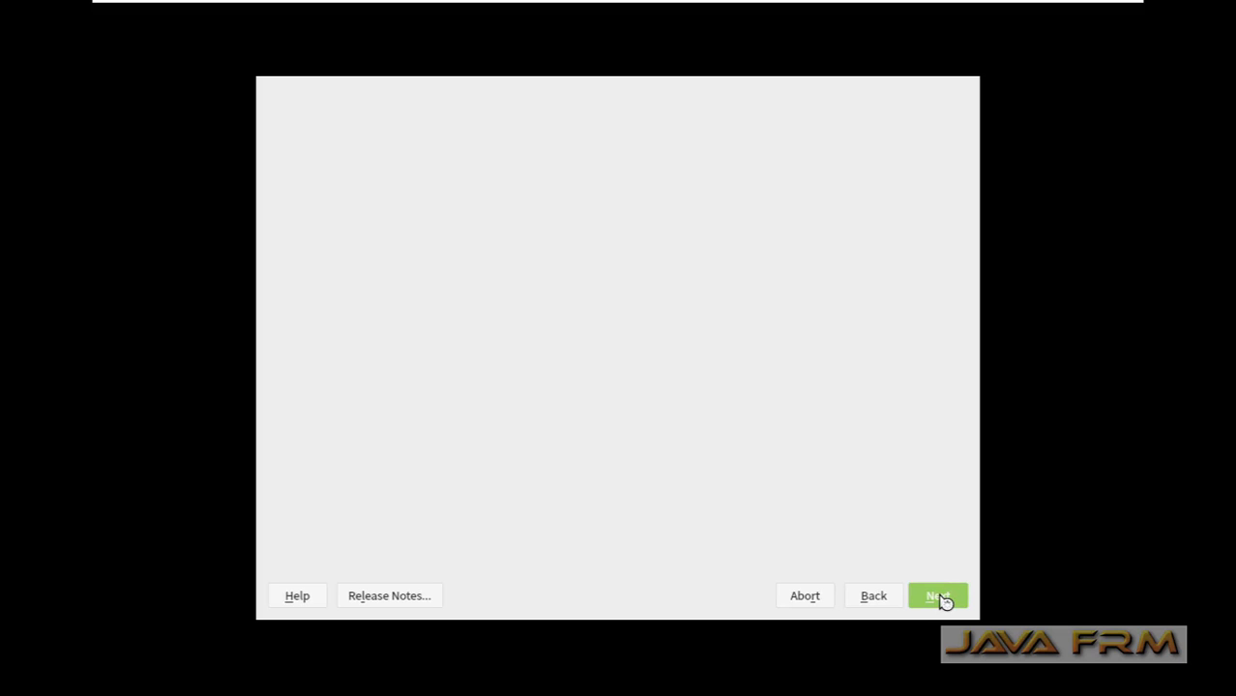
pyautogui.click(936, 595)
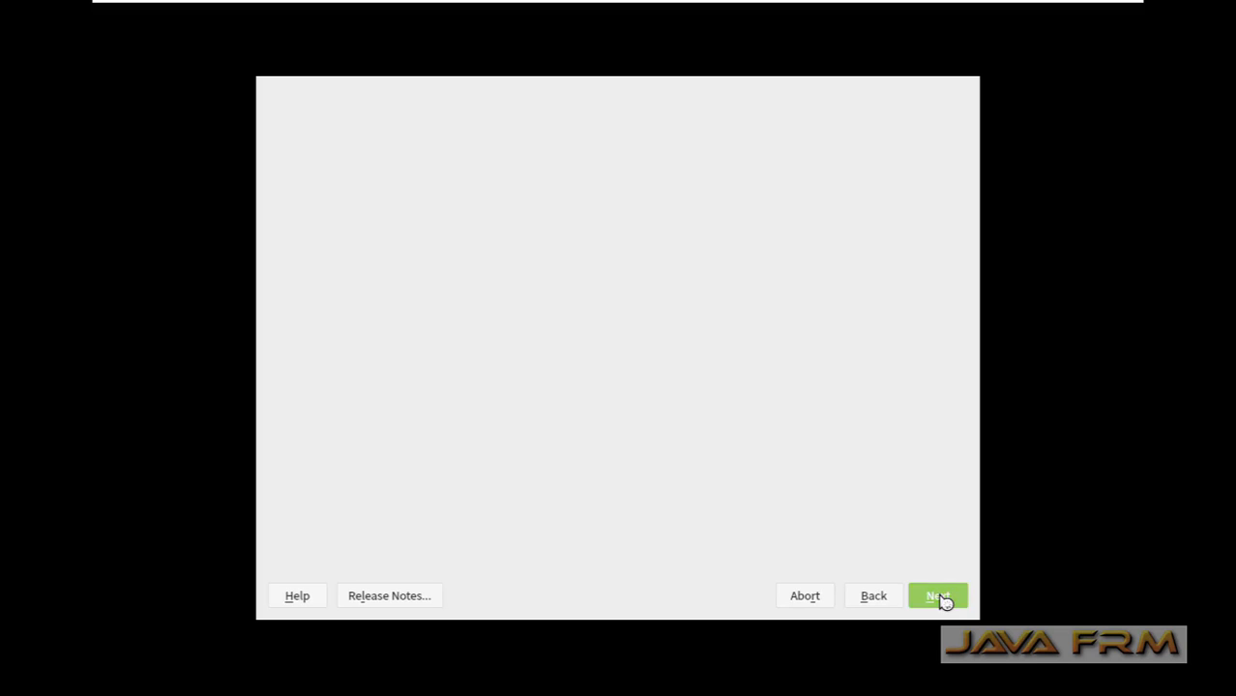
pyautogui.click(936, 596)
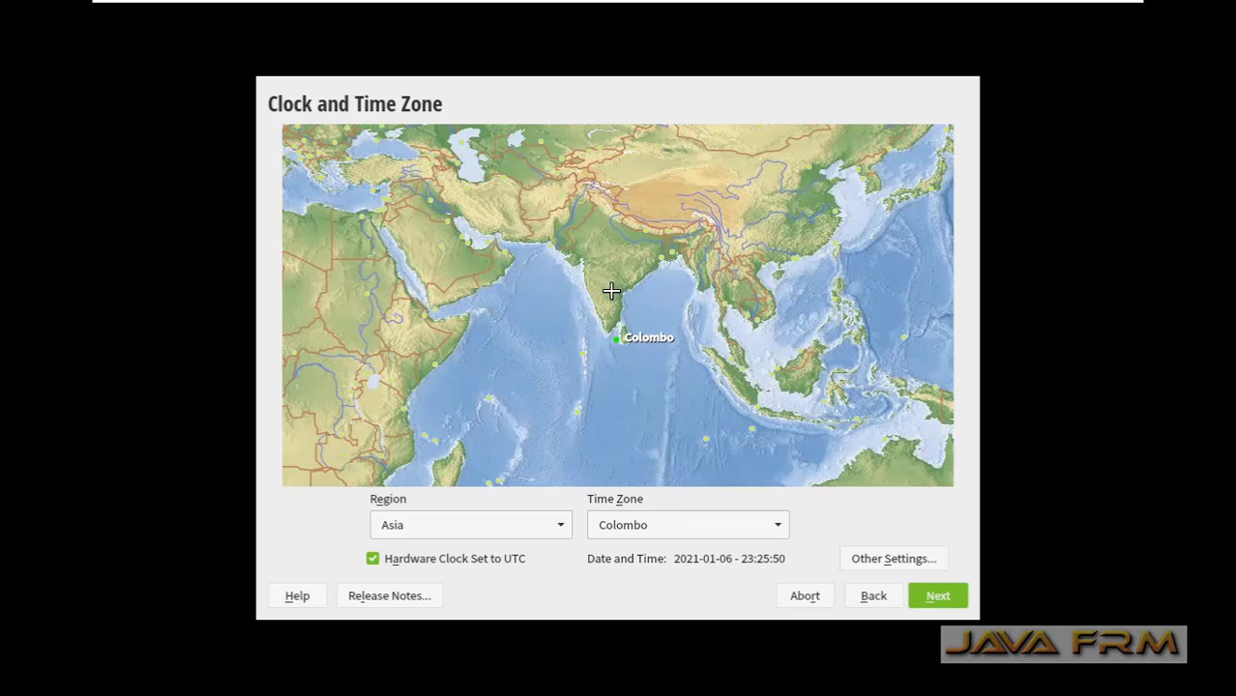
# Pick India on the map to set the time zone to Asia/Kolkata and continue to Local User
pyautogui.click(665, 256)
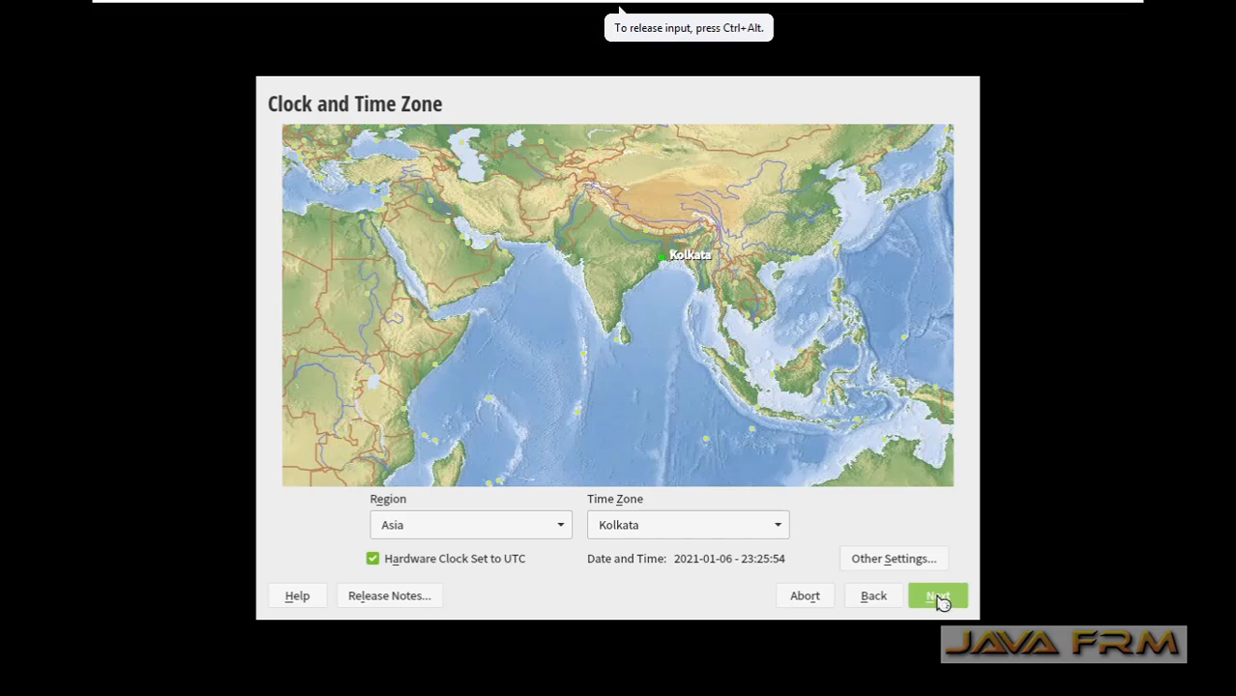
pyautogui.click(936, 595)
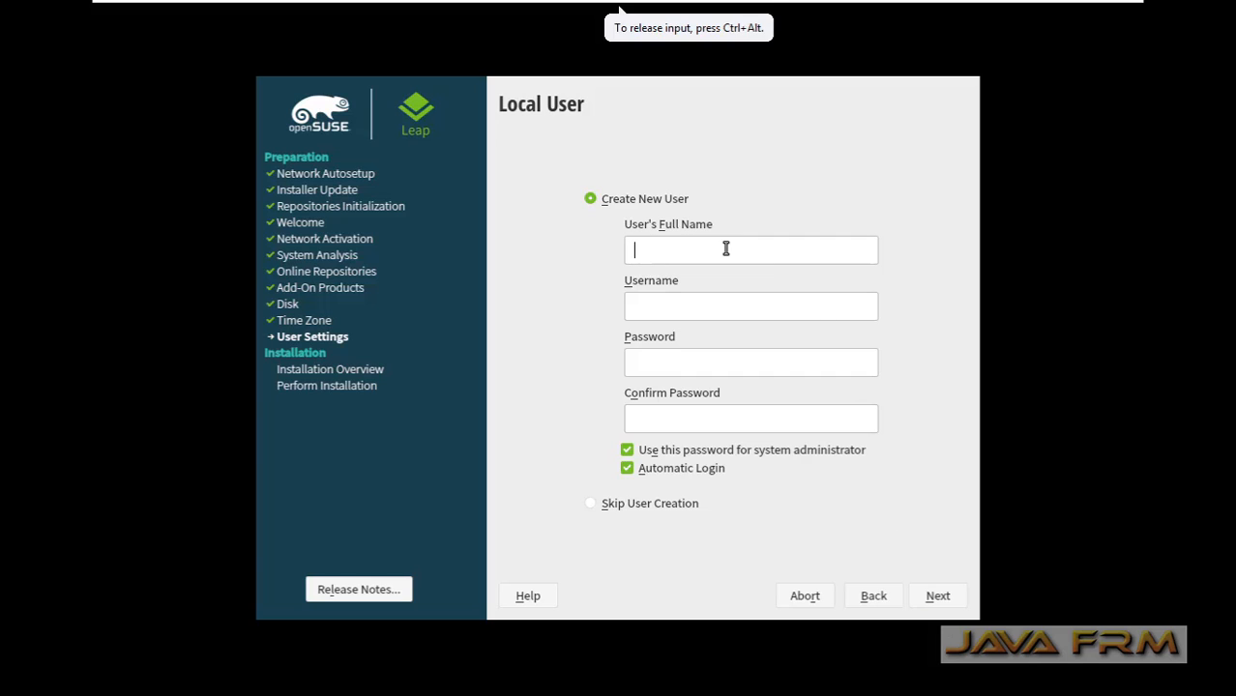
# Create local user ramanathan with automatic login, accepting the 'password is too simple' warning
pyautogui.write('ramanathan')
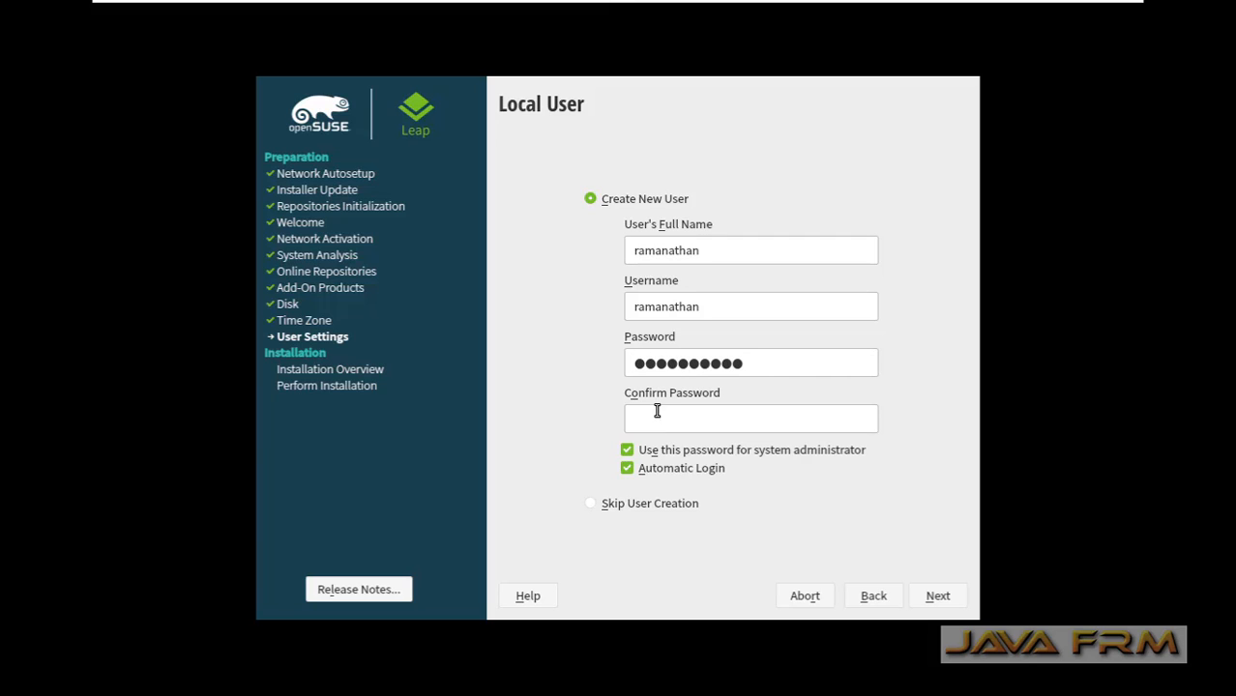
pyautogui.write('•')
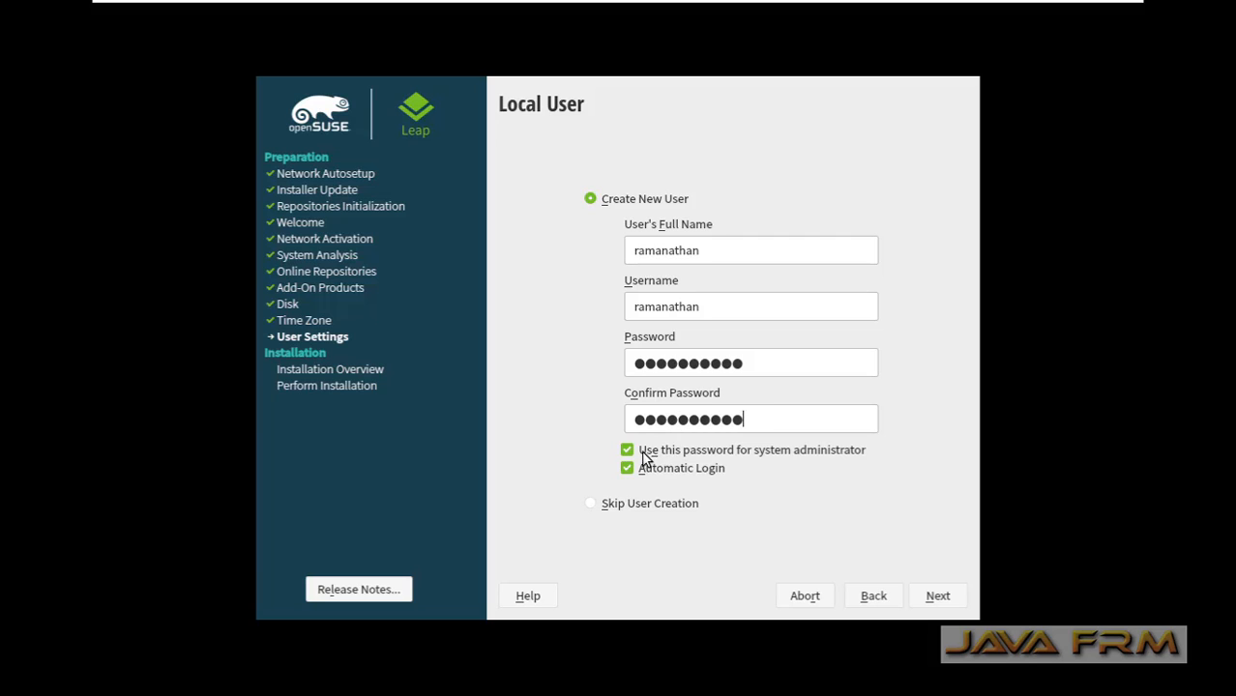
pyautogui.click(627, 449)
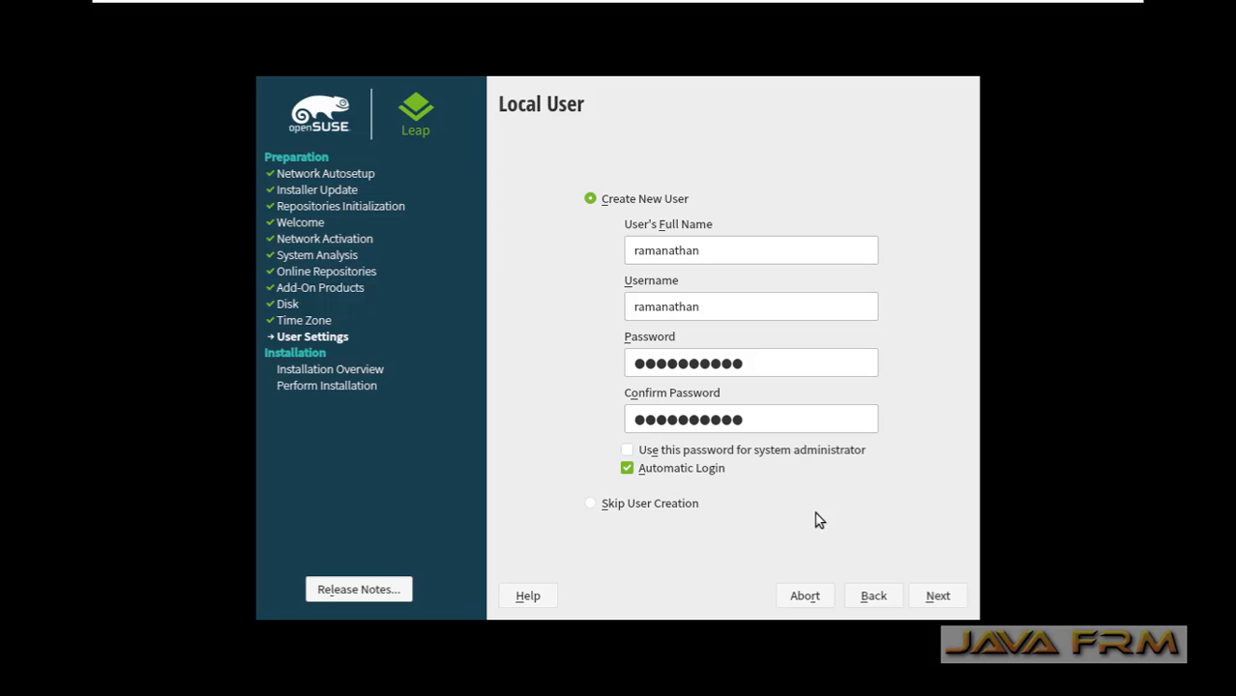
pyautogui.click(936, 596)
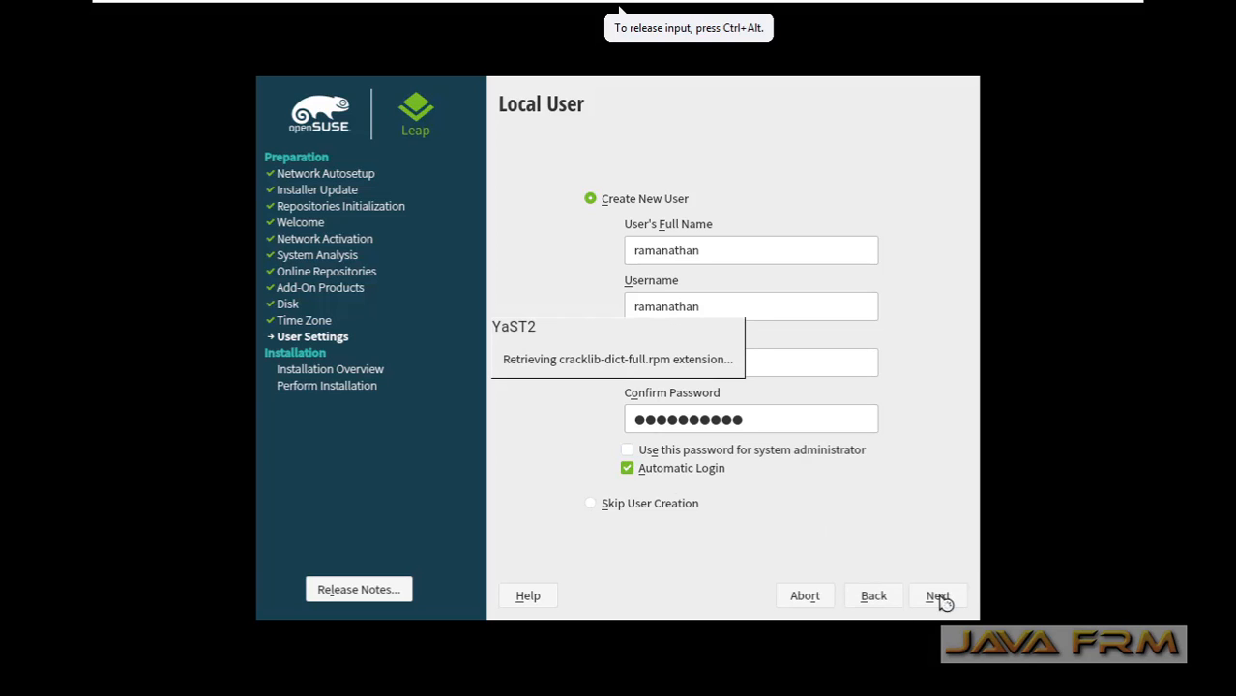
pyautogui.click(936, 595)
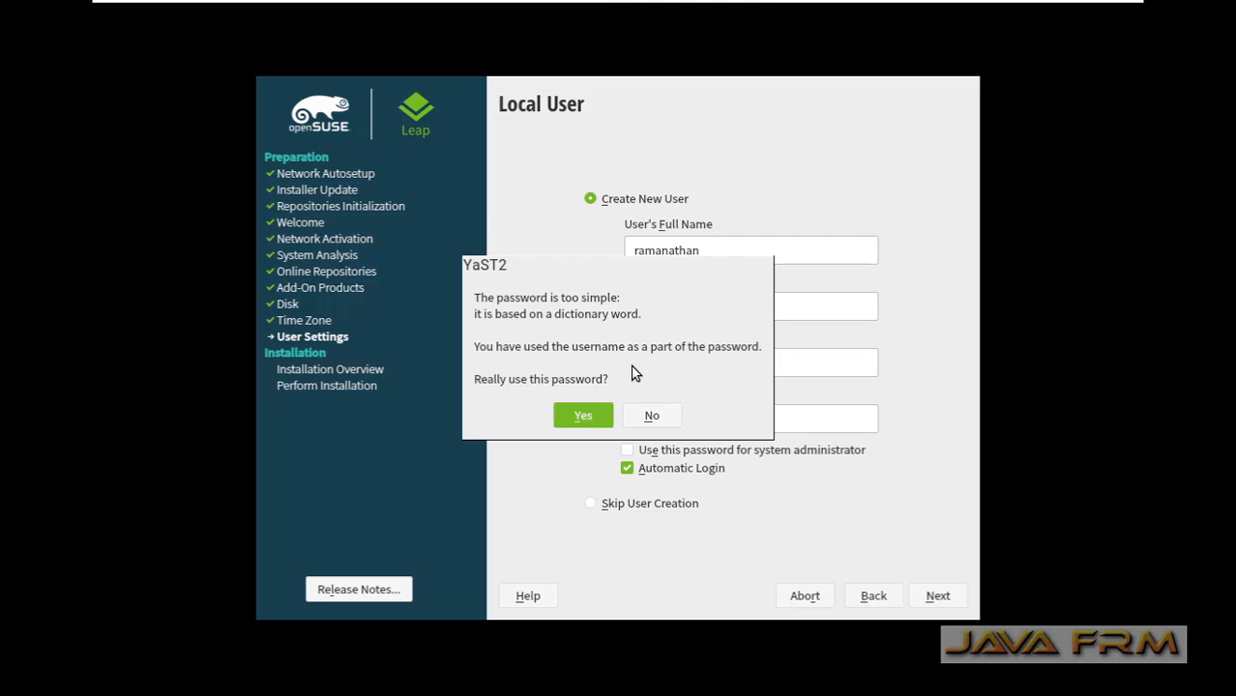
pyautogui.moveTo(557, 441)
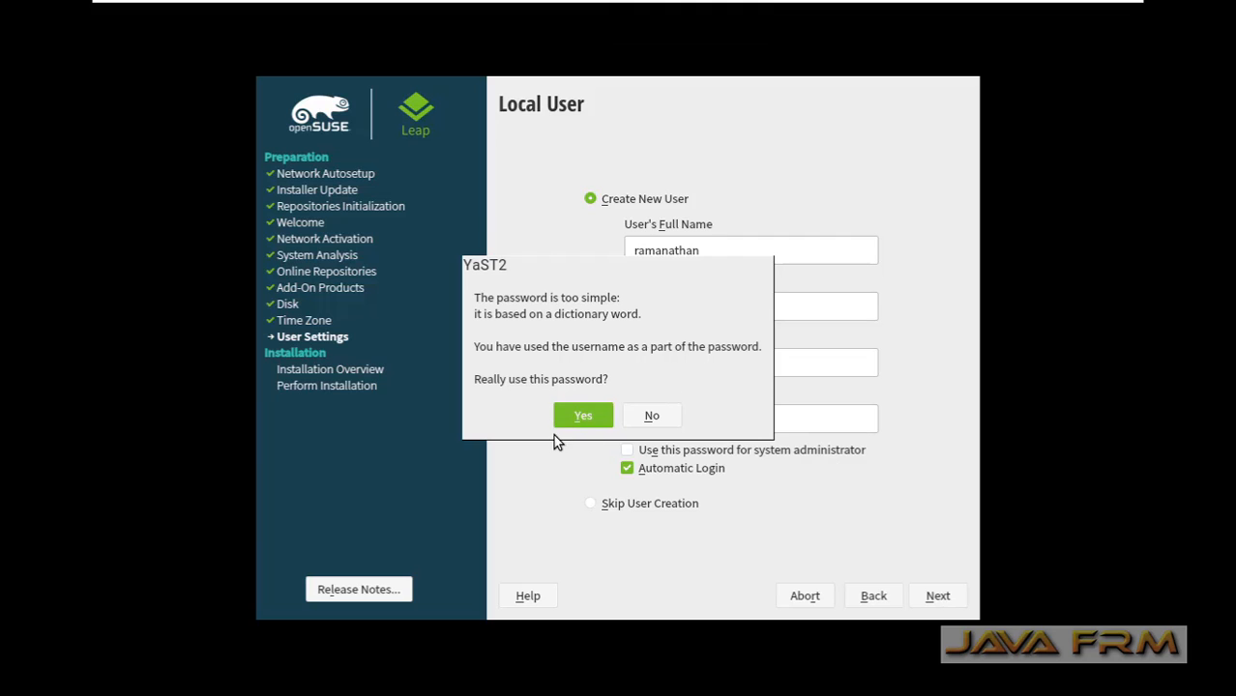
pyautogui.click(582, 413)
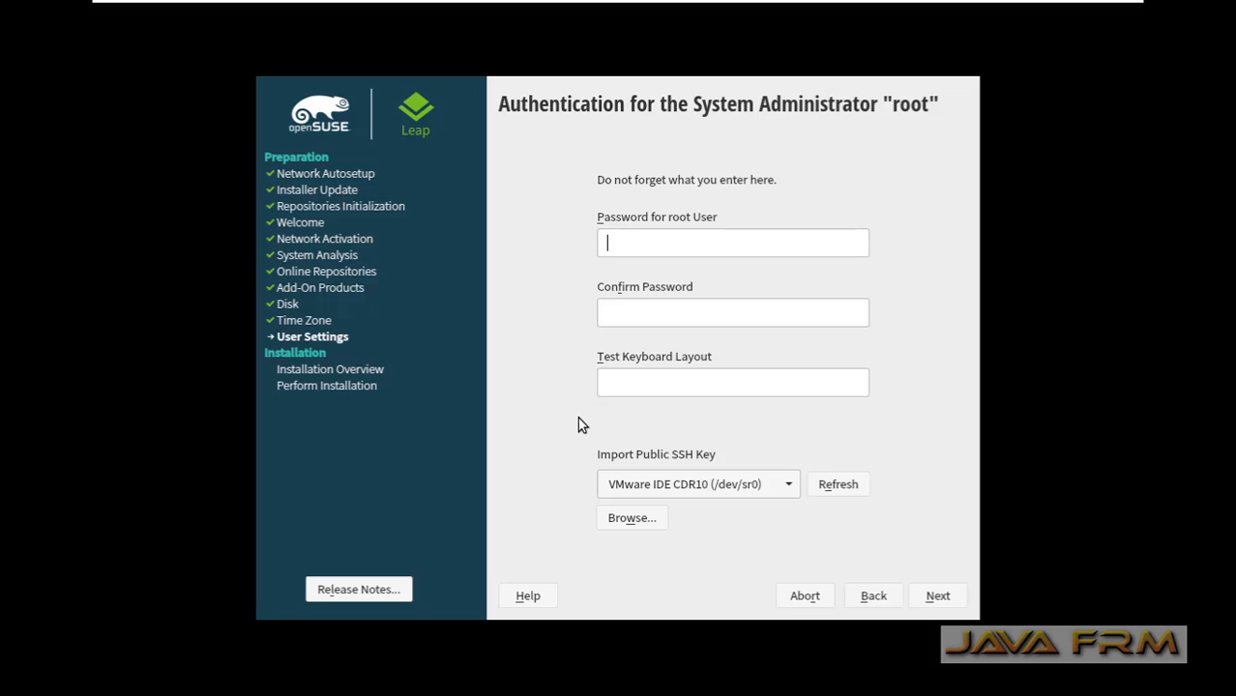
# Enter and confirm the root password, proceed, and accept the simple-password warning anyway
pyautogui.write('••••')
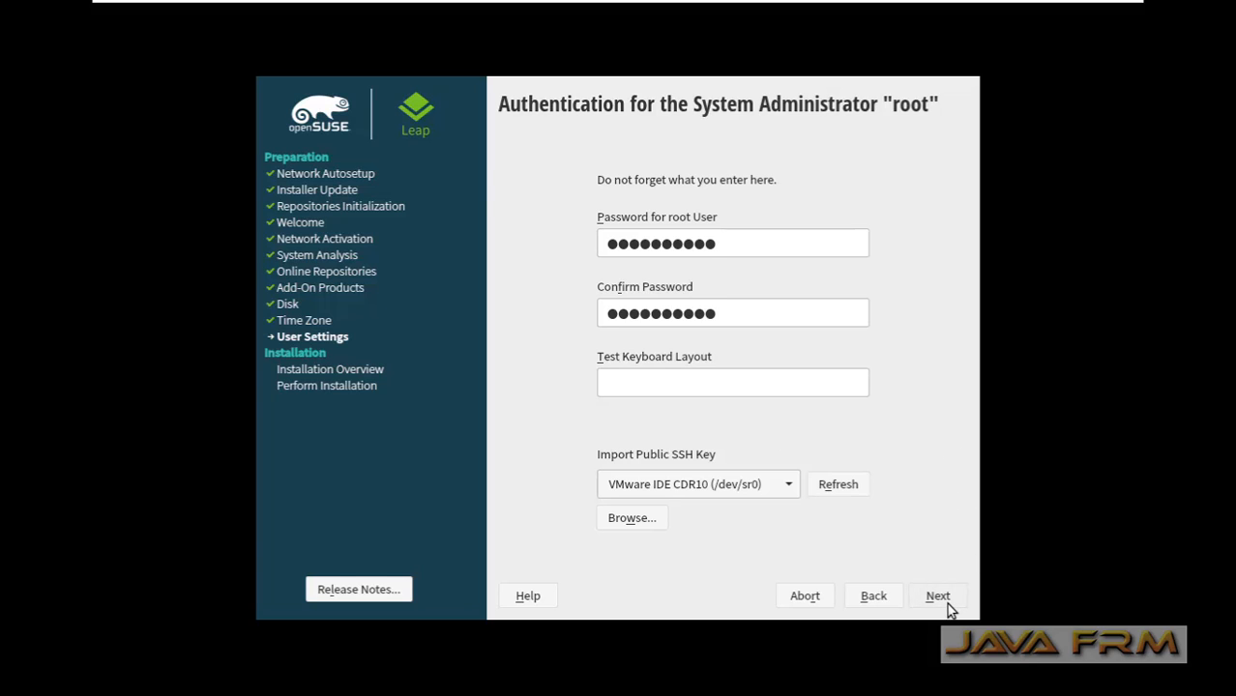
pyautogui.click(936, 596)
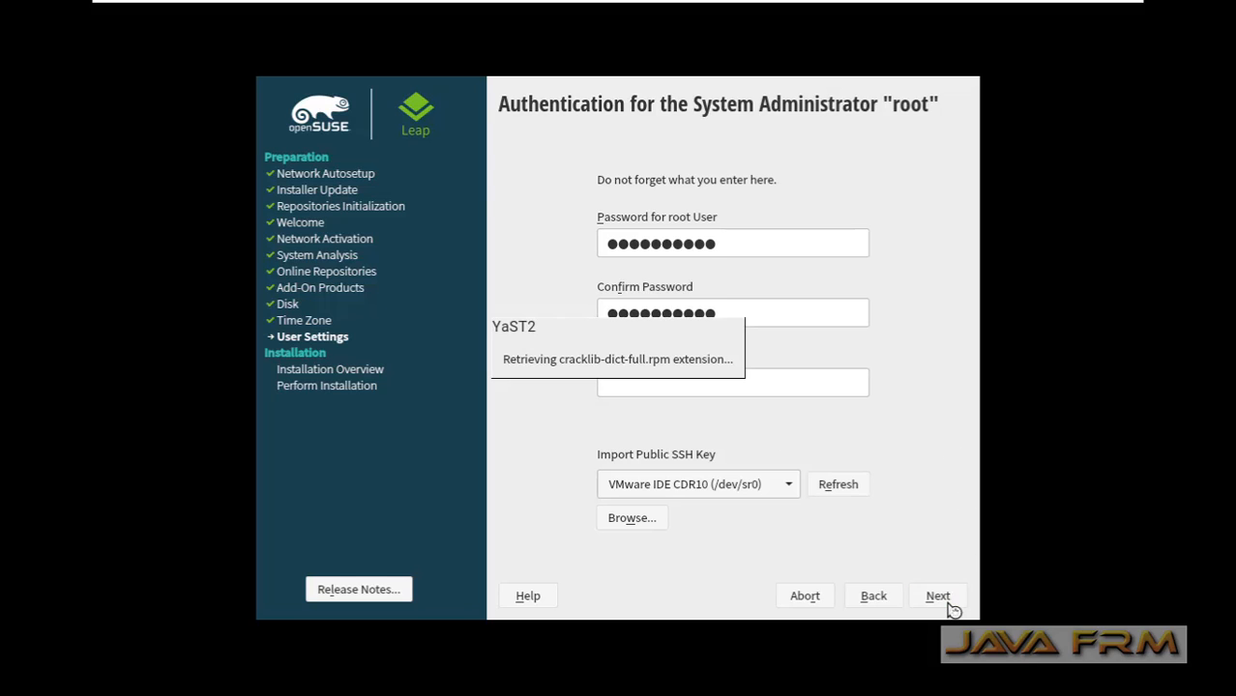
pyautogui.click(936, 596)
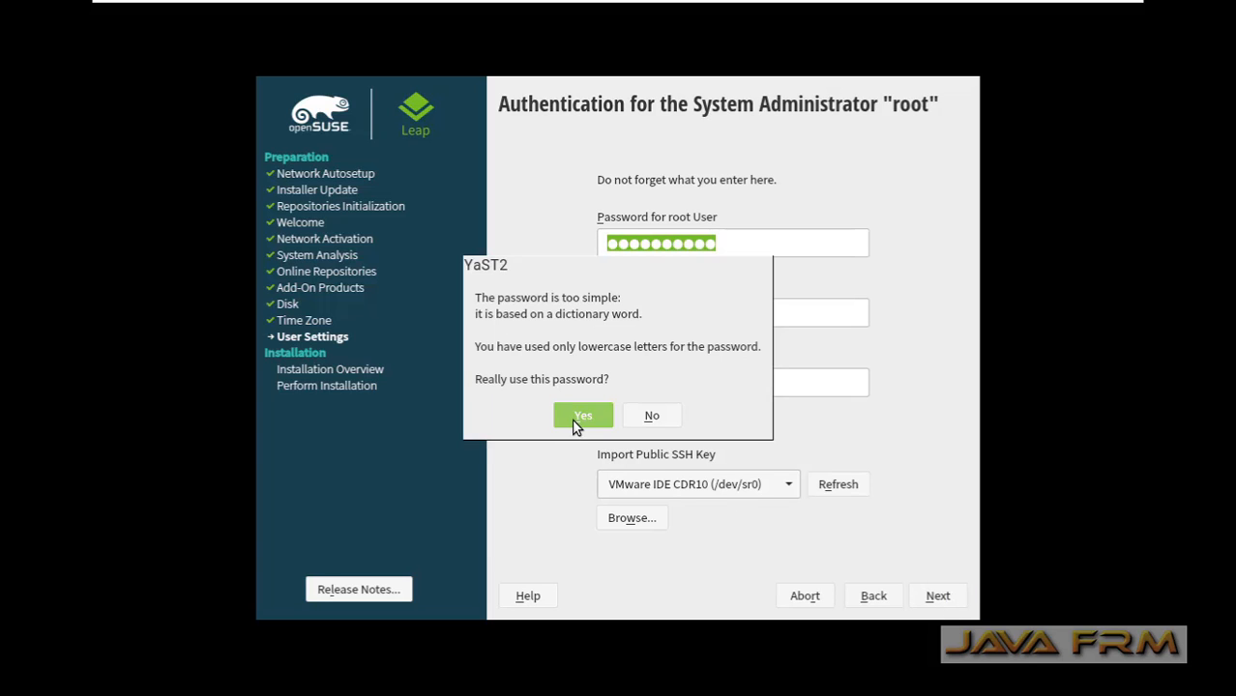
pyautogui.click(582, 414)
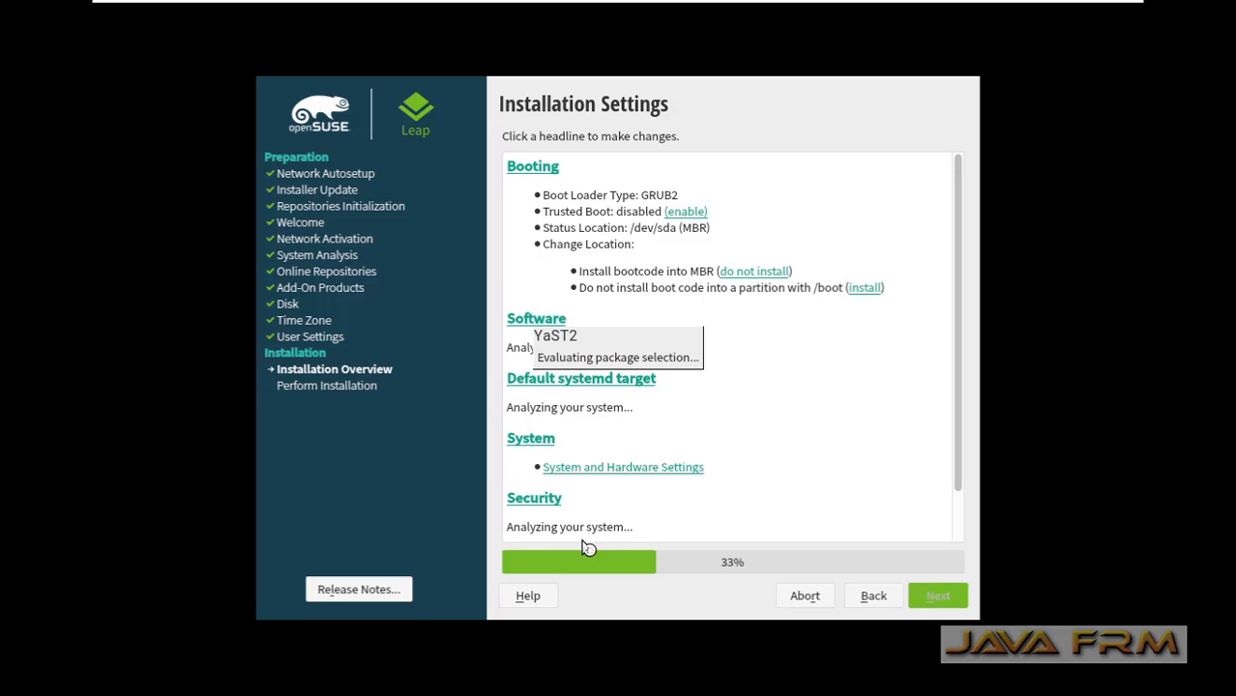
pyautogui.moveTo(816, 455)
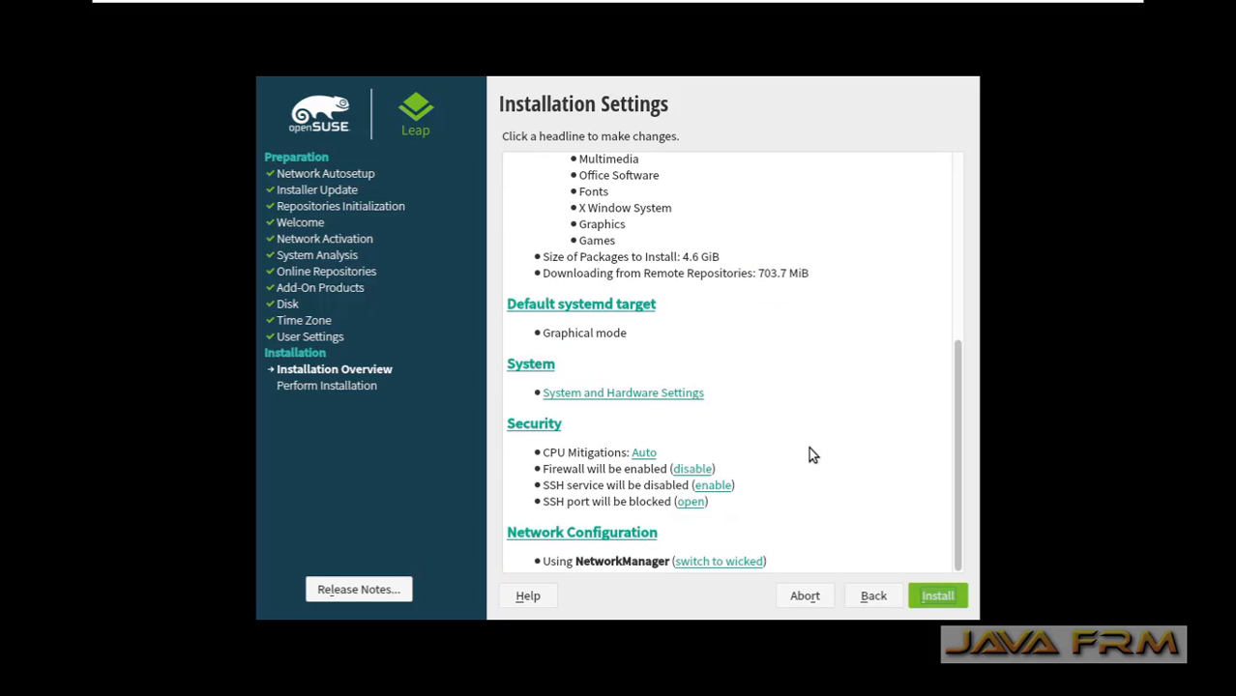
pyautogui.moveTo(816, 487)
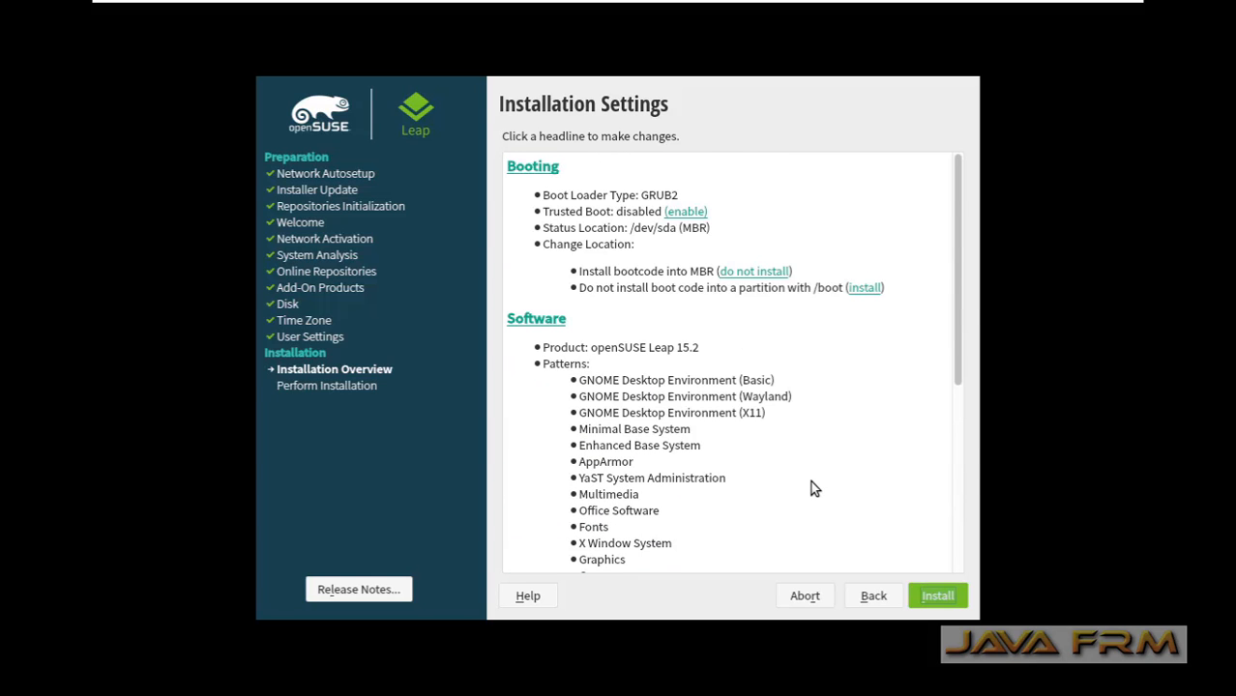
# Under Security in Installation Settings, enable the SSH service and open its port
pyautogui.scroll(-3)
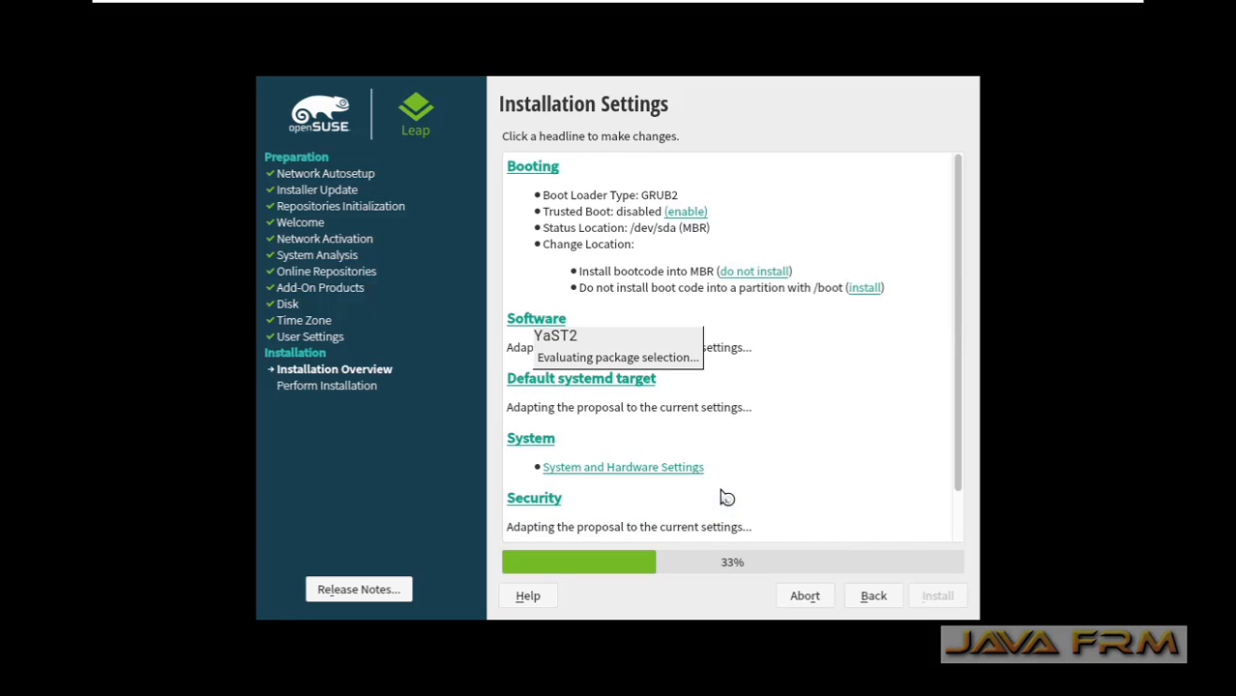
pyautogui.moveTo(781, 462)
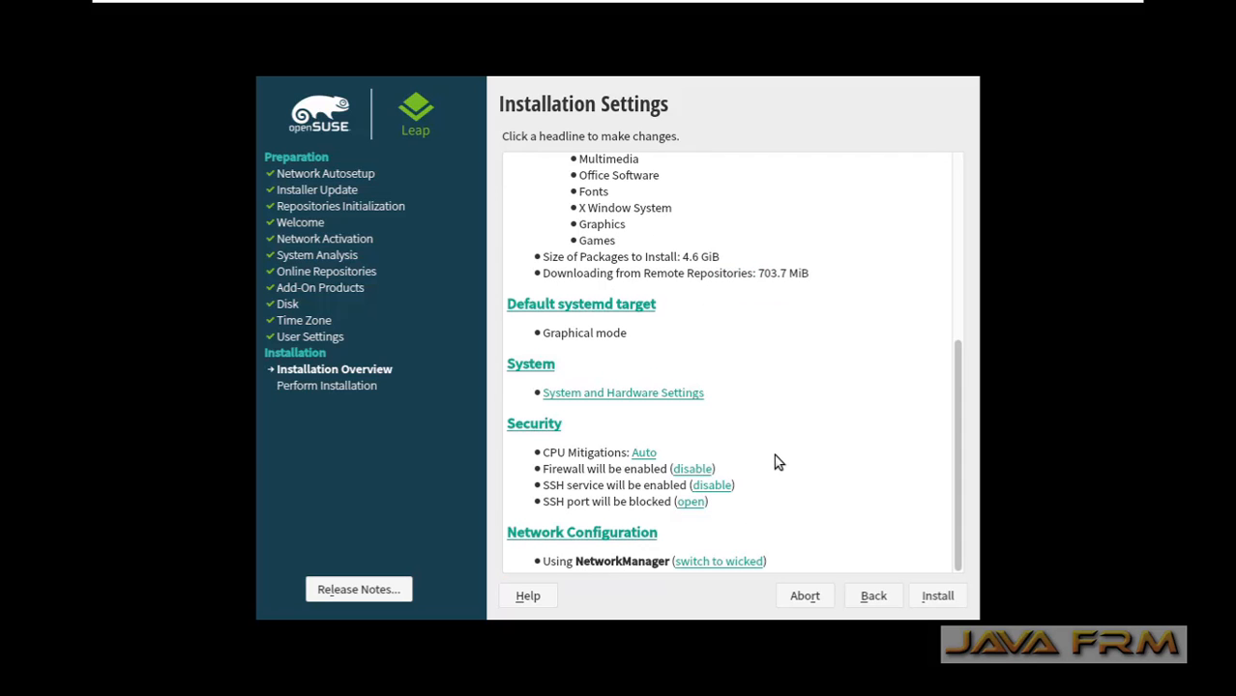
pyautogui.click(935, 596)
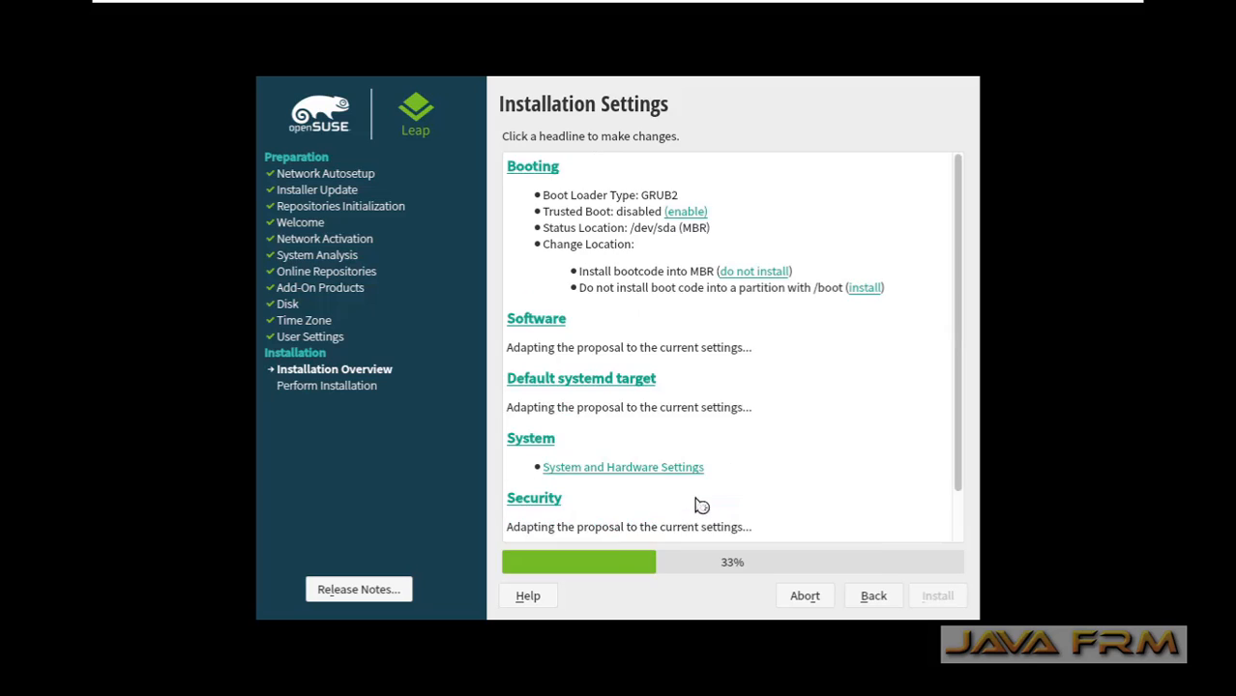
pyautogui.scroll(-3)
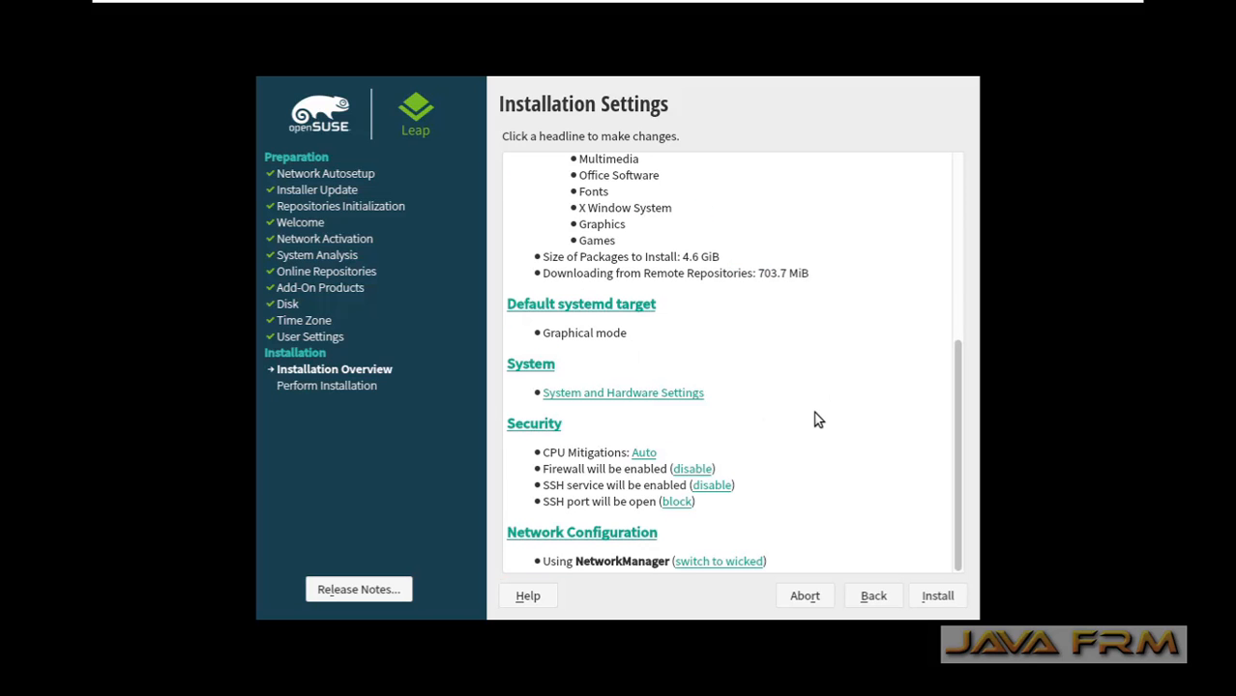
pyautogui.moveTo(925, 578)
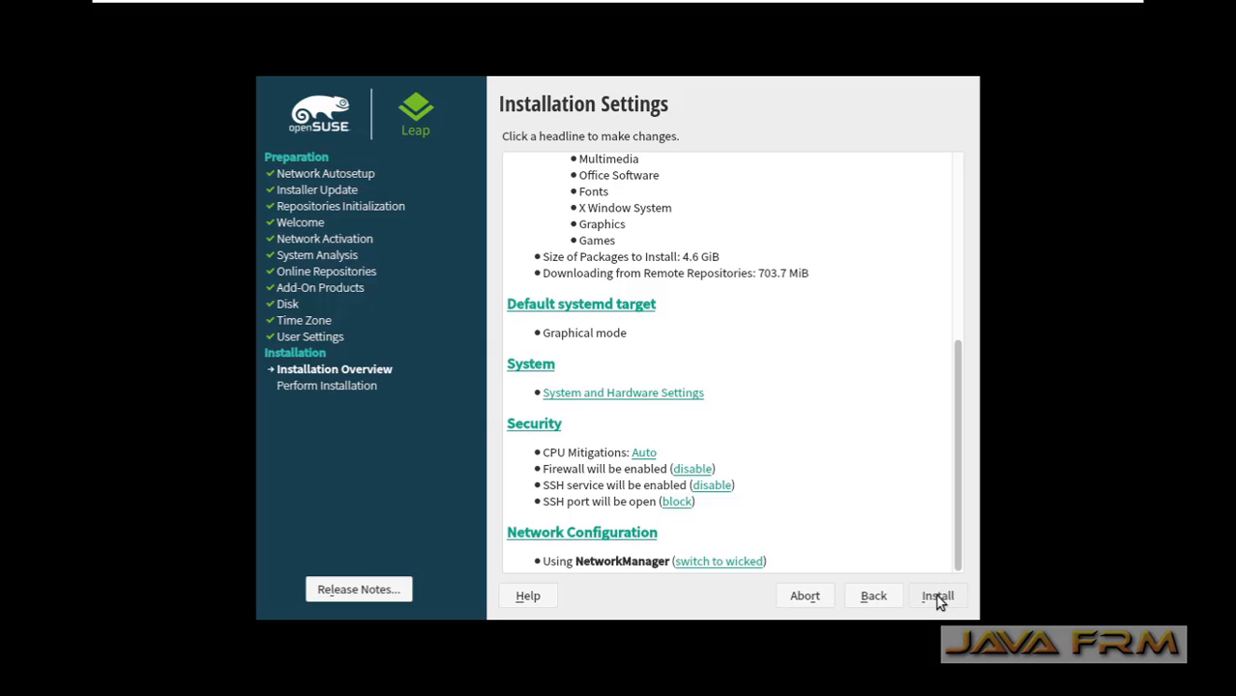
# Start the installation, confirm the disk changes, and acknowledge the reboot notice
pyautogui.click(936, 596)
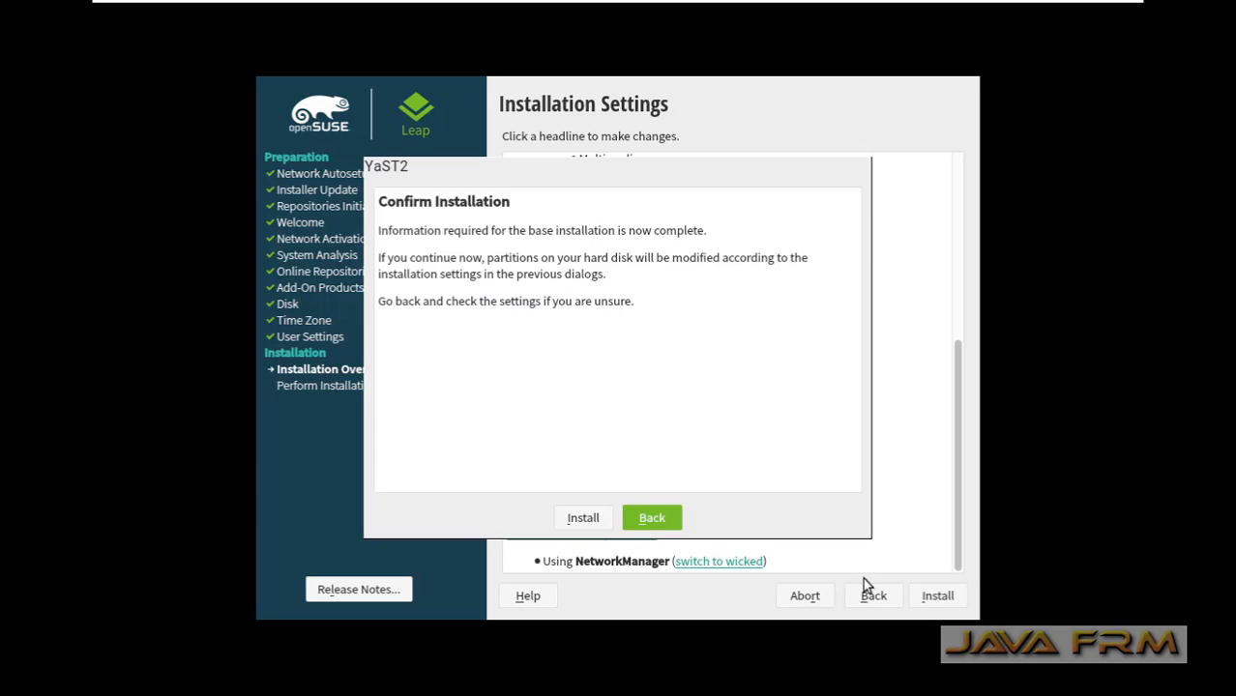
pyautogui.click(583, 518)
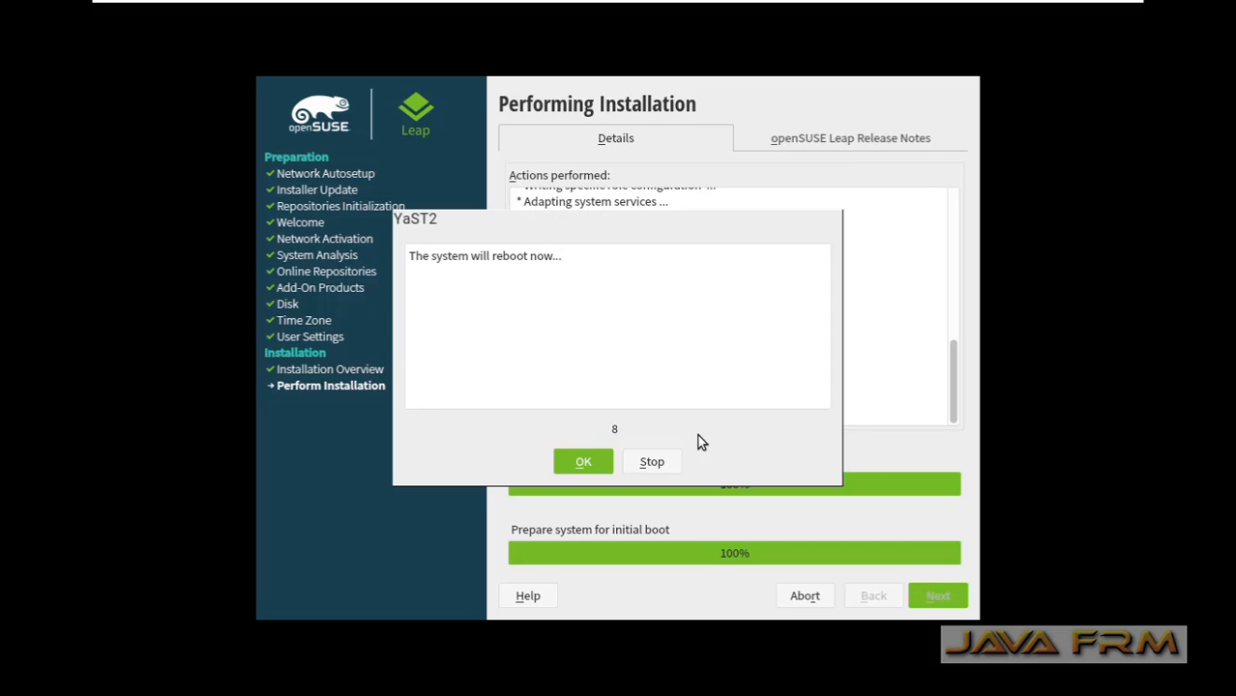
pyautogui.click(584, 460)
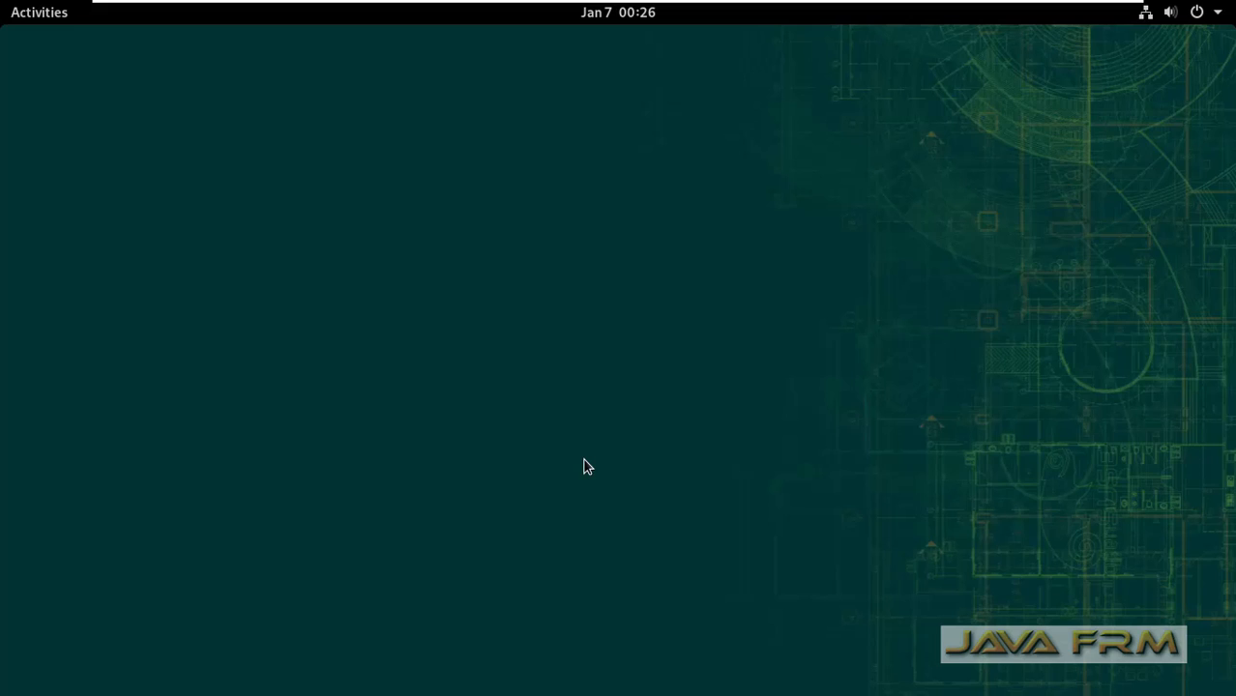
pyautogui.moveTo(376, 255)
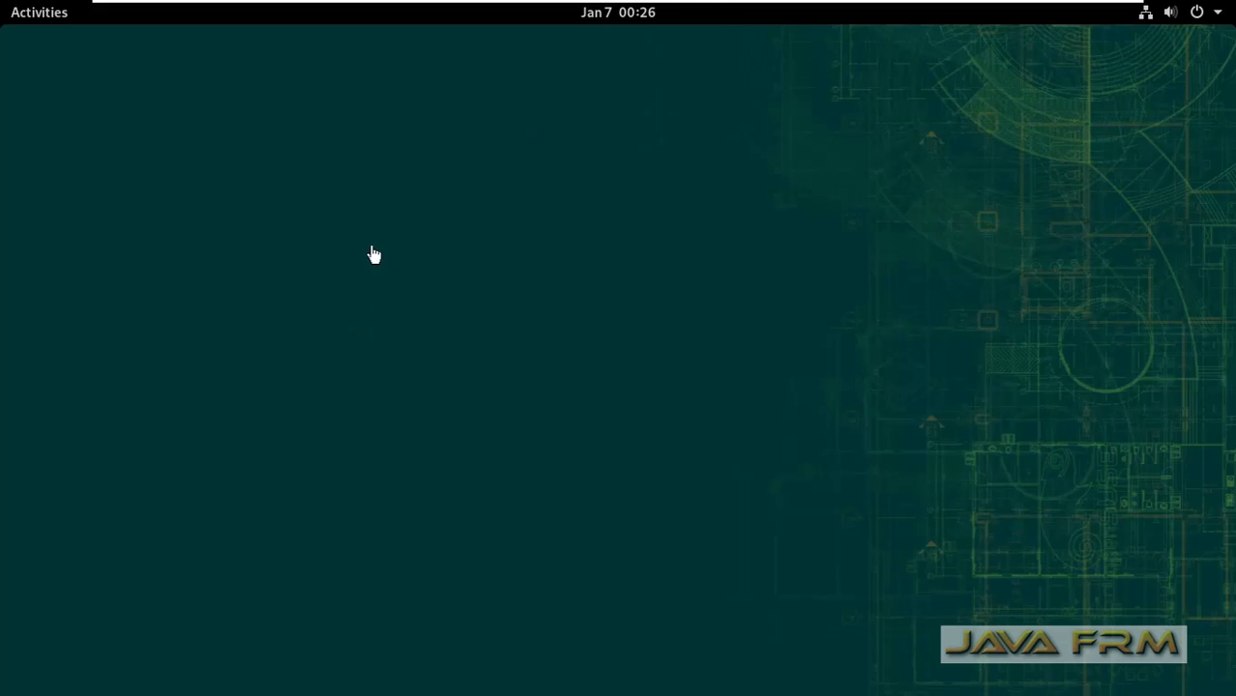
pyautogui.moveTo(533, 170)
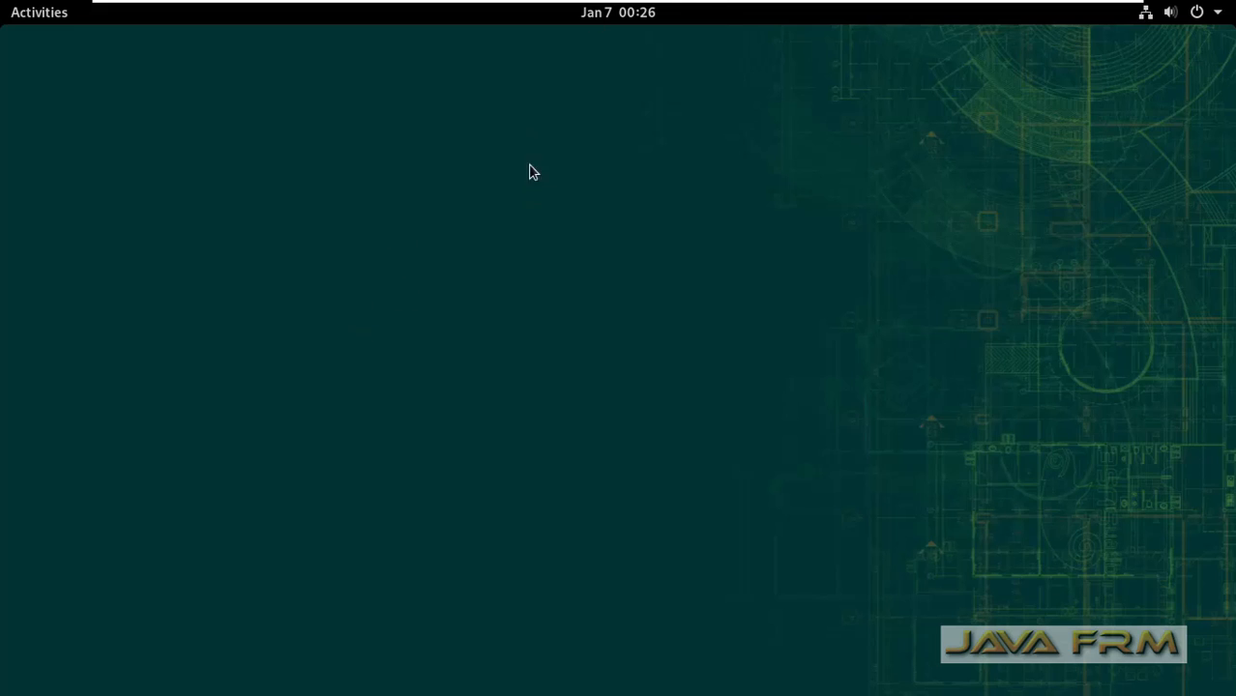
pyautogui.rightClick(532, 170)
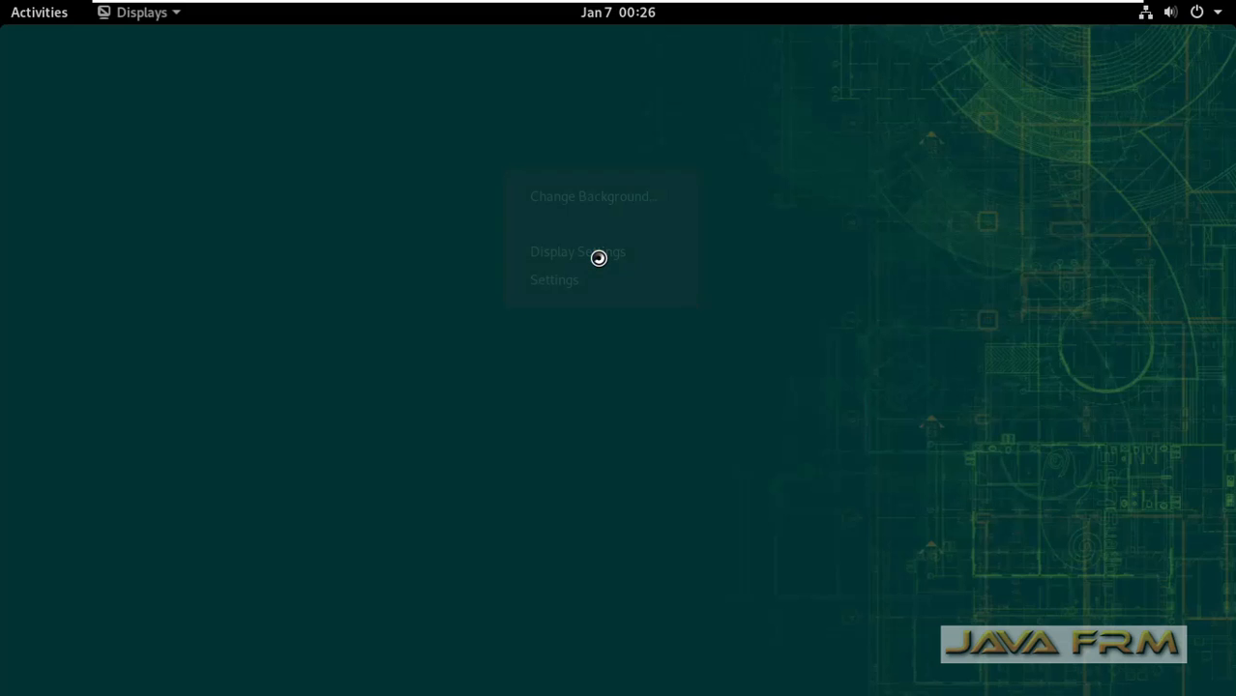
pyautogui.click(577, 252)
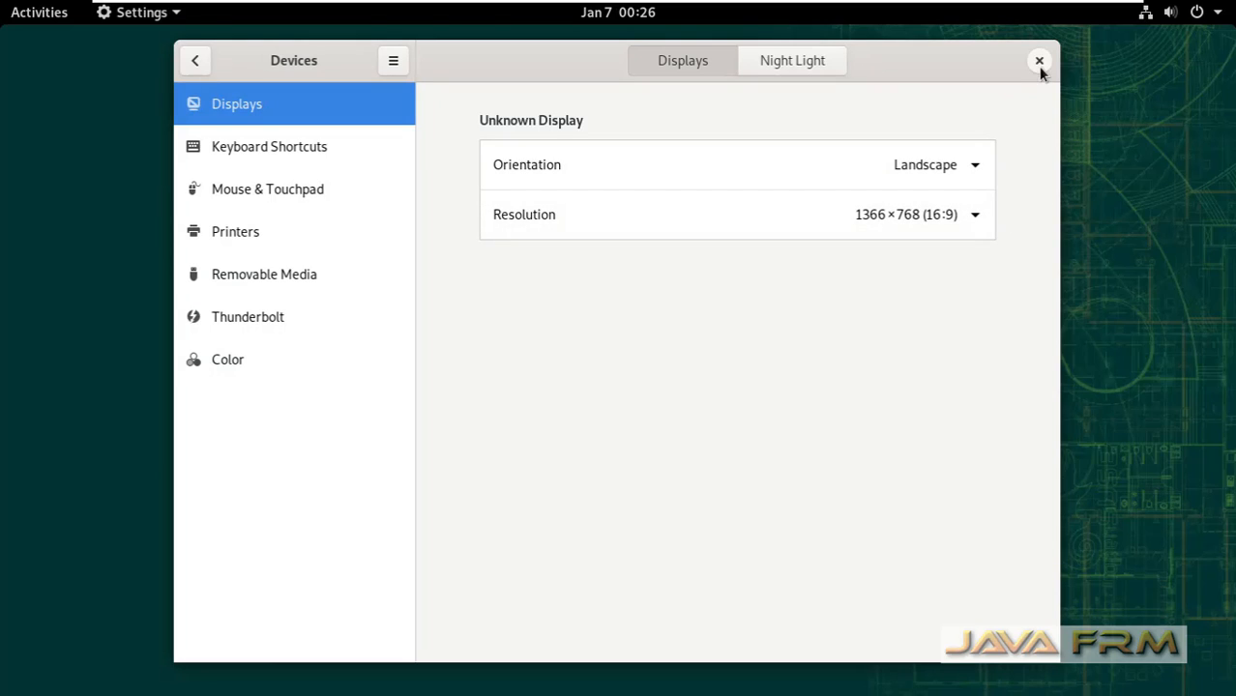
pyautogui.click(1040, 60)
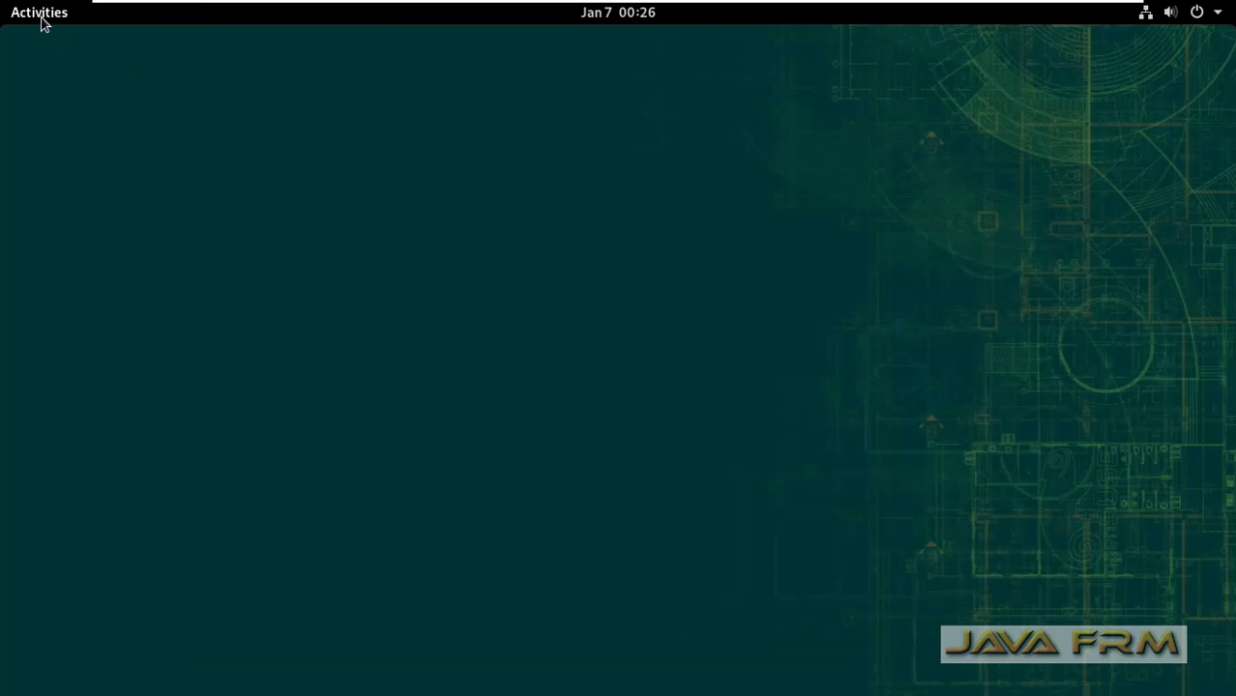
# Search Activities for 'ter' and launch the Terminal in the guest
pyautogui.click(39, 11)
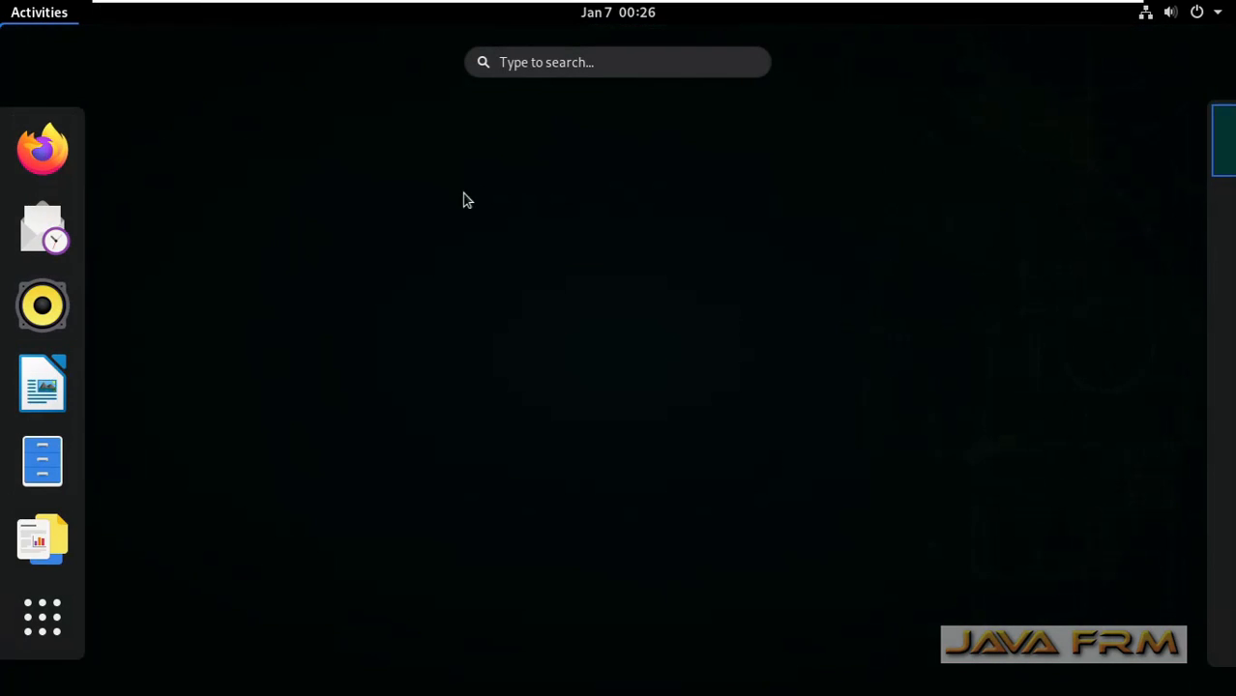
pyautogui.click(619, 62)
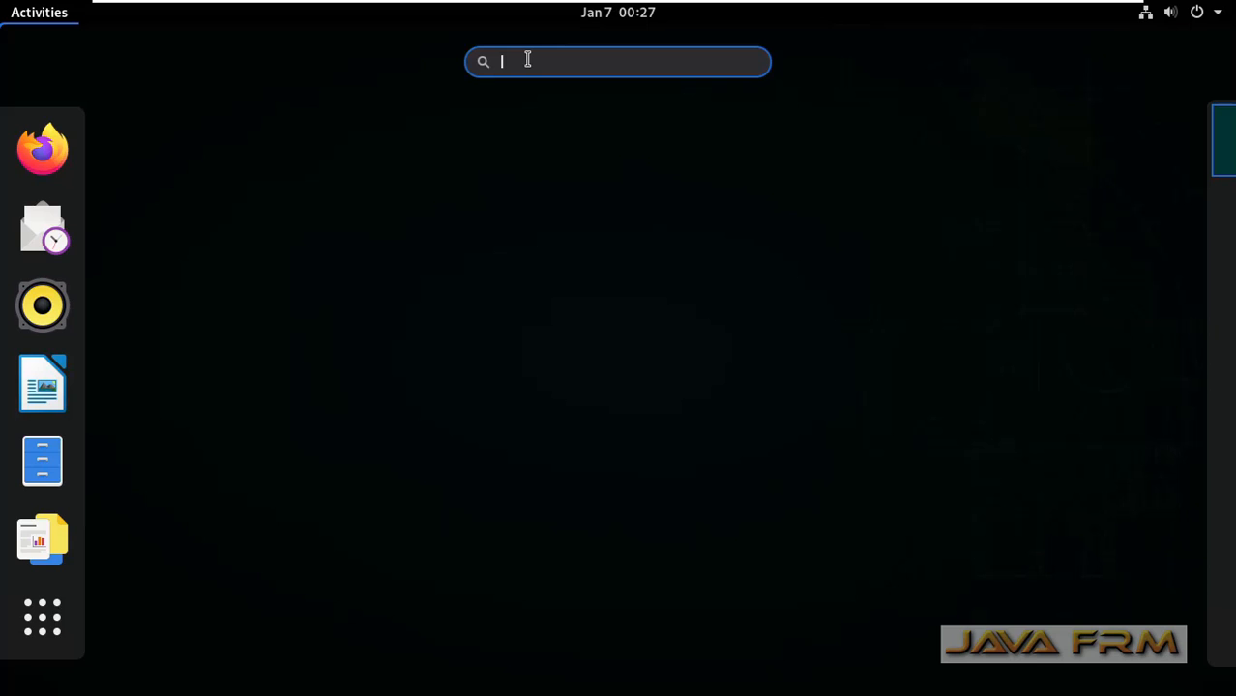
pyautogui.write('ter')
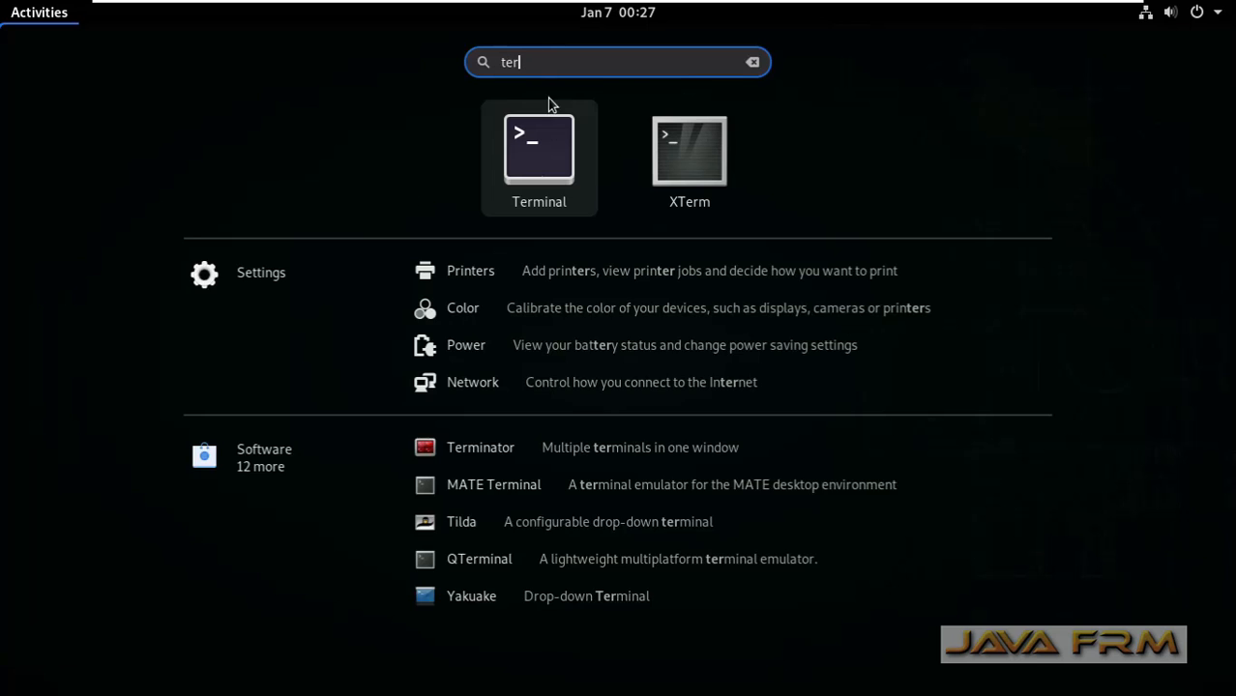
pyautogui.click(537, 151)
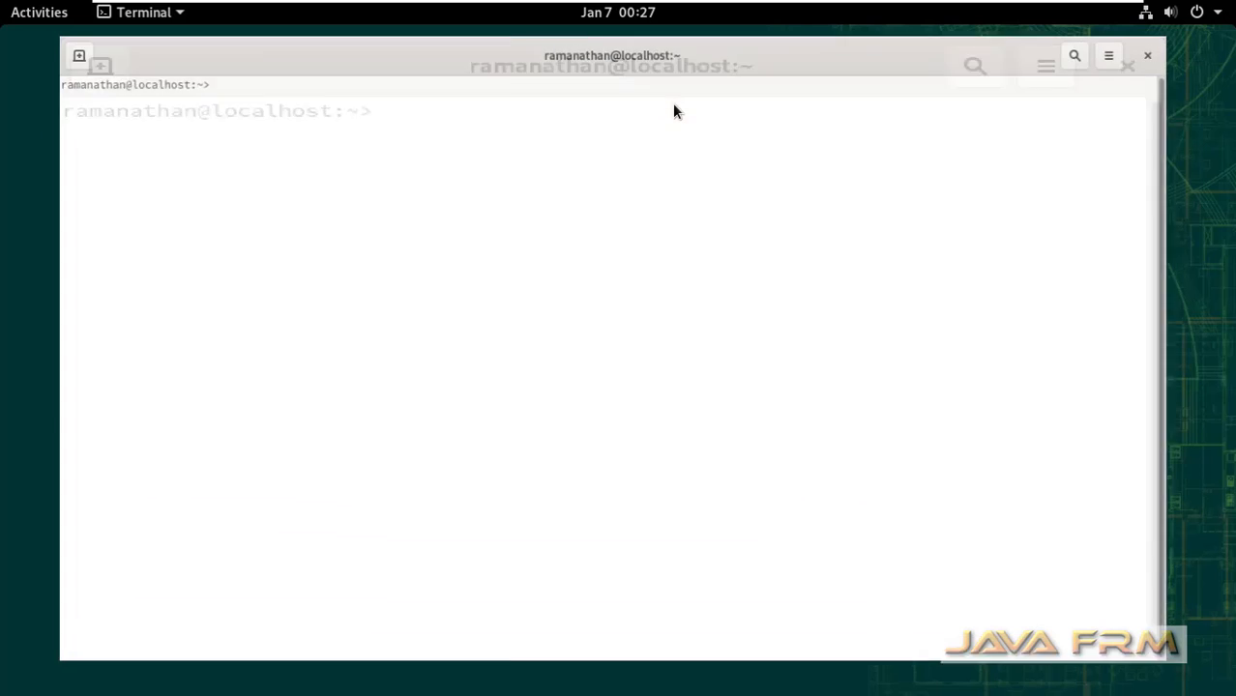
# Run vmware-toolbox-cmd -v and the uname commands to check Tools version and kernel details
pyautogui.write('vmware-')
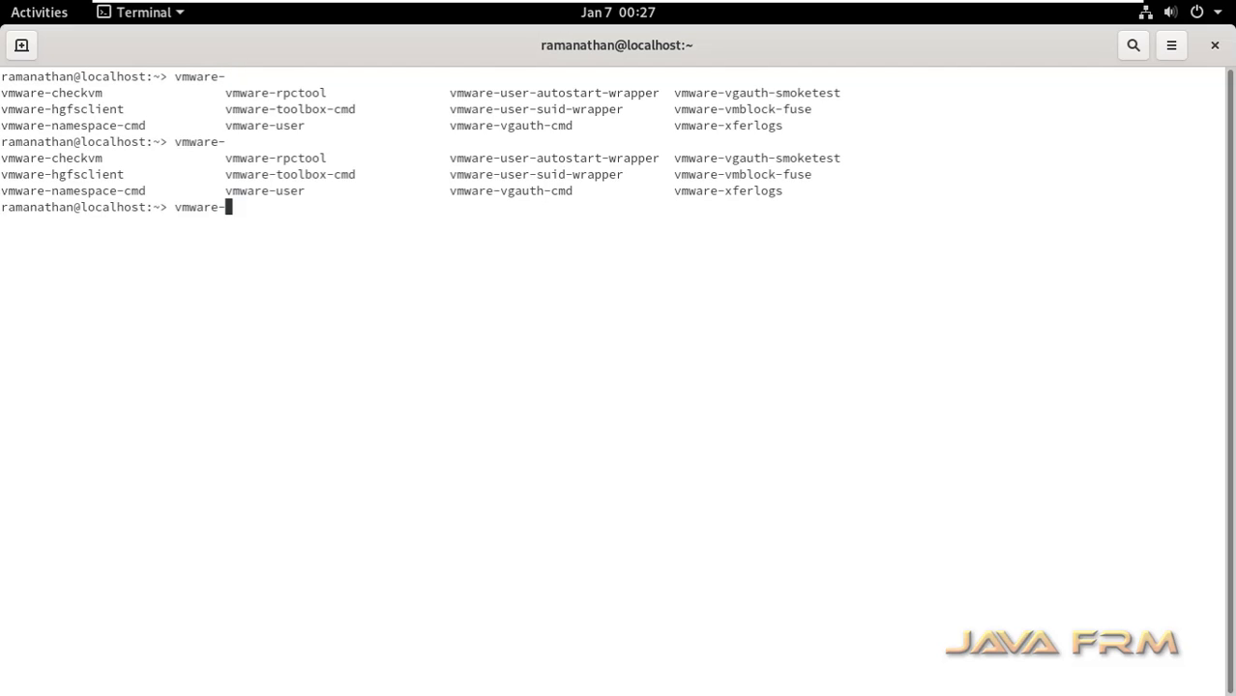
pyautogui.press('Tab')
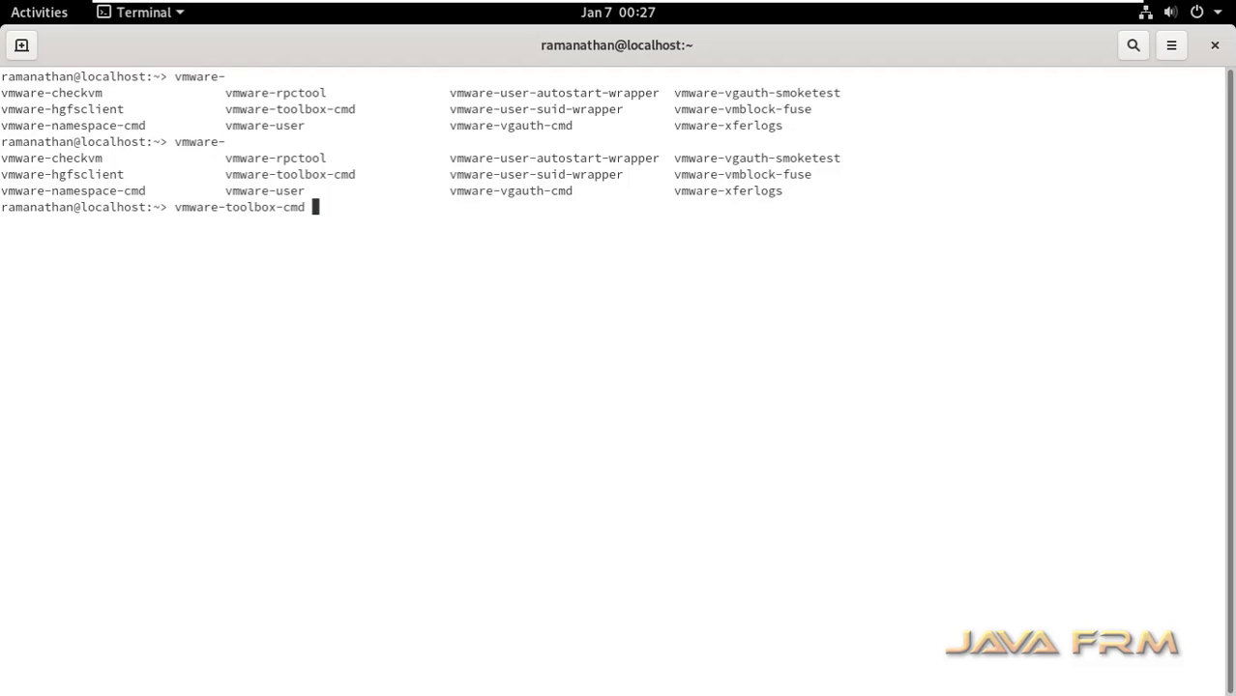
pyautogui.write('-v')
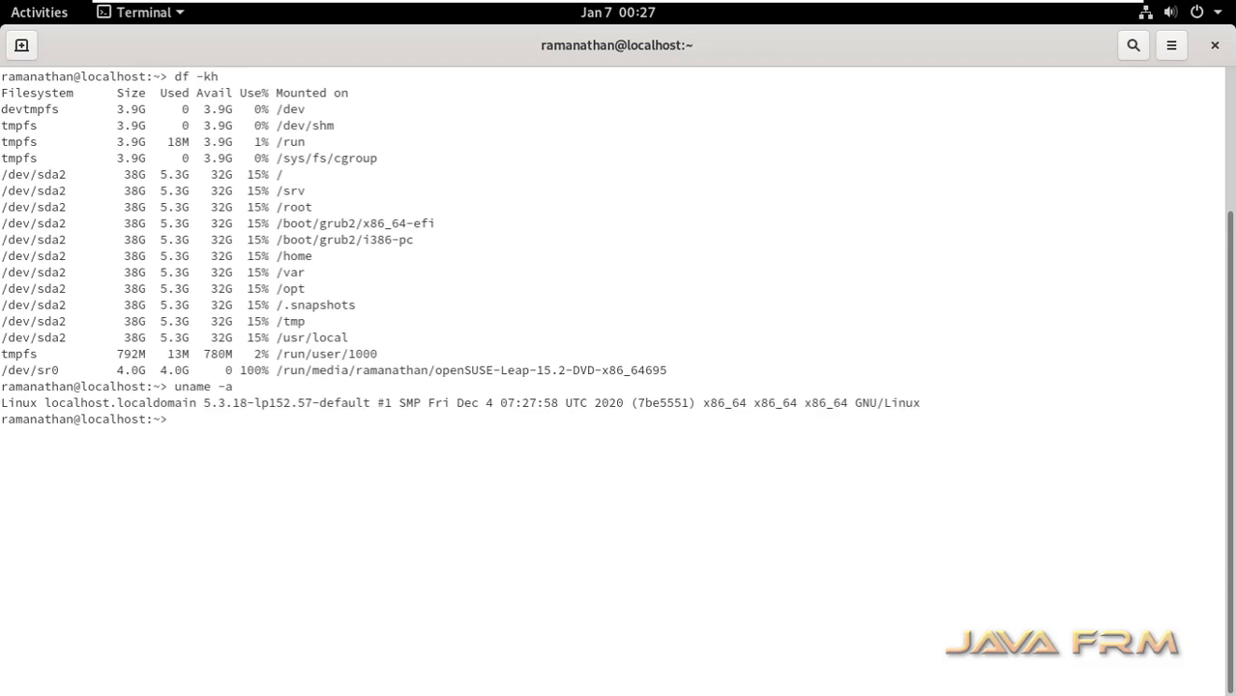
pyautogui.write('uname -r')
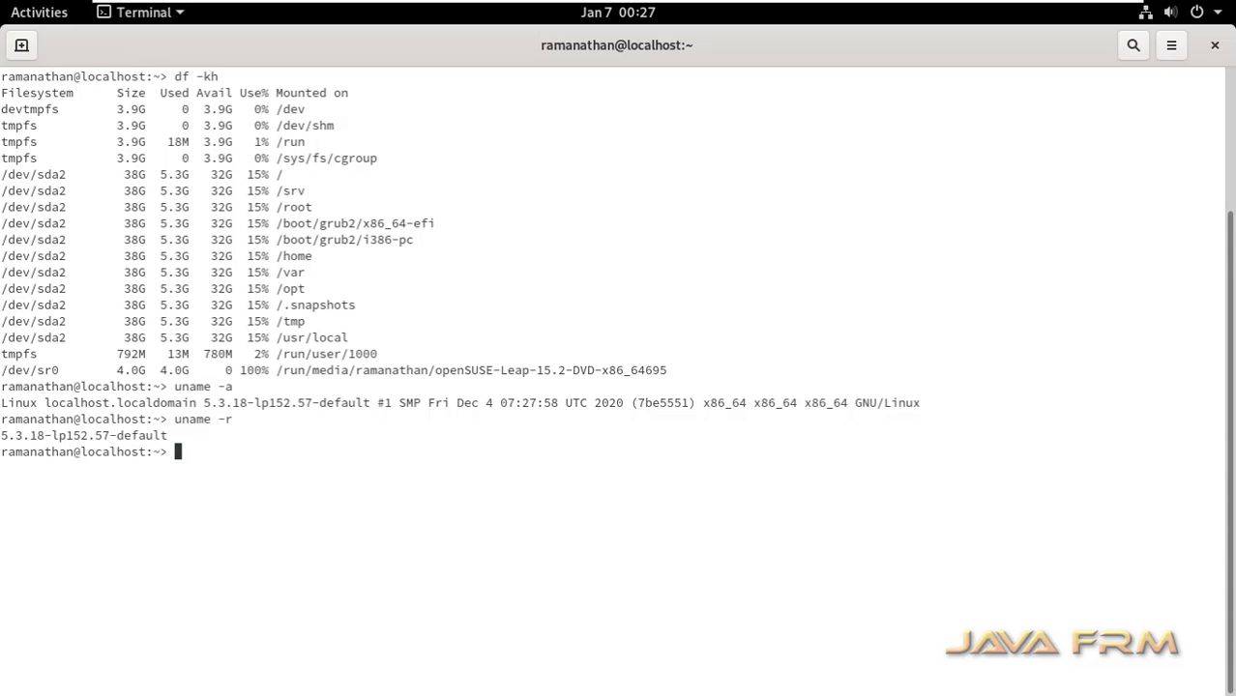
pyautogui.write('uname')
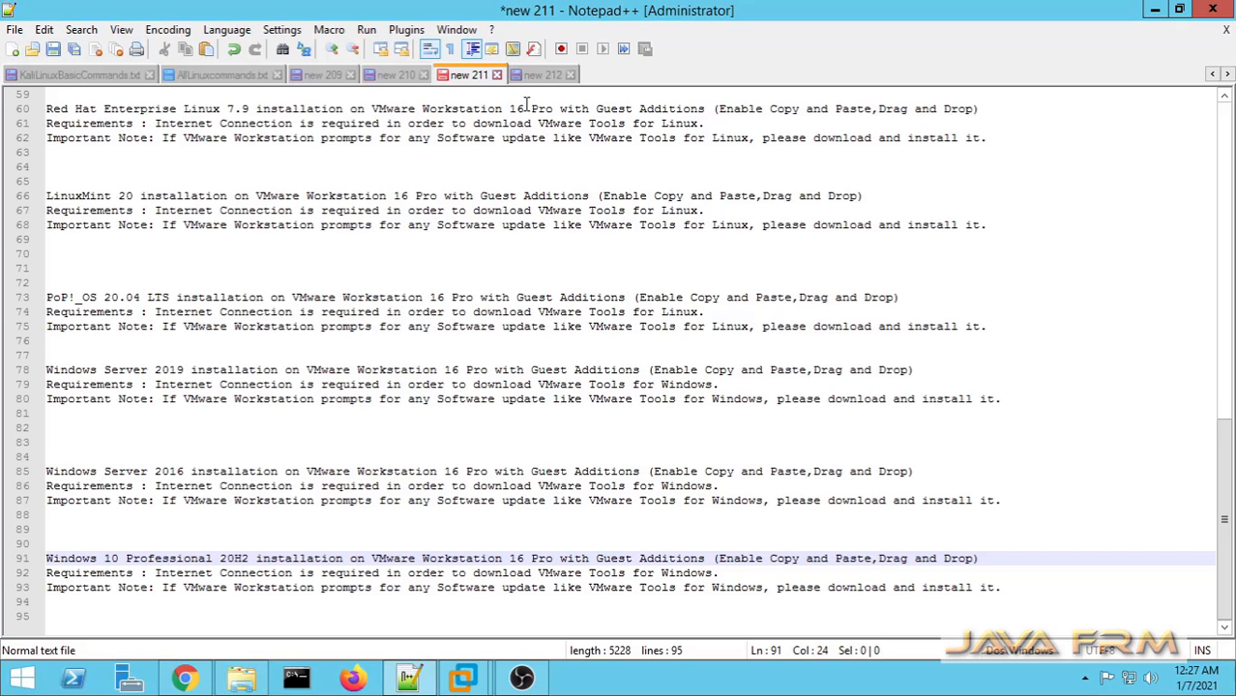
# In a new tab add the line 'Welcome to OpenSuse in VMware Workstation 16' and copy it to the clipboard
pyautogui.click(545, 74)
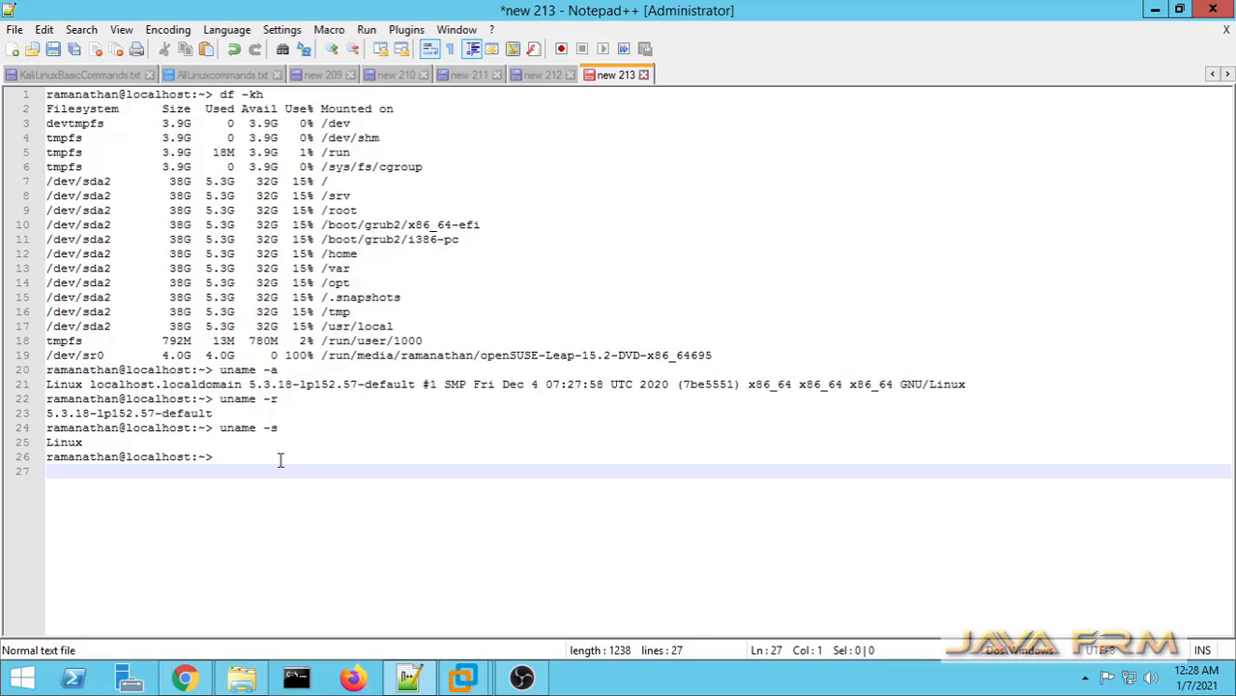
pyautogui.write('Welcome to OpenSuse in')
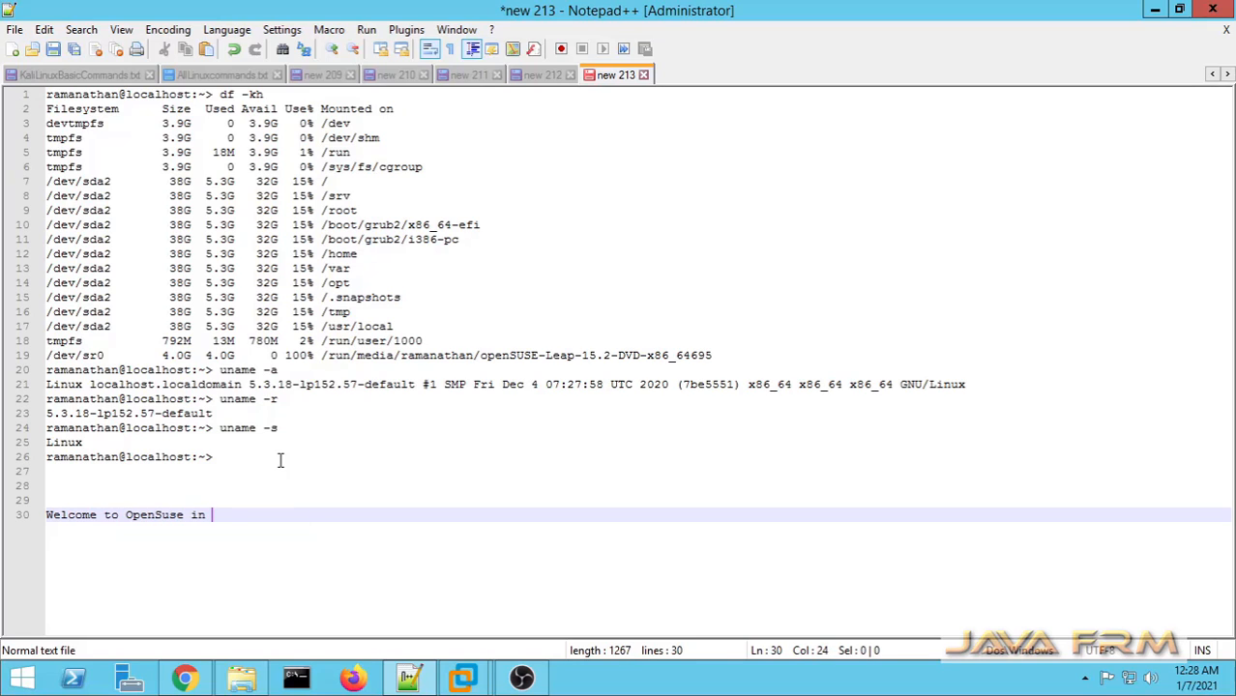
pyautogui.write('VMware Workstation 16')
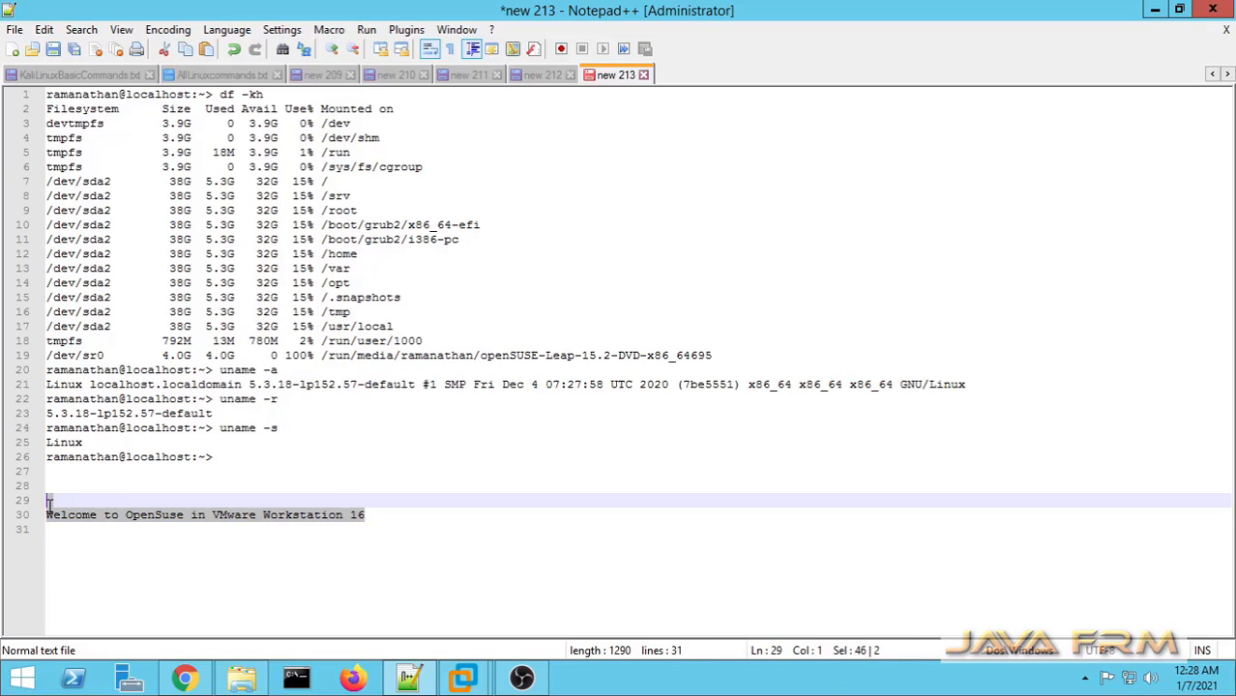
pyautogui.rightClick(194, 174)
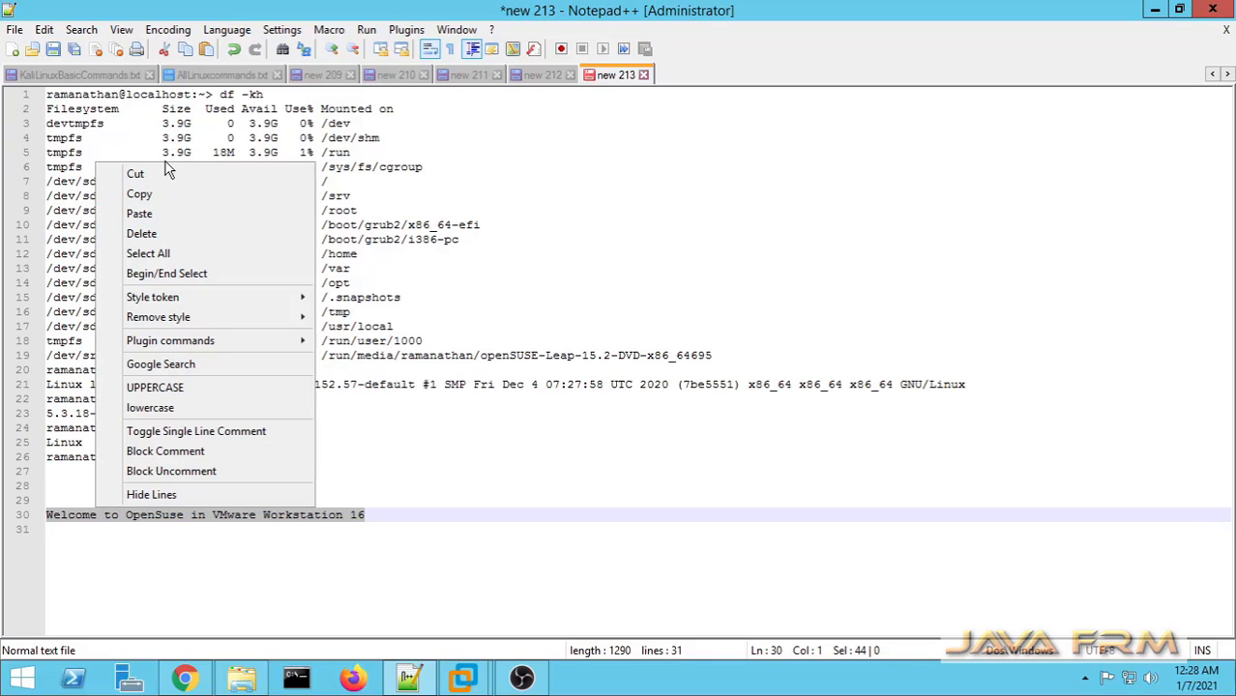
pyautogui.click(520, 677)
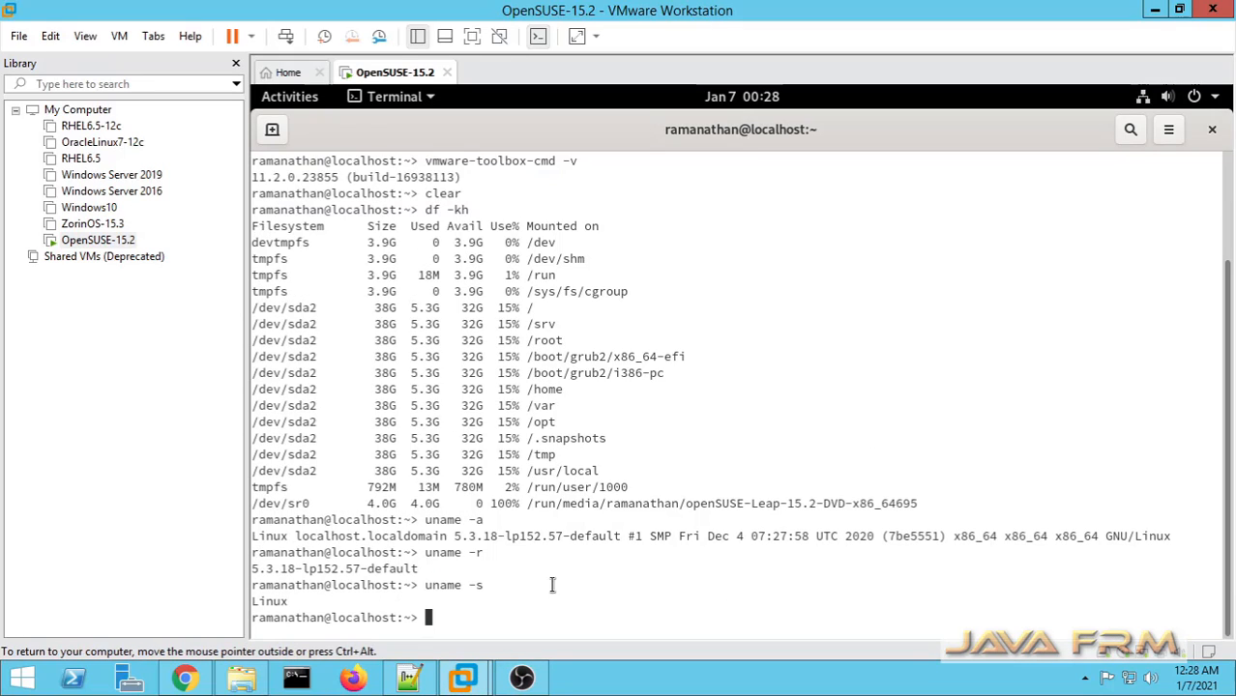
# Paste the welcome line into the guest terminal, close it, and launch Files from Activities
pyautogui.write('Welcome to OpenSuse in VMware Workstation 16')
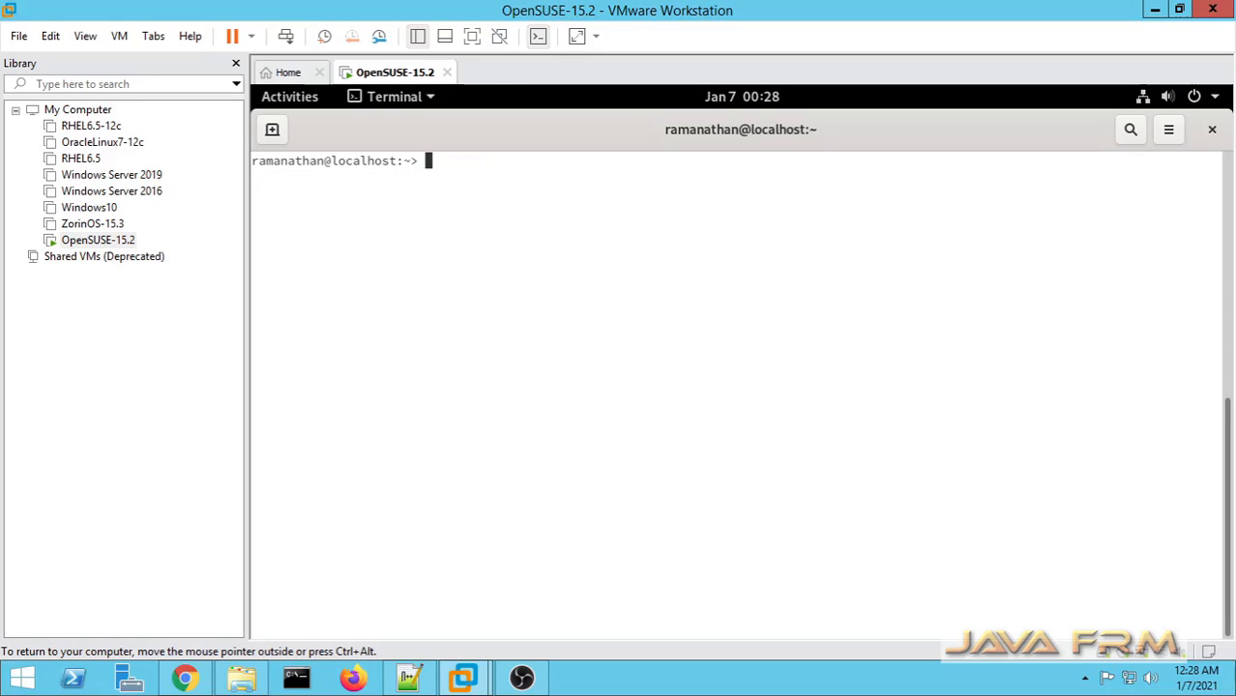
pyautogui.click(1210, 129)
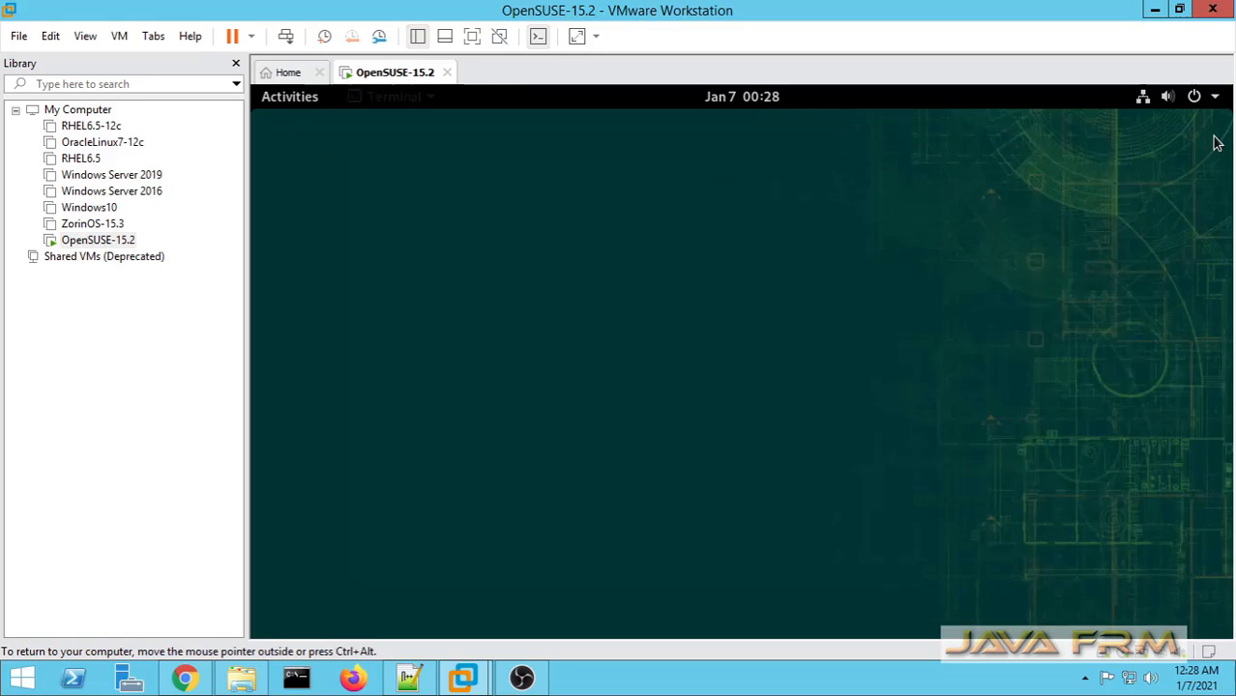
pyautogui.click(290, 97)
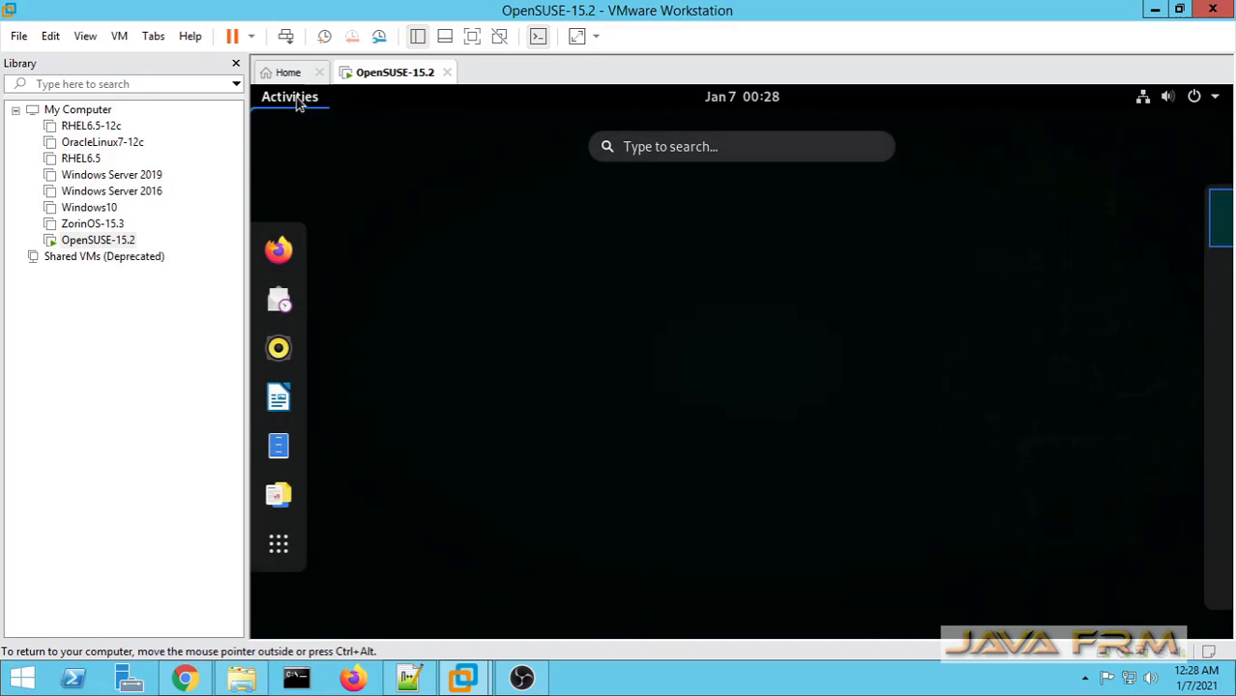
pyautogui.click(290, 96)
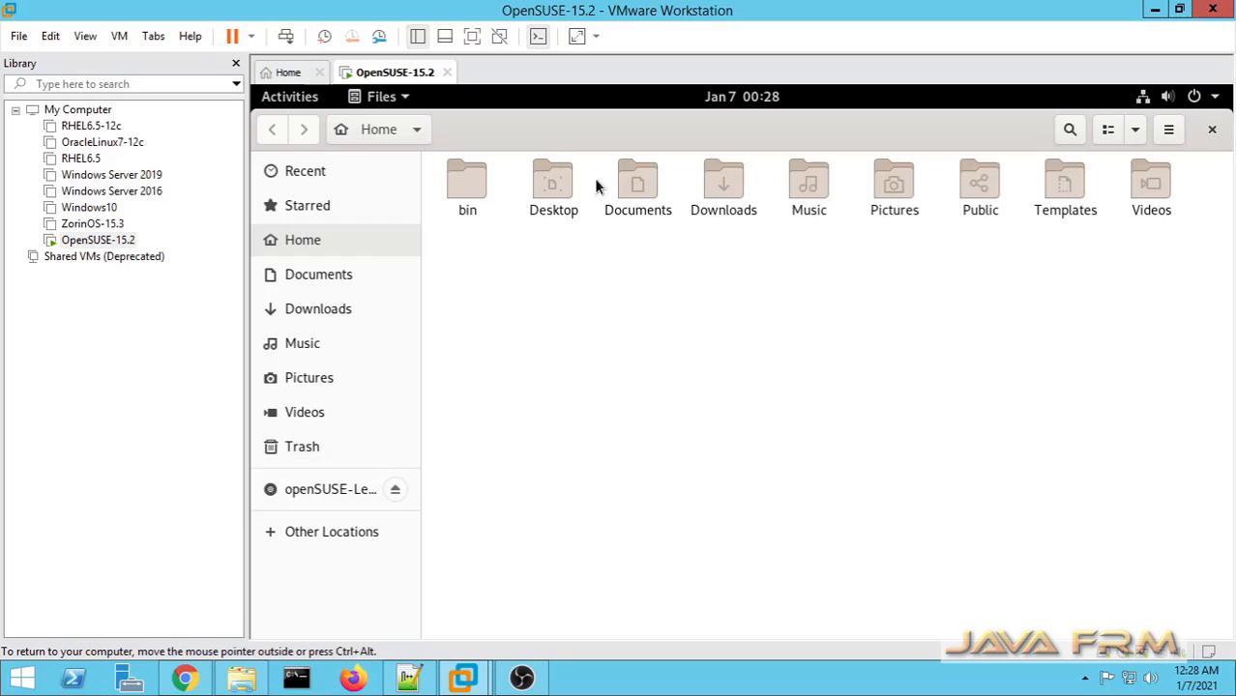
# Browse to the guest's Downloads folder and drag in the PowerShell 7.0.0 and 6.2.4 tar.gz archives
pyautogui.doubleClick(638, 184)
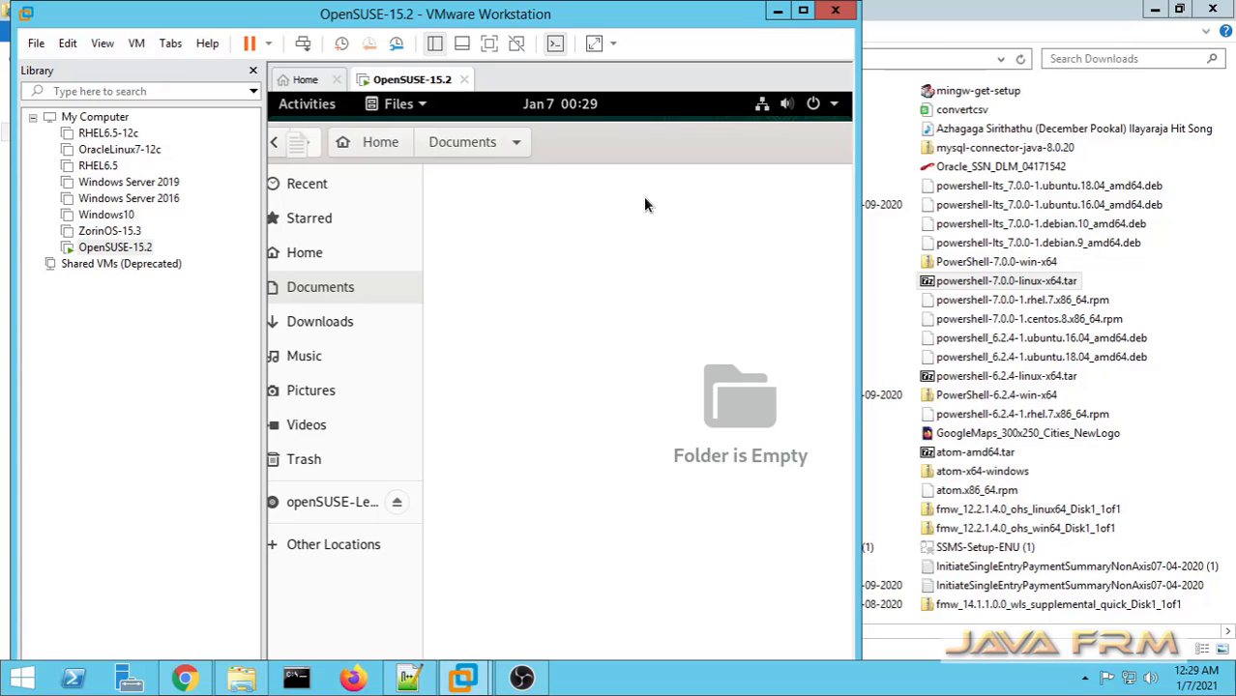
pyautogui.click(321, 321)
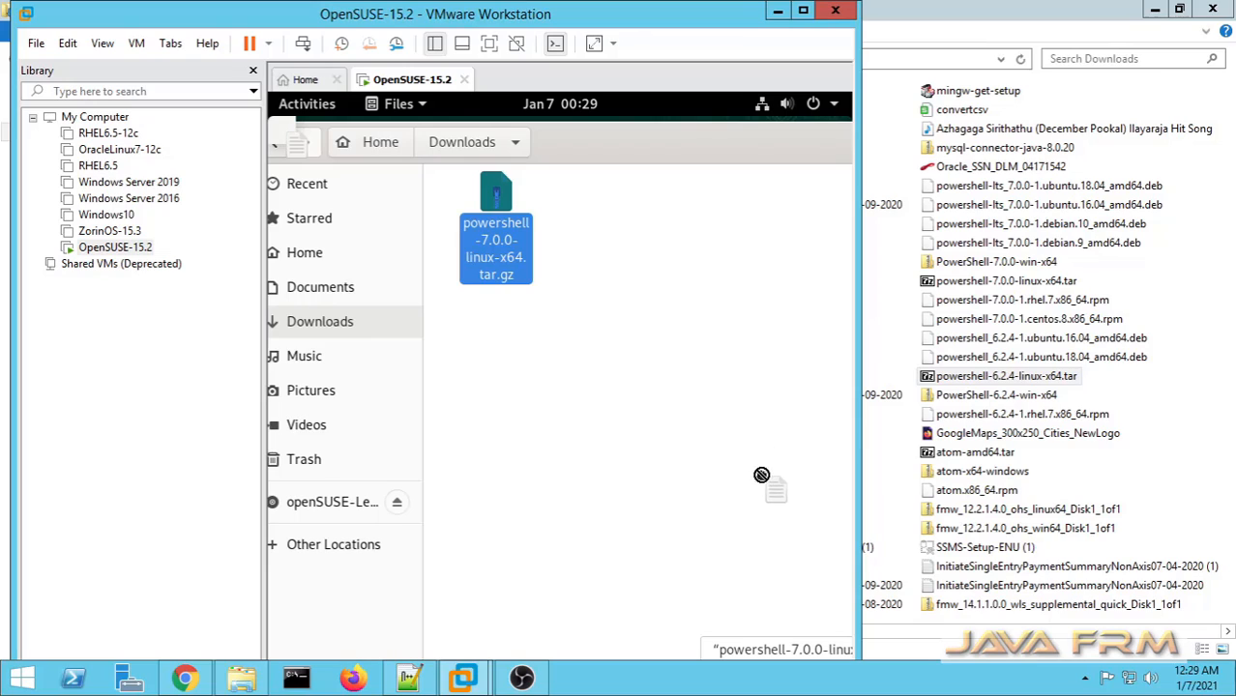
pyautogui.moveTo(751, 483)
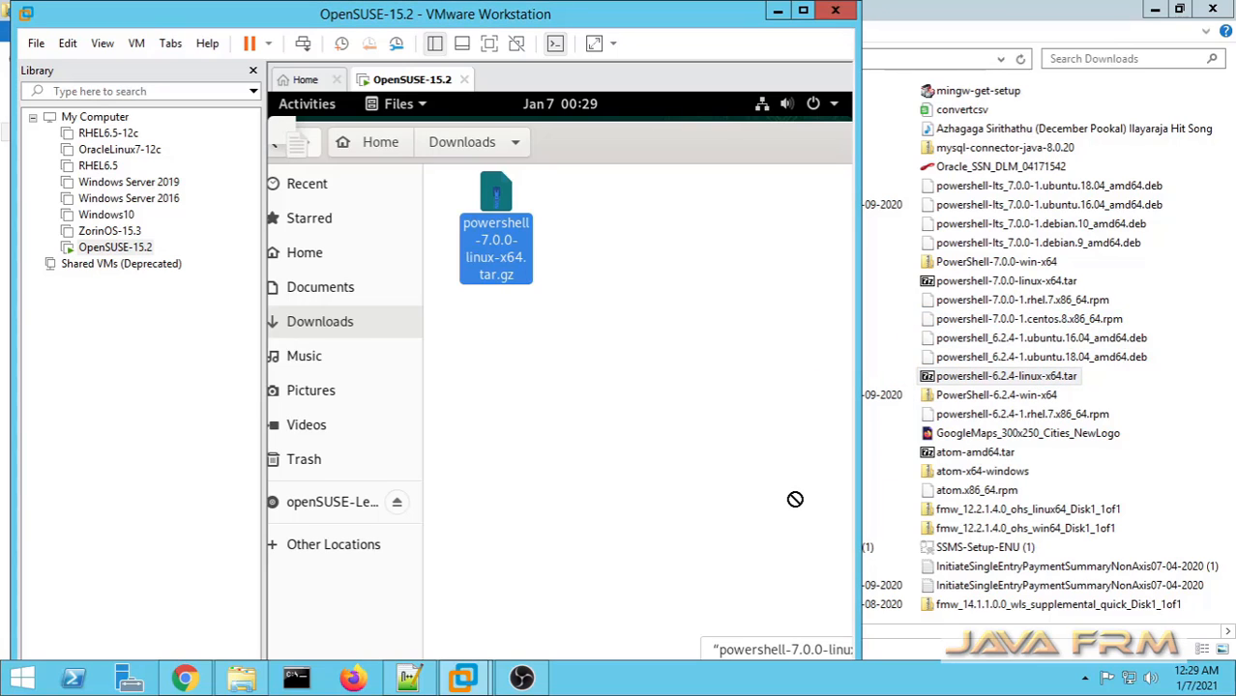
pyautogui.click(1006, 375)
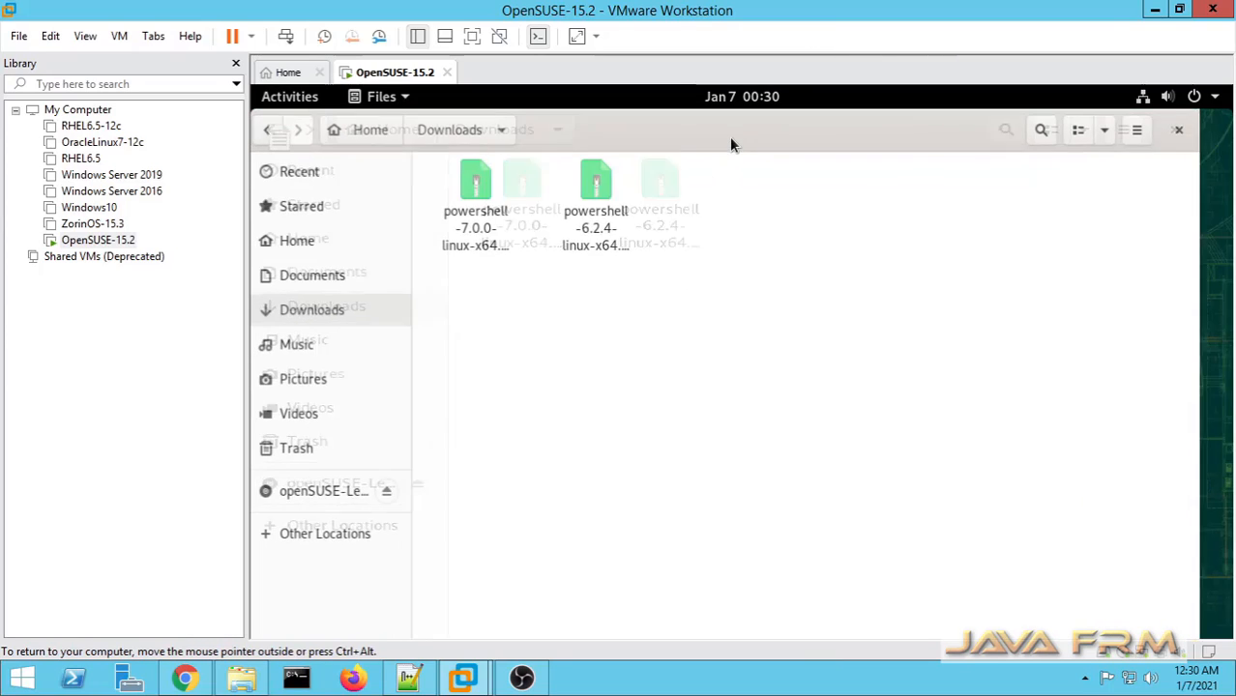
pyautogui.rightClick(611, 194)
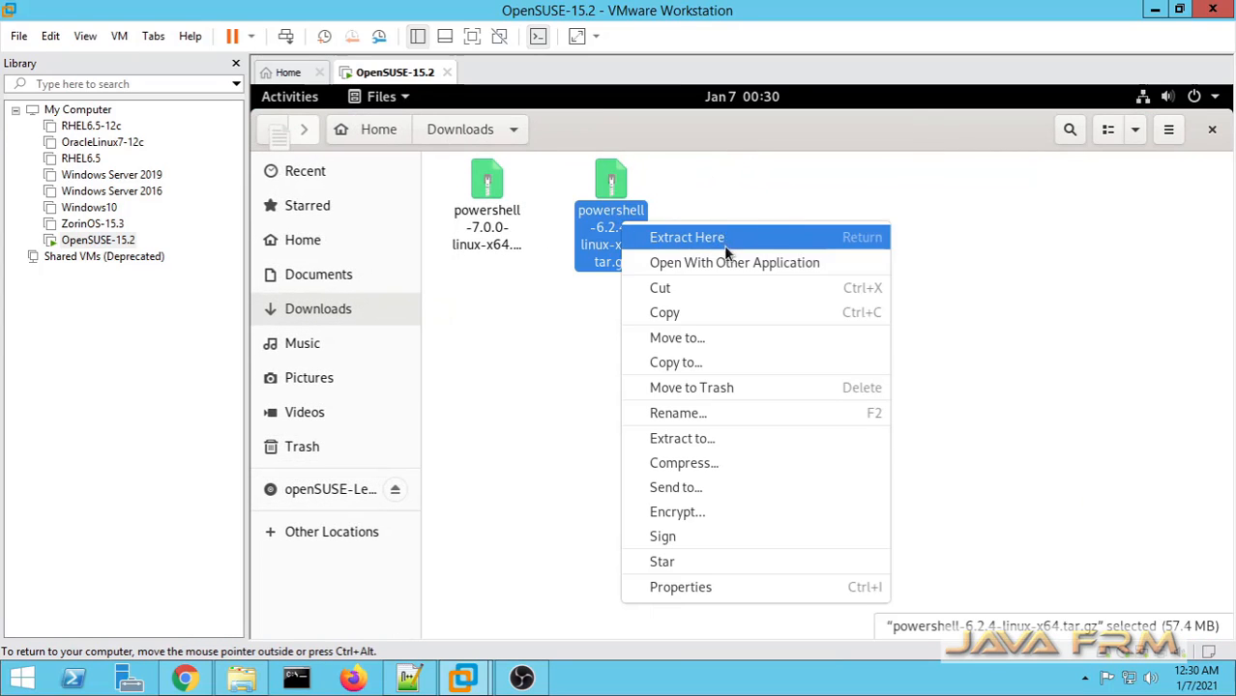
pyautogui.moveTo(734, 263)
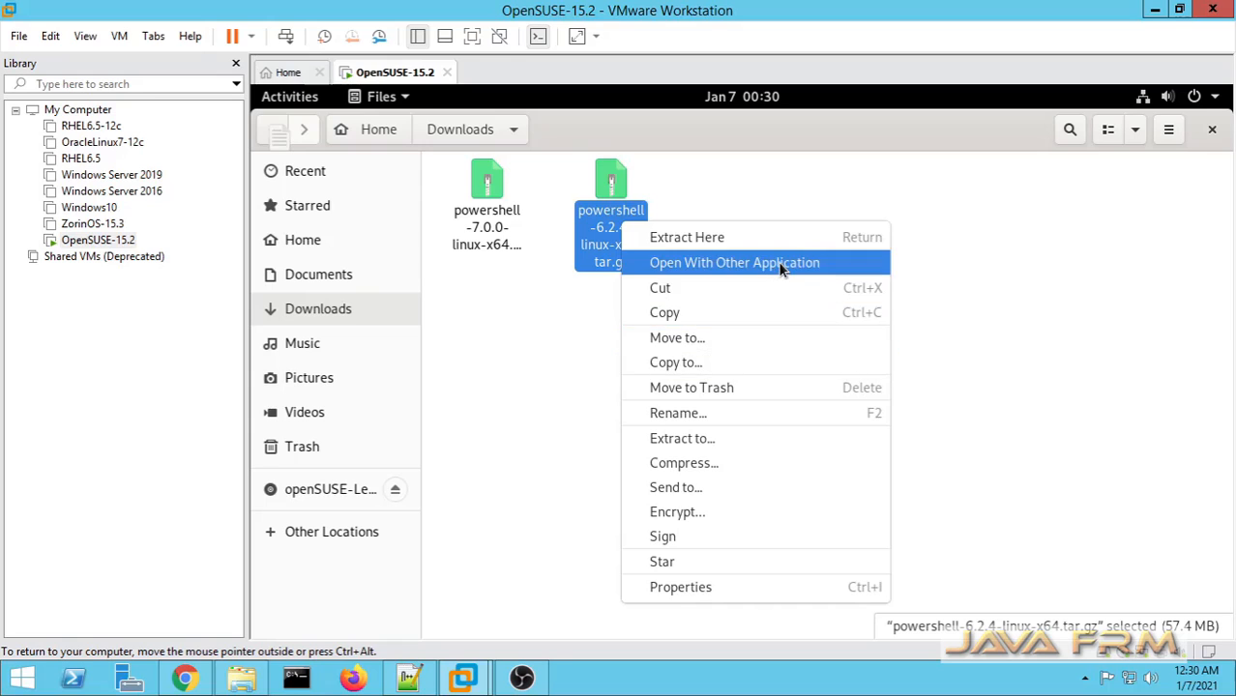
pyautogui.click(735, 263)
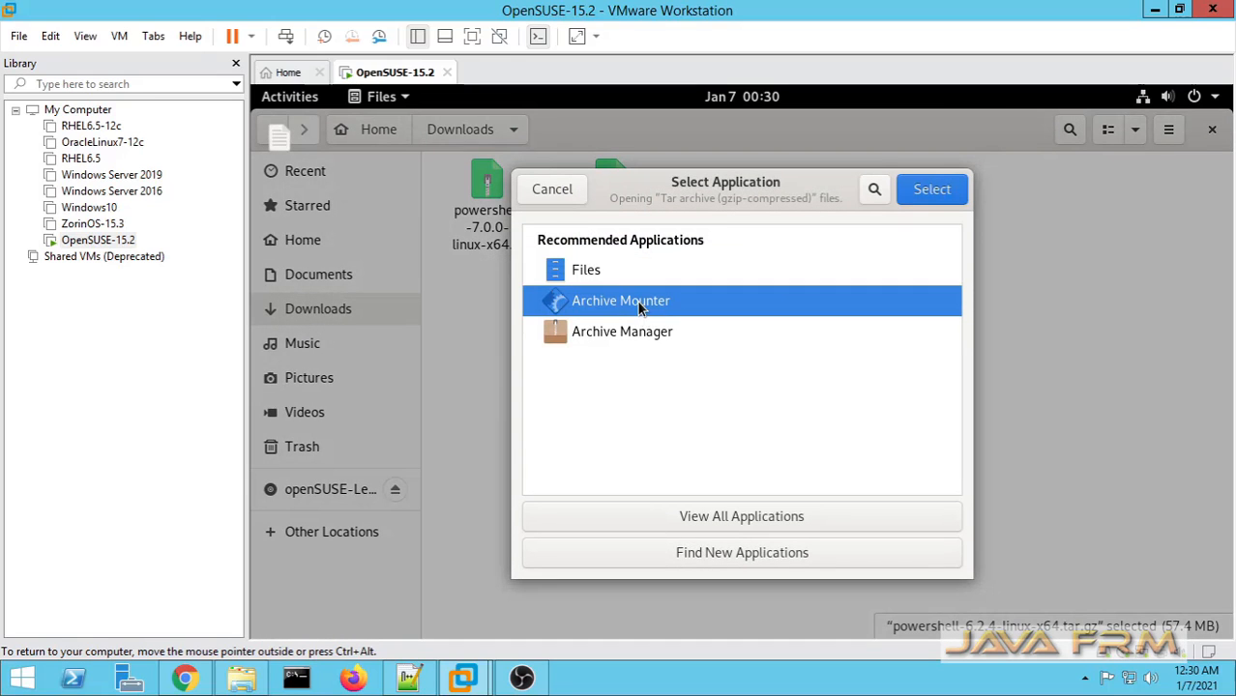
pyautogui.click(622, 330)
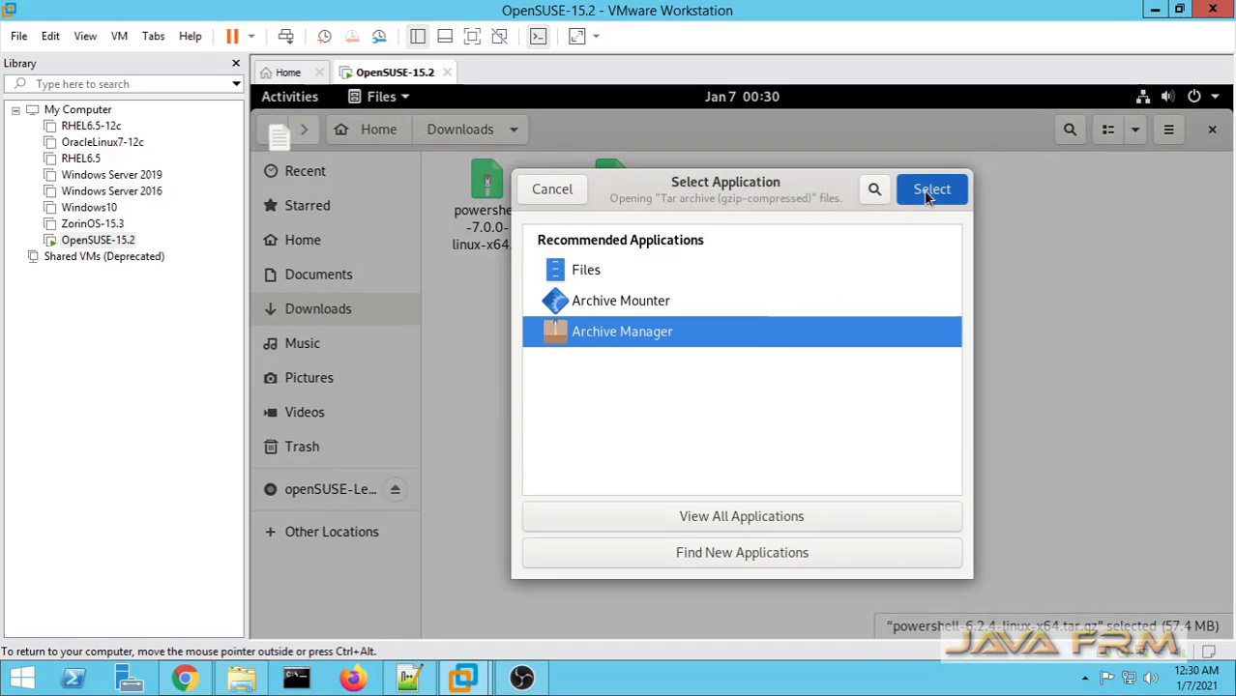
pyautogui.click(930, 190)
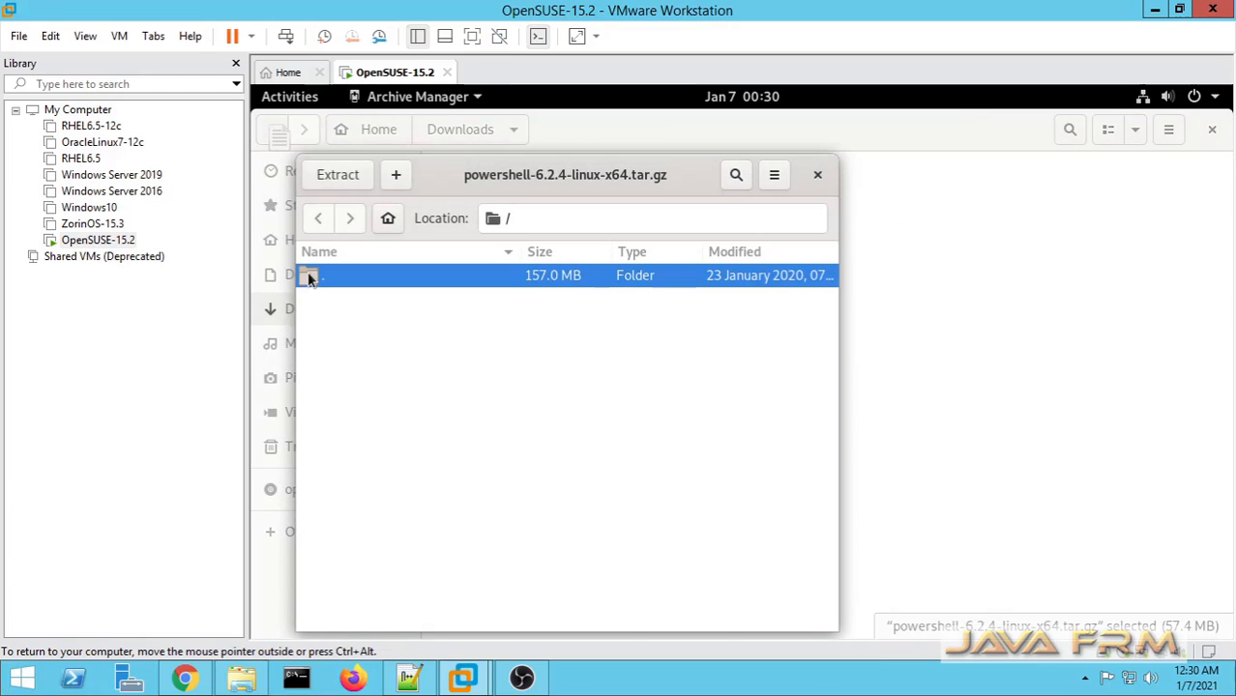
pyautogui.click(816, 174)
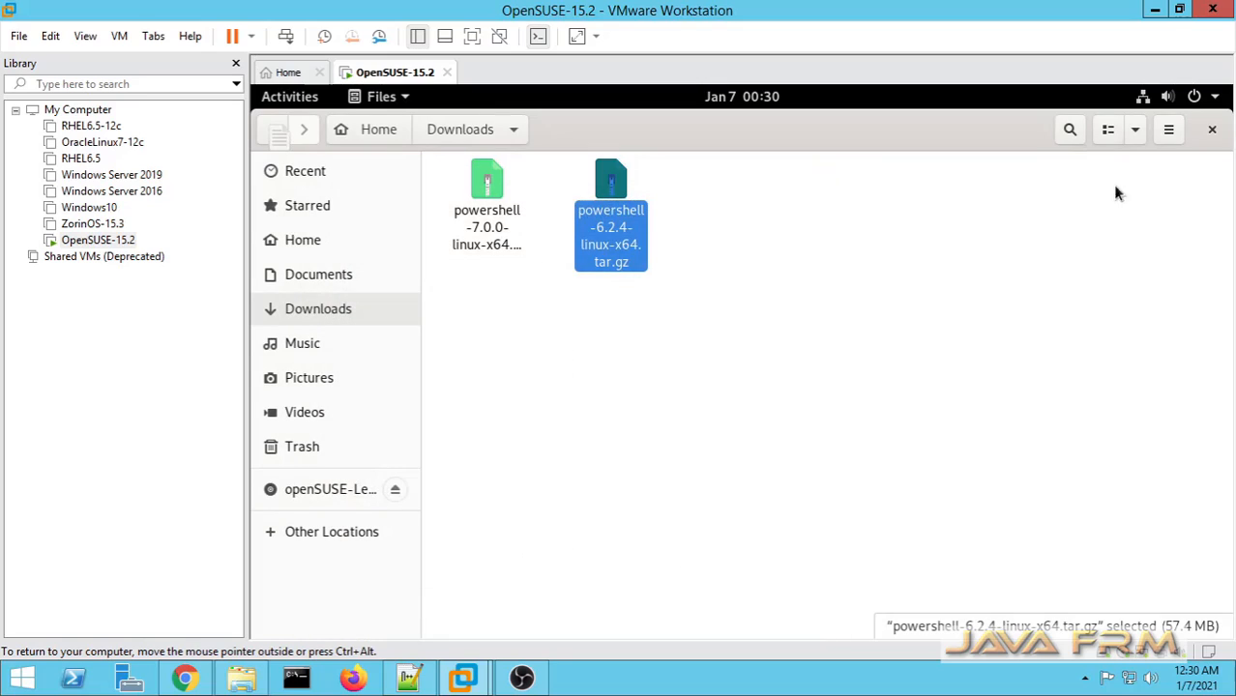